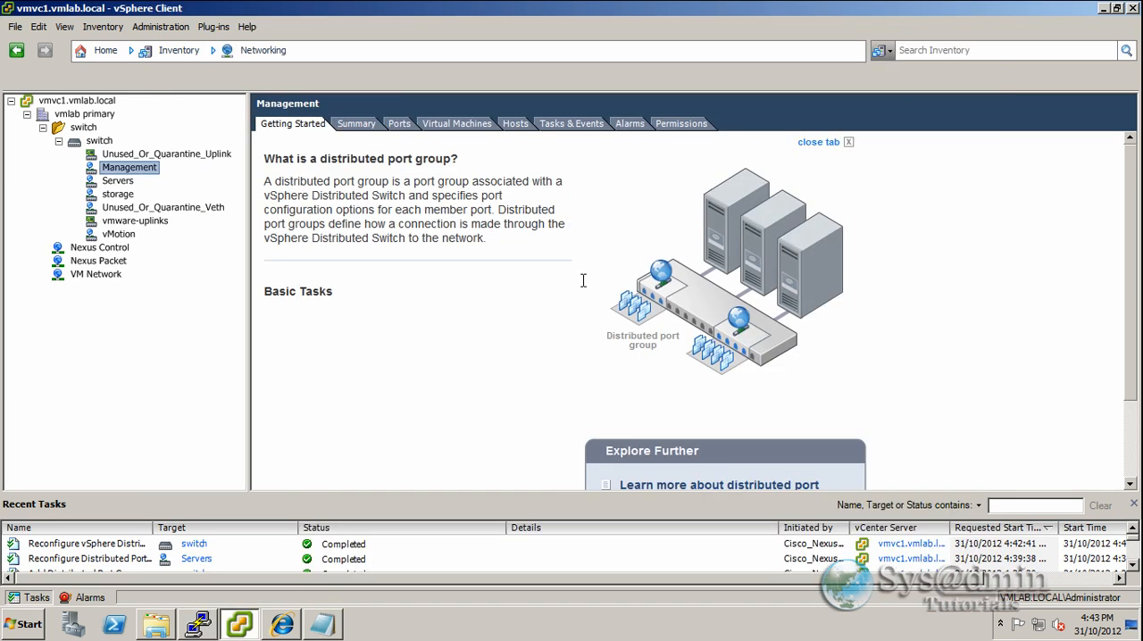
- Show the distributed switch's port groups in the inventory
left_click(98, 139)
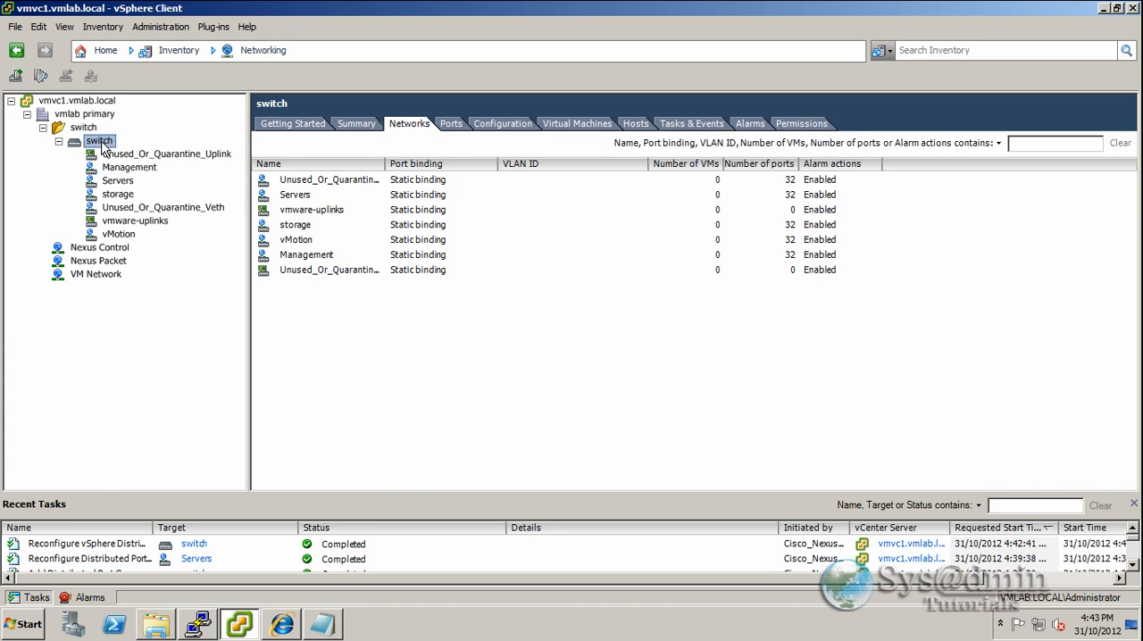
mouse_move(115, 150)
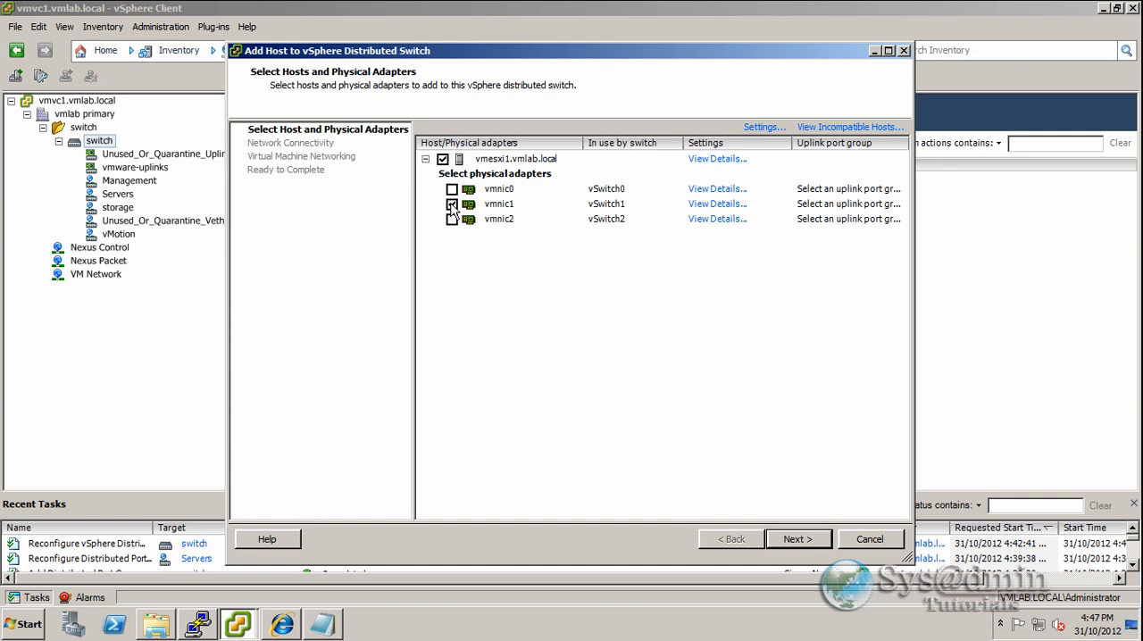
- Check vmnic1 and assign it to the vmware-uplinks uplink port group
left_click(452, 204)
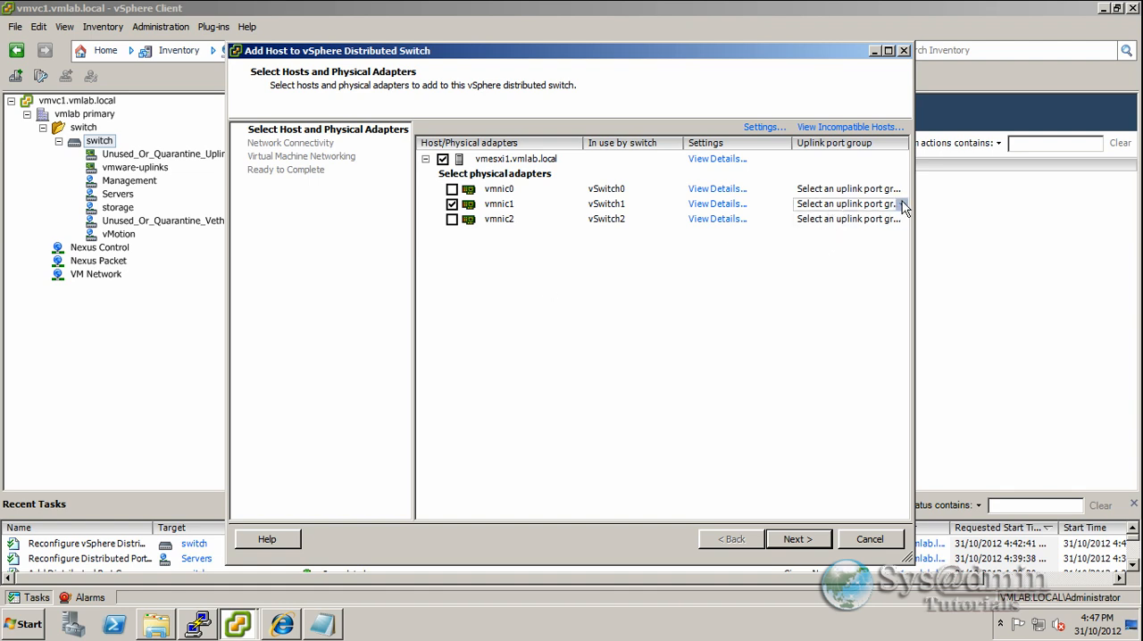
left_click(902, 203)
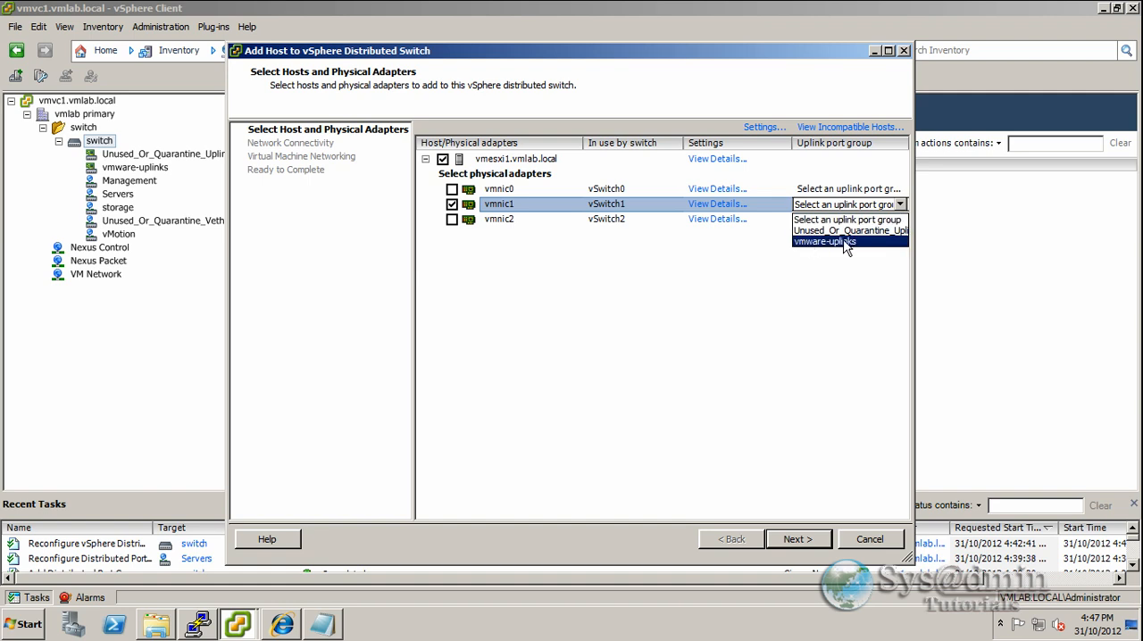
mouse_move(848, 248)
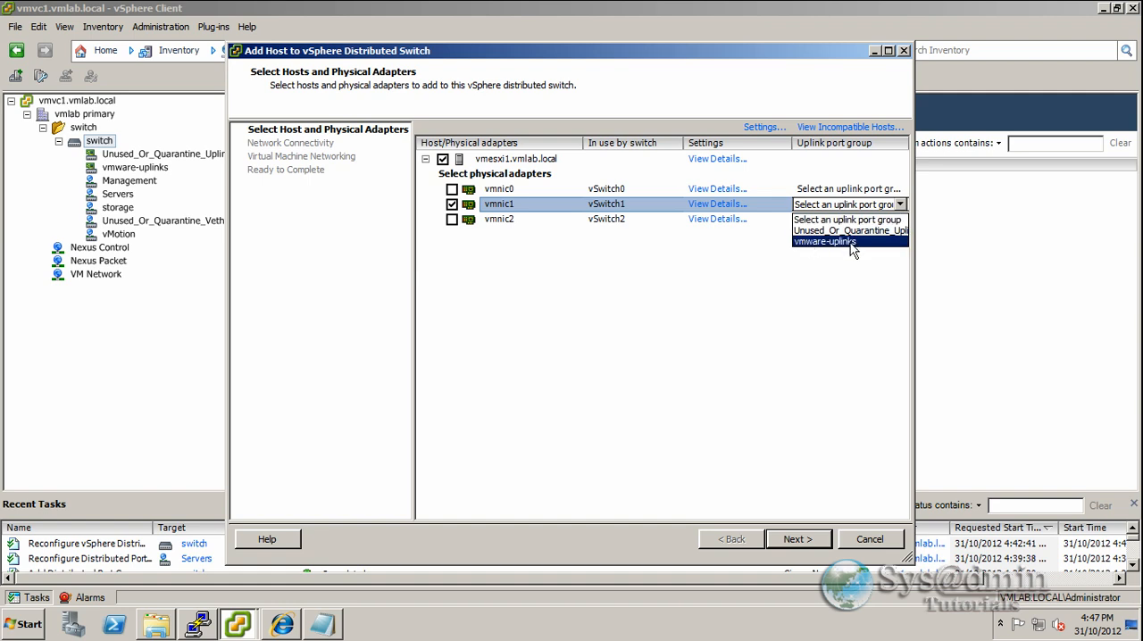
left_click(824, 241)
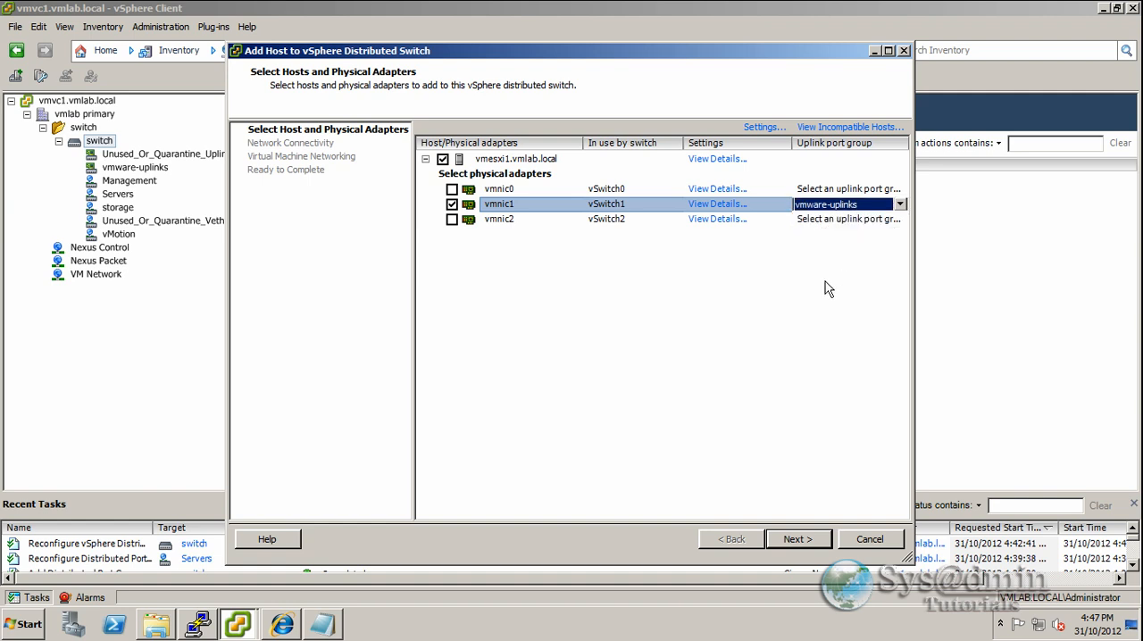
mouse_move(536, 259)
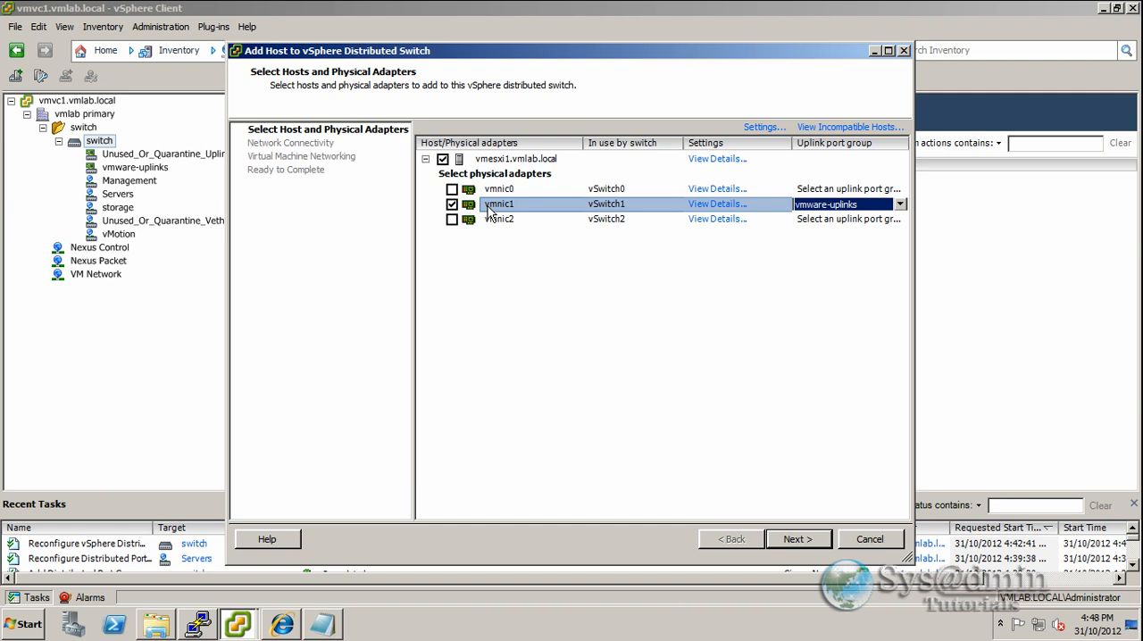
mouse_move(910, 218)
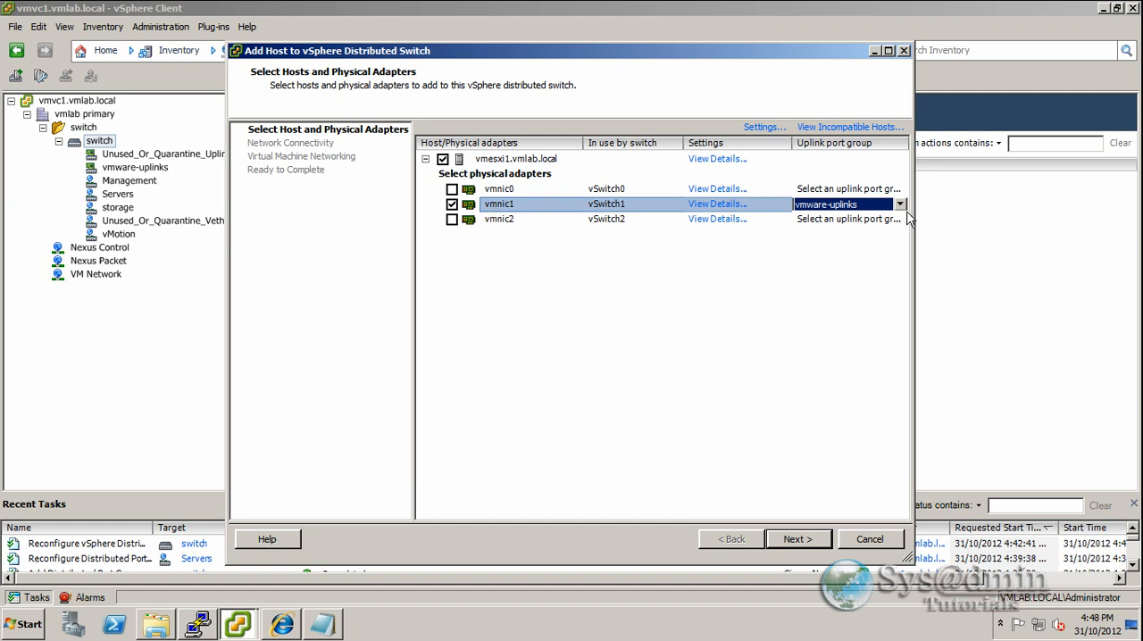
mouse_move(864, 218)
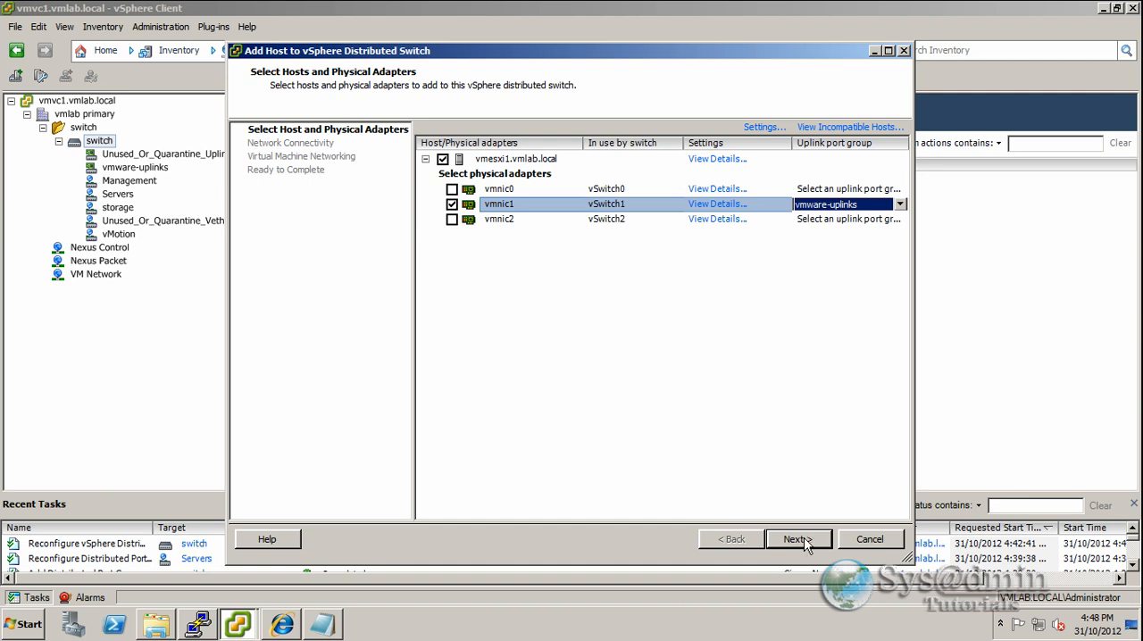
- On Network Connectivity, set vmk1's destination to the vMotion port group and continue
left_click(793, 539)
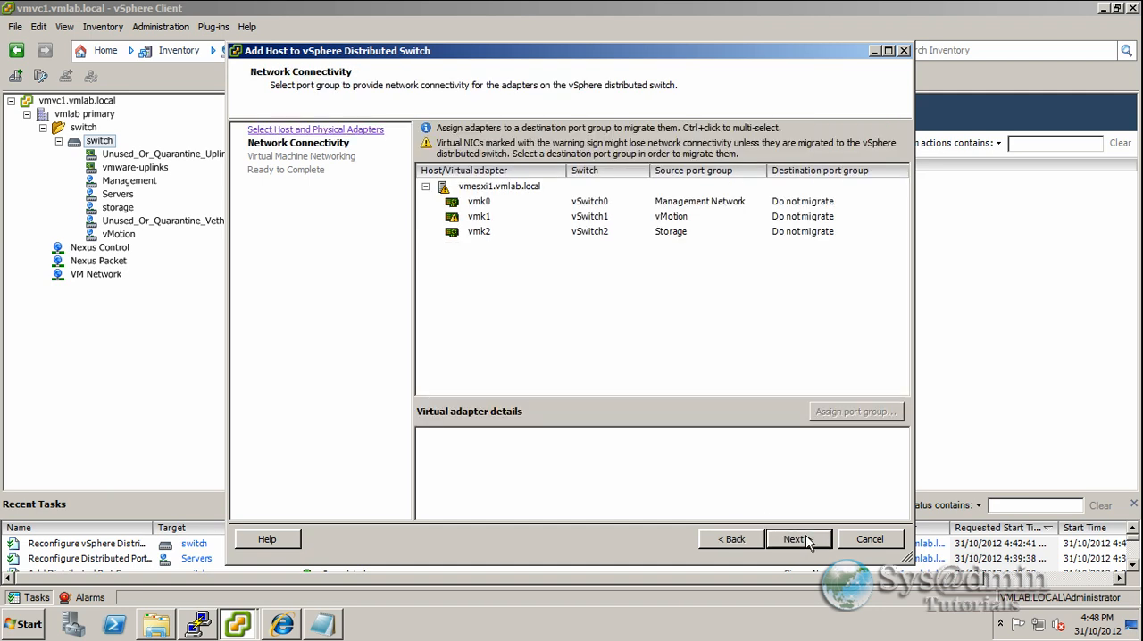
left_click(479, 217)
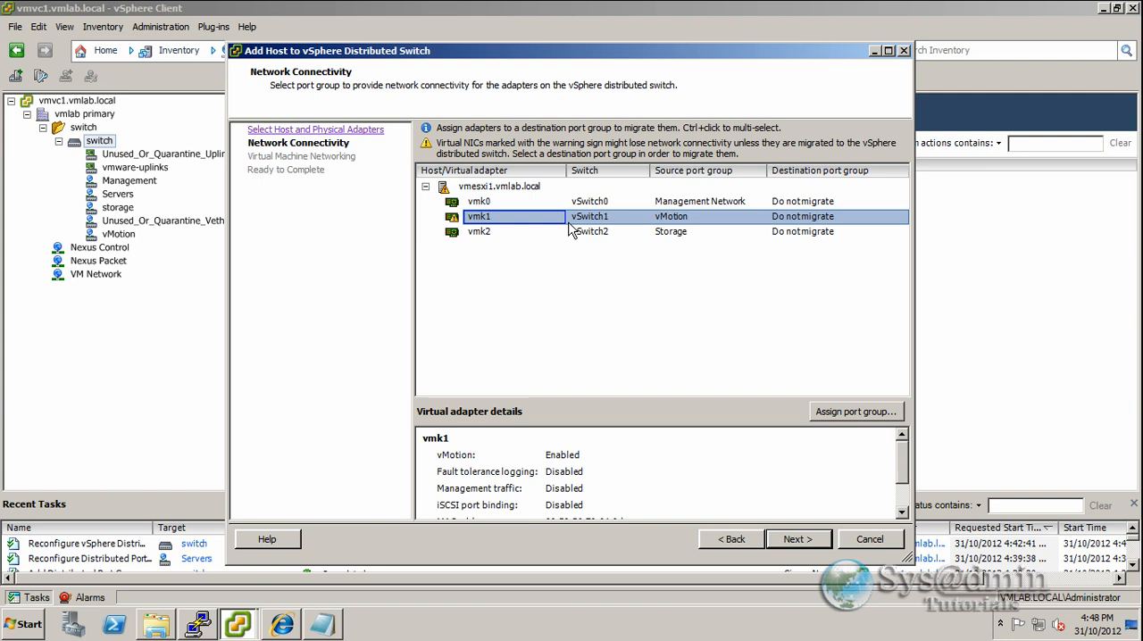
mouse_move(658, 228)
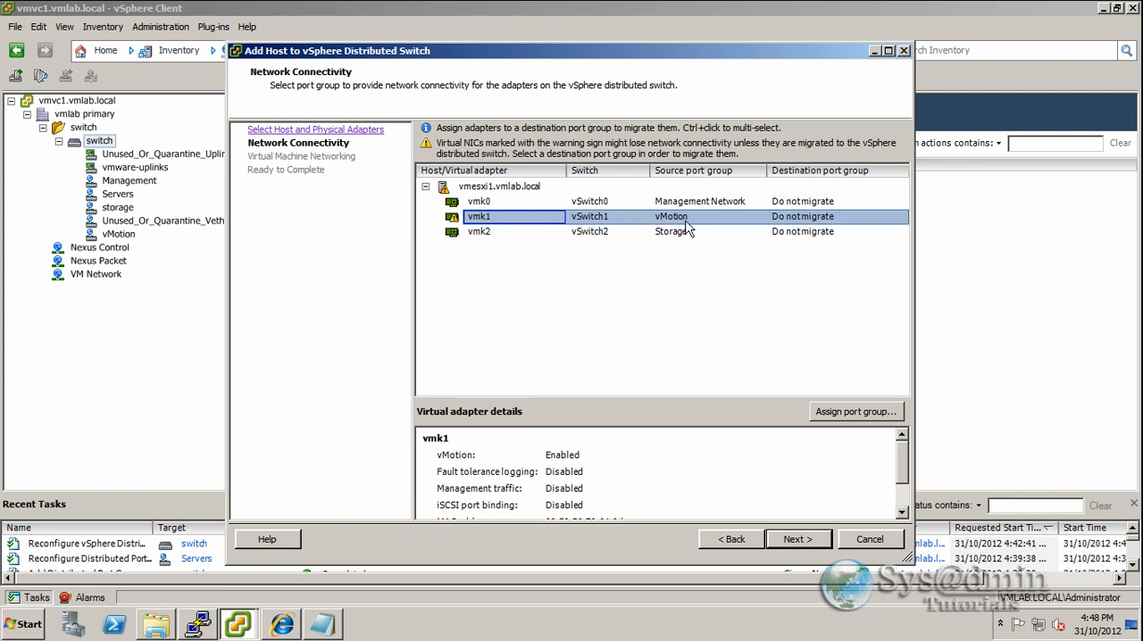
left_click(901, 216)
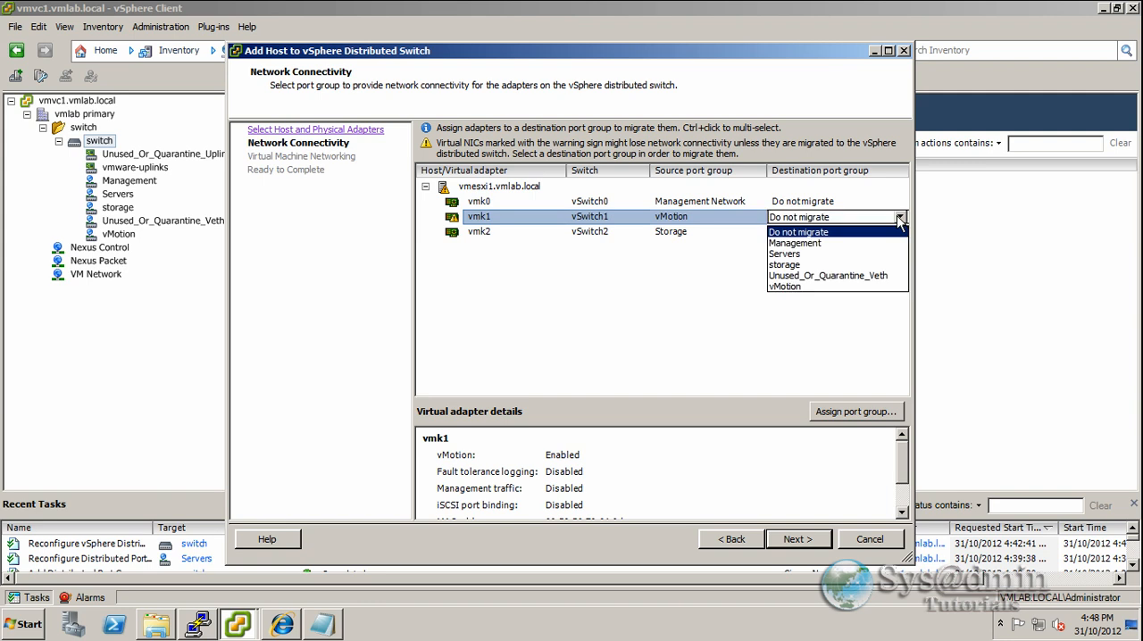
mouse_move(786, 286)
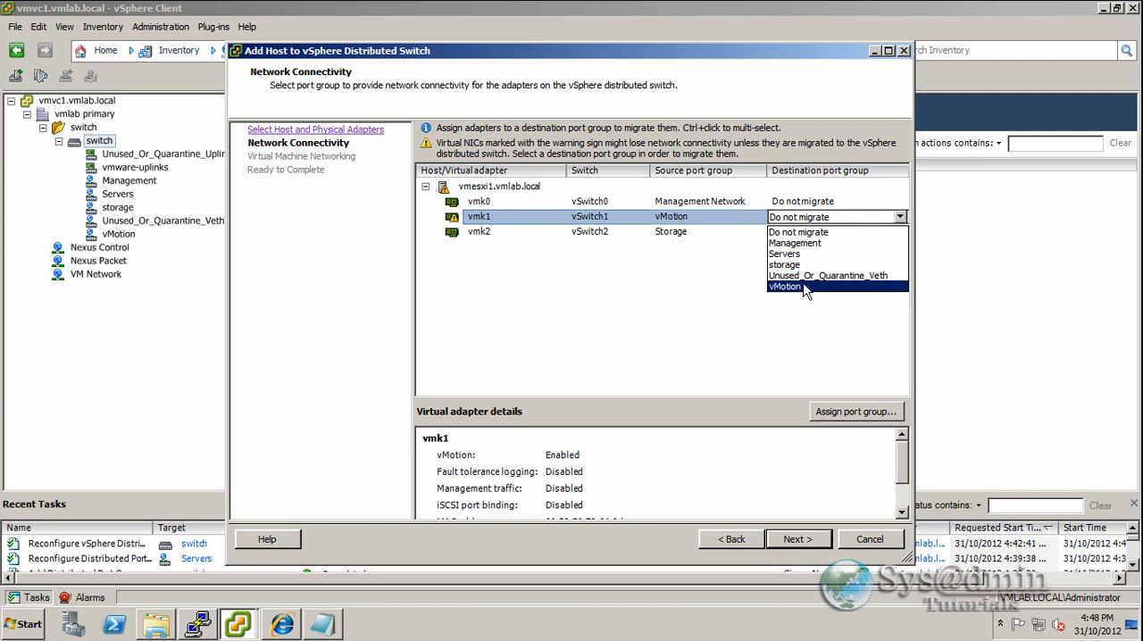
left_click(788, 286)
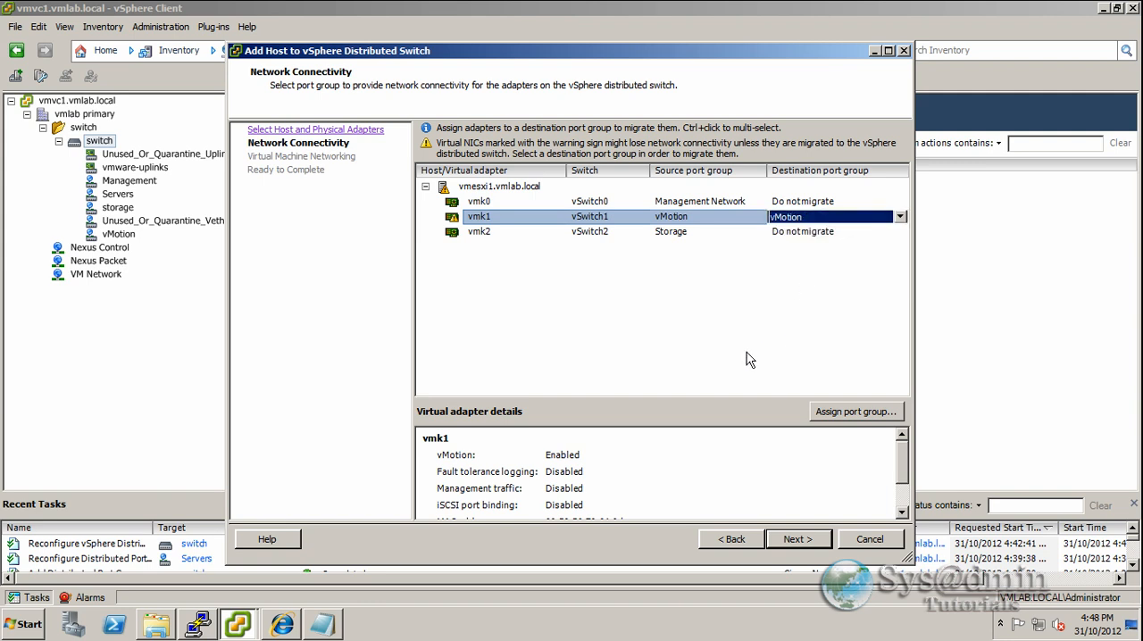
left_click(796, 540)
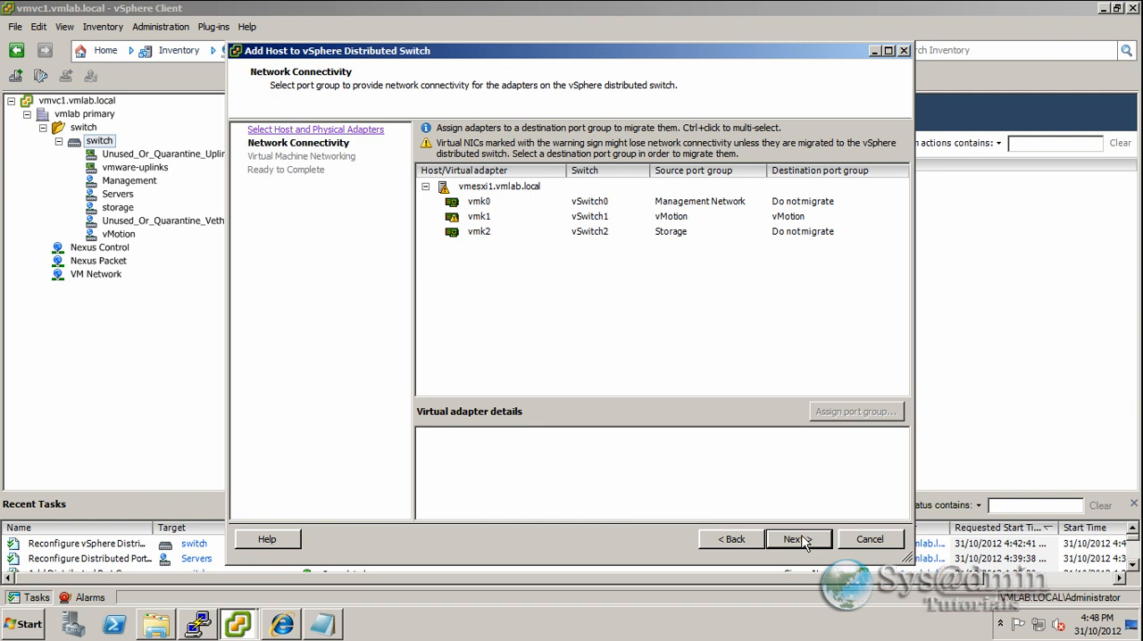
- Advance to Virtual Machine Networking, leaving VM networking migration unchecked
left_click(795, 539)
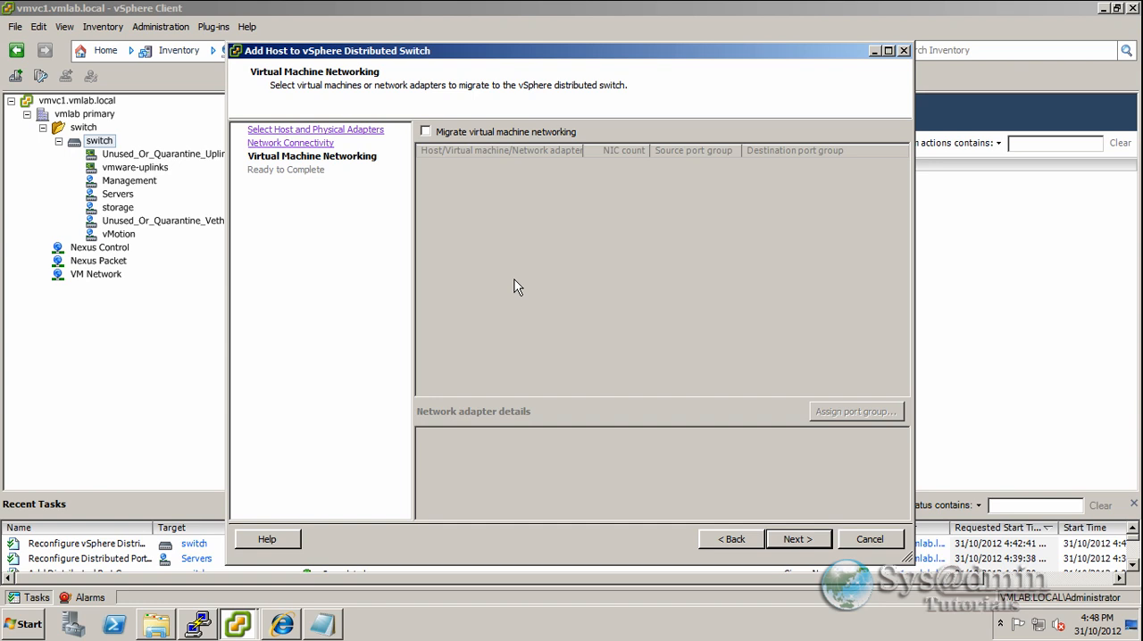
mouse_move(475, 136)
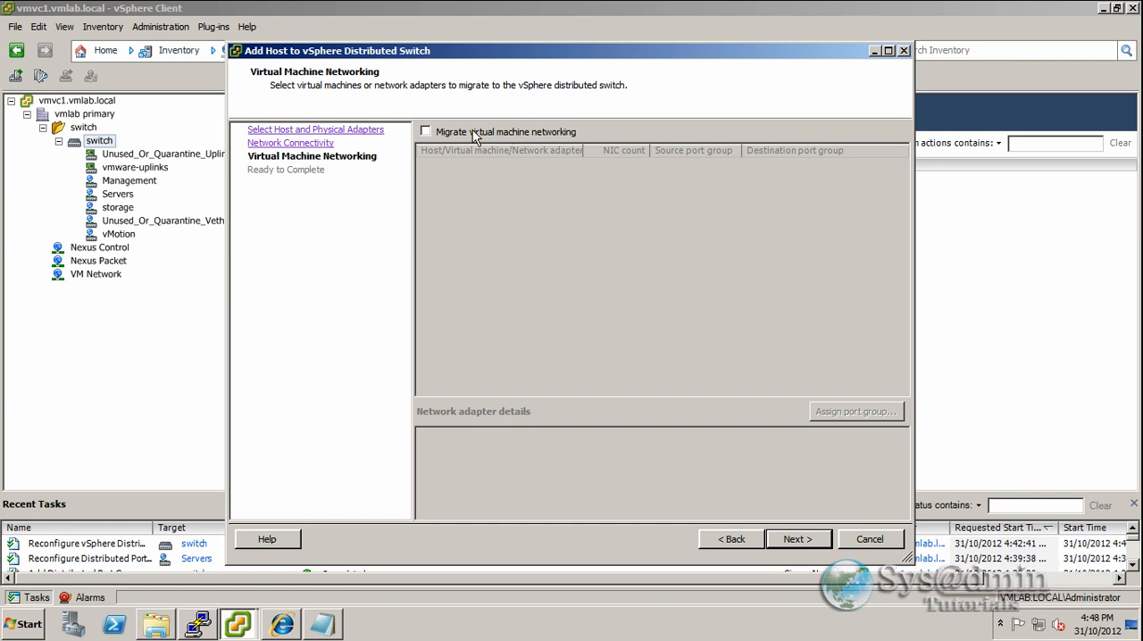
mouse_move(598, 411)
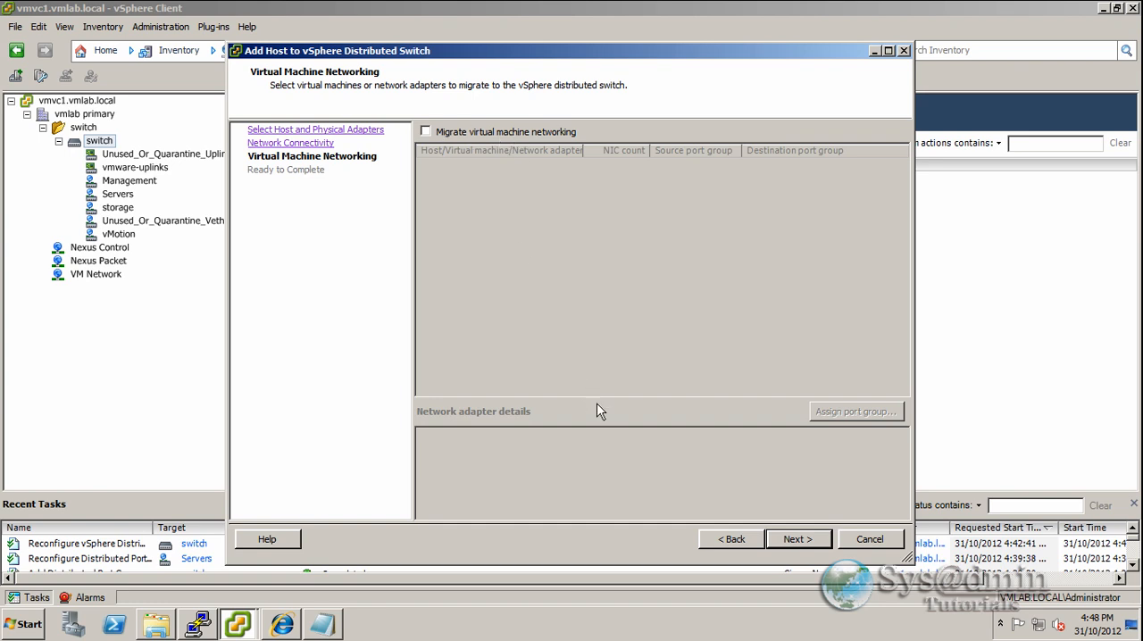
mouse_move(563, 275)
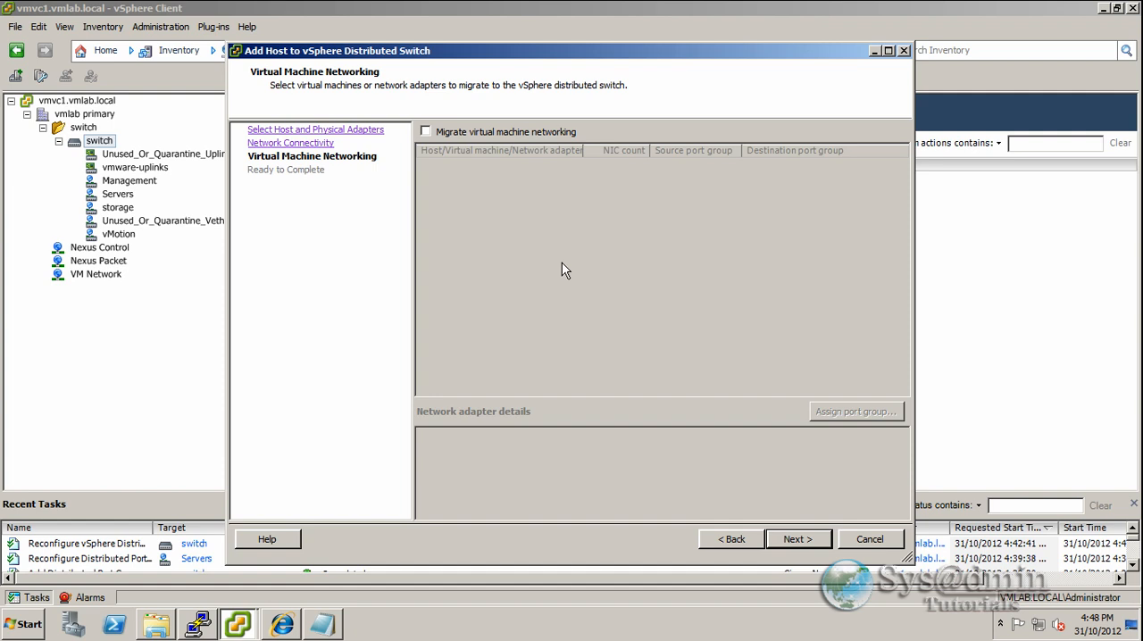
mouse_move(796, 539)
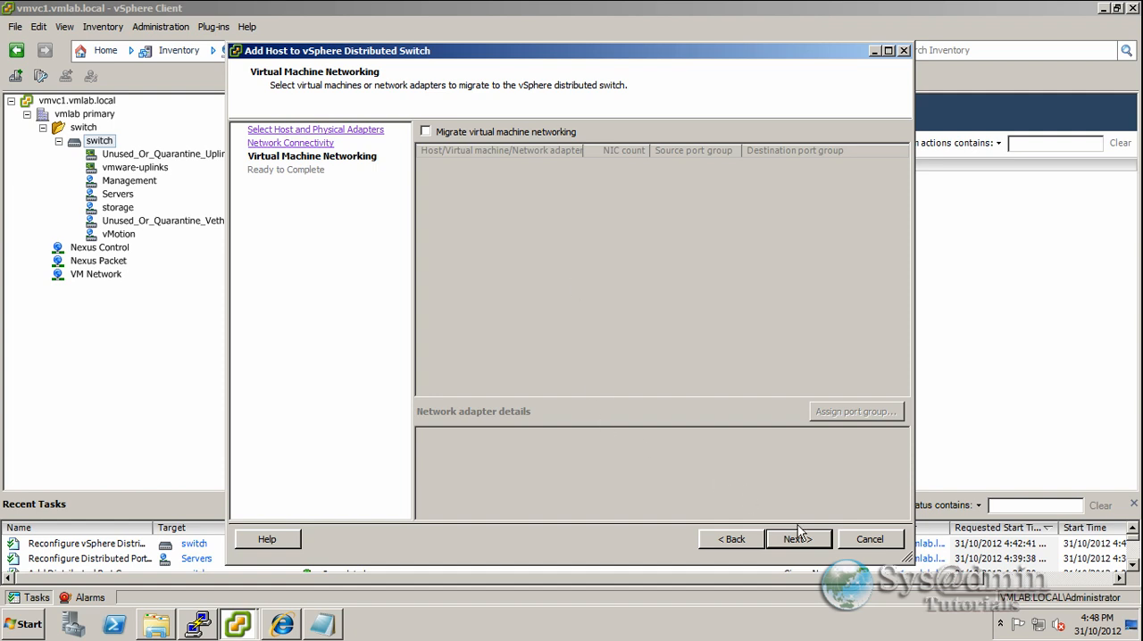
- Reach the Ready to Complete summary listing vmnic1 under vmware-uplinks and vmk1 under vMotion
left_click(797, 540)
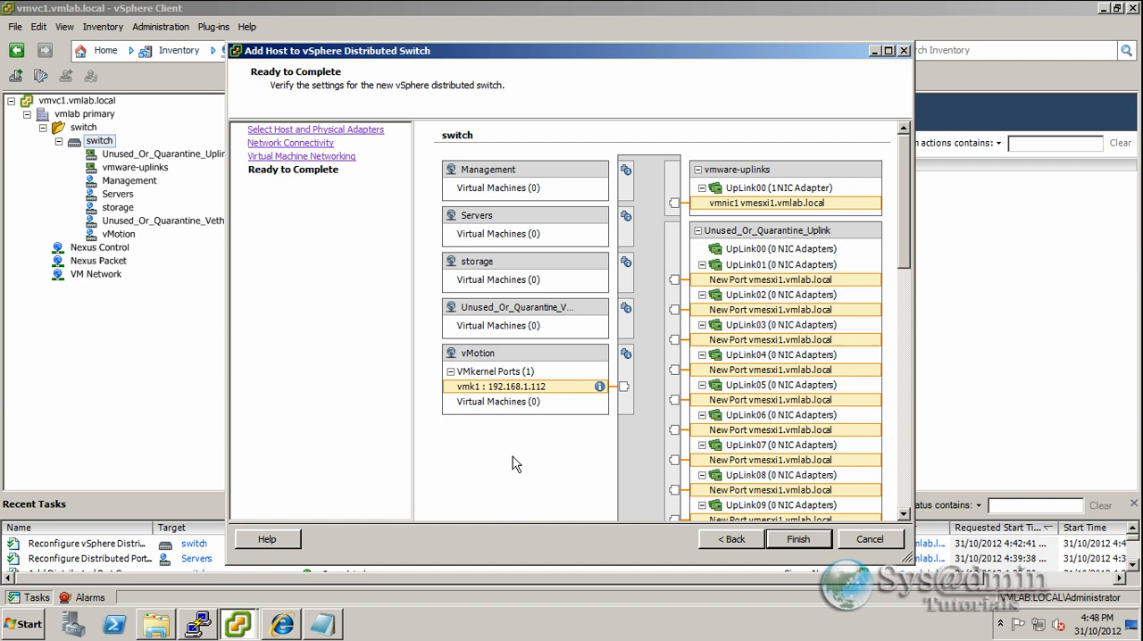
mouse_move(571, 440)
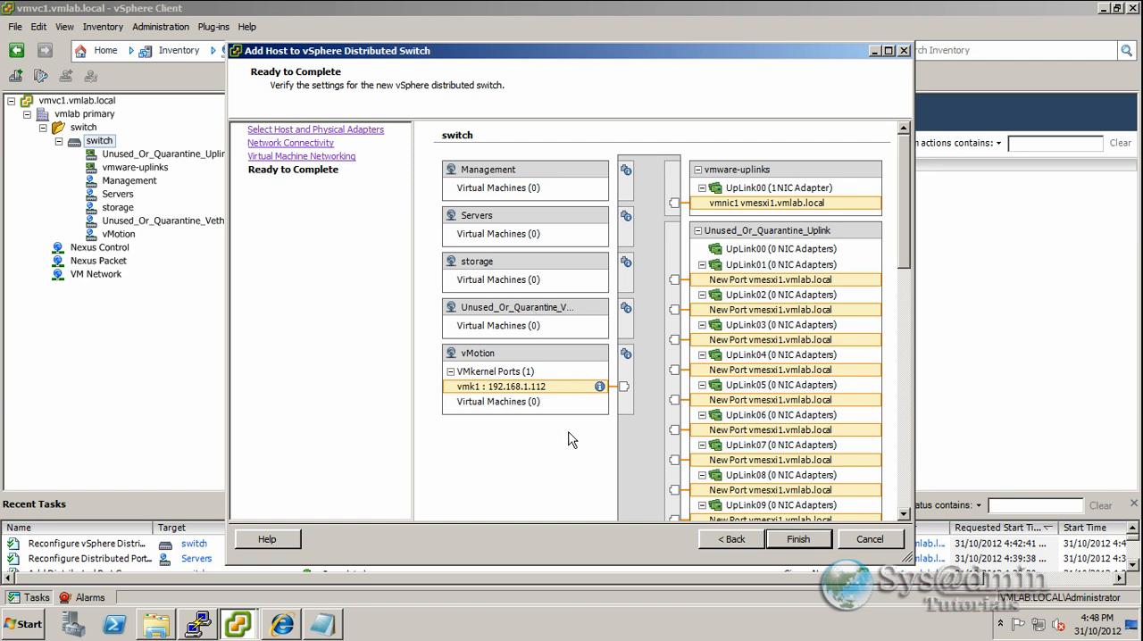
mouse_move(489, 429)
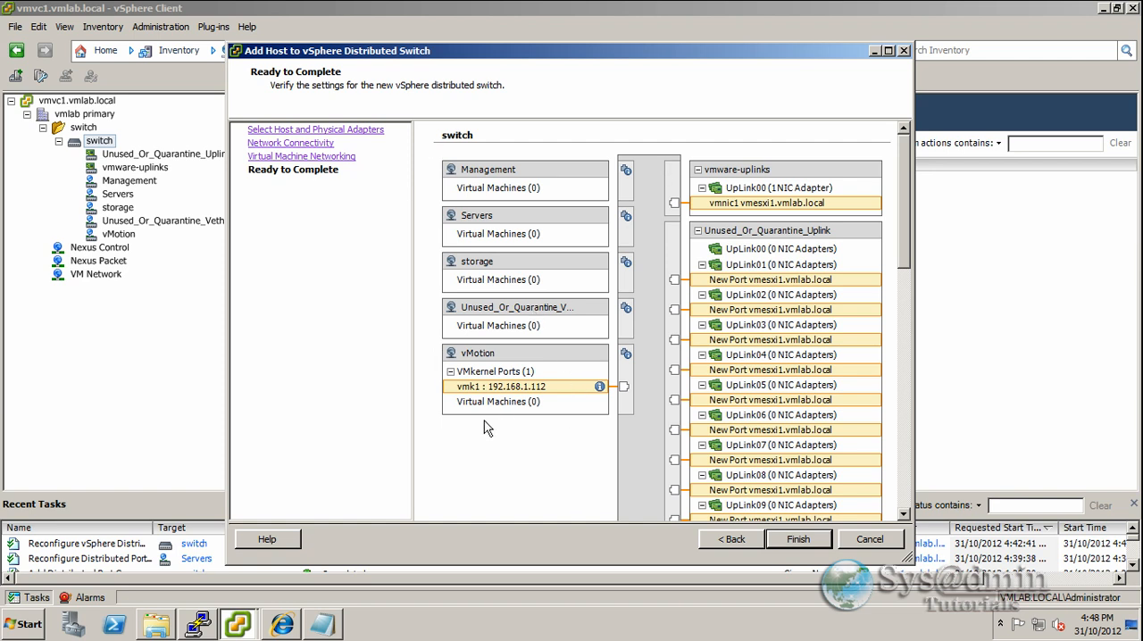
mouse_move(498, 391)
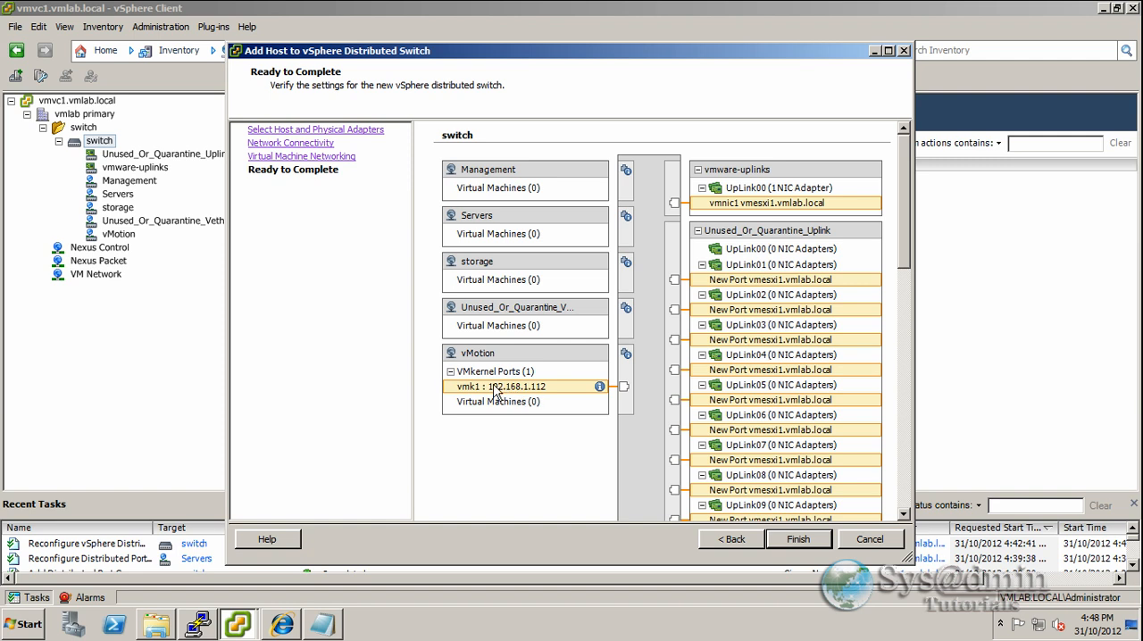
mouse_move(903, 293)
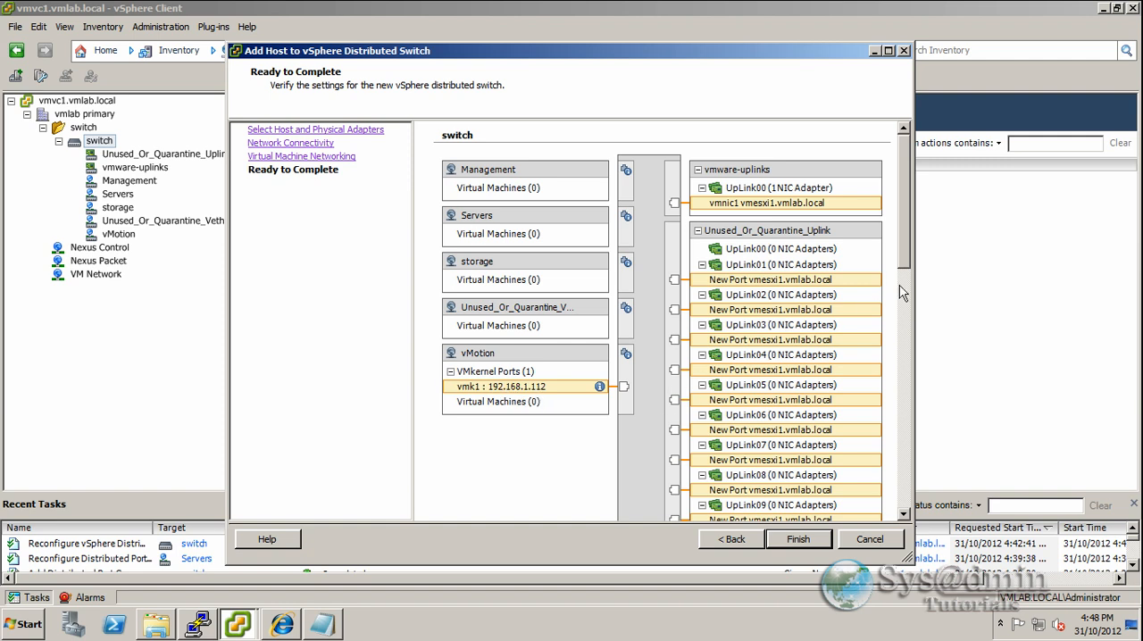
mouse_move(754, 175)
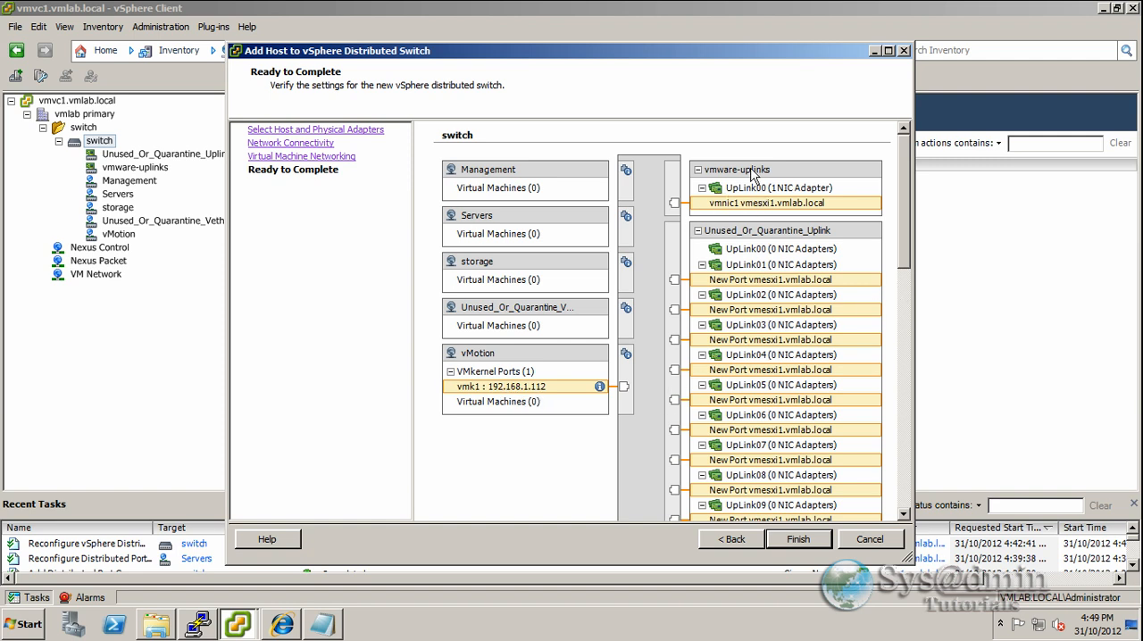
mouse_move(729, 182)
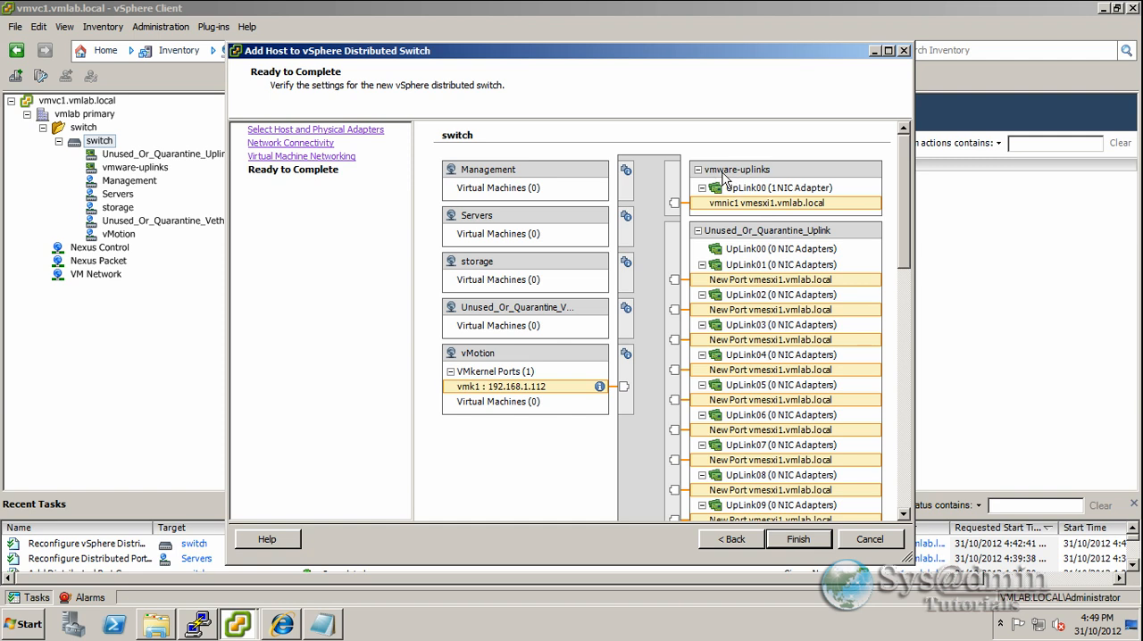
mouse_move(783, 176)
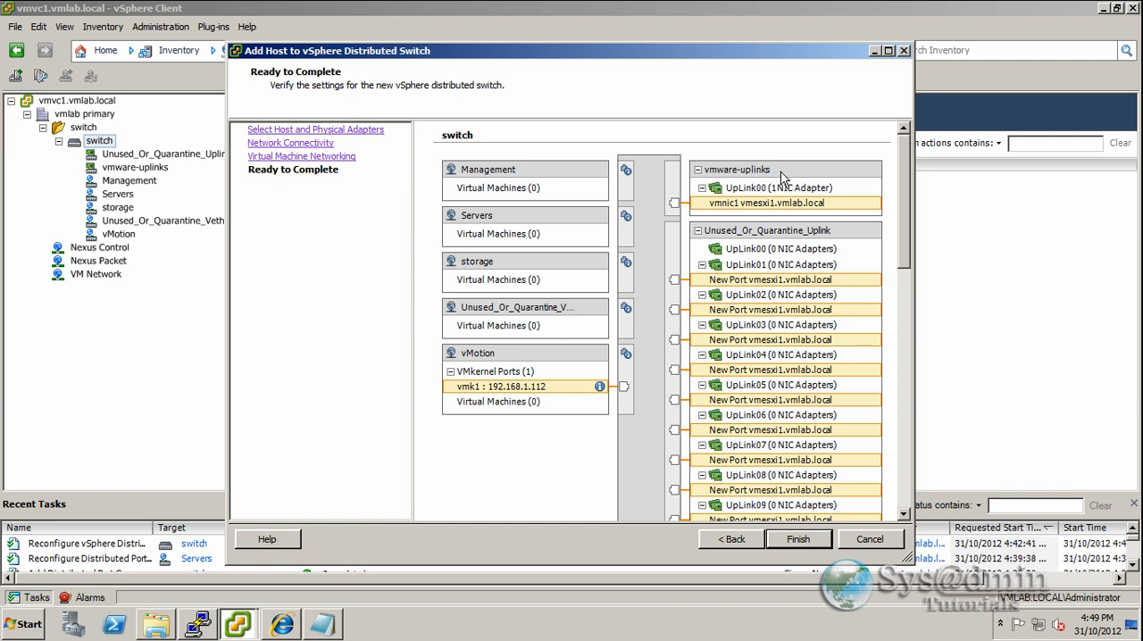
mouse_move(775, 210)
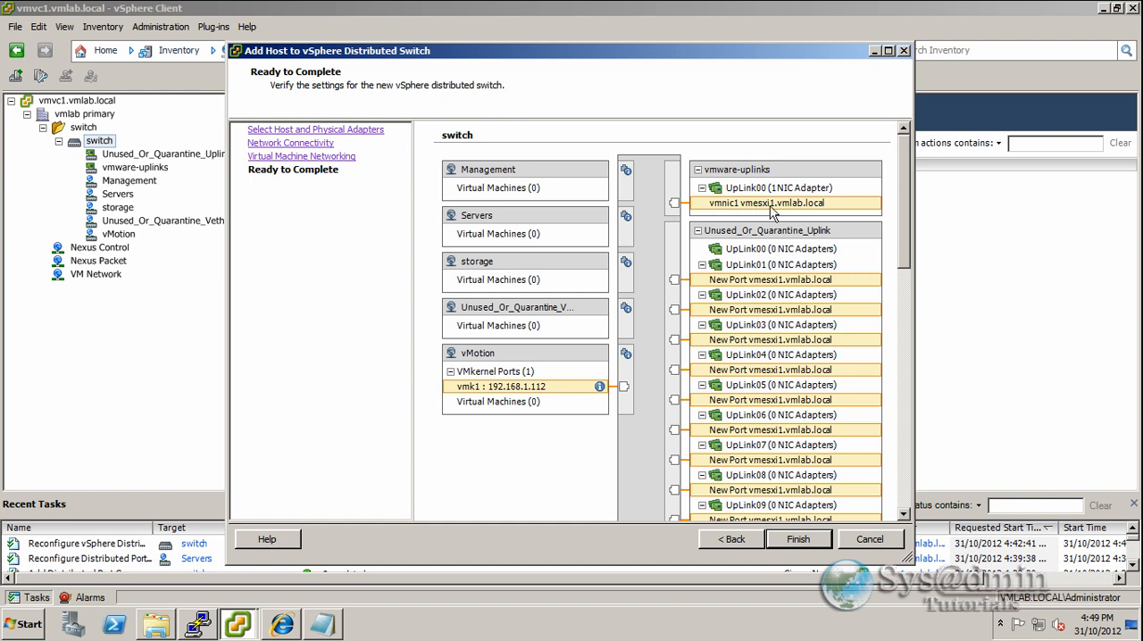
mouse_move(739, 215)
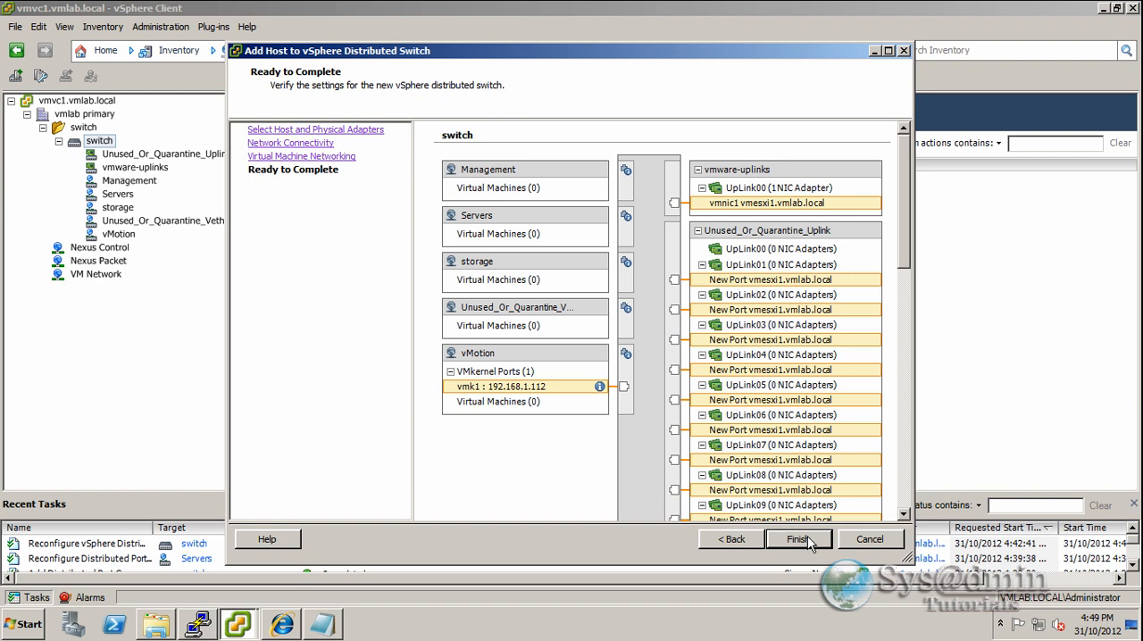
- Finish adding the host, watch the tasks complete, then select the vMotion port group
left_click(797, 540)
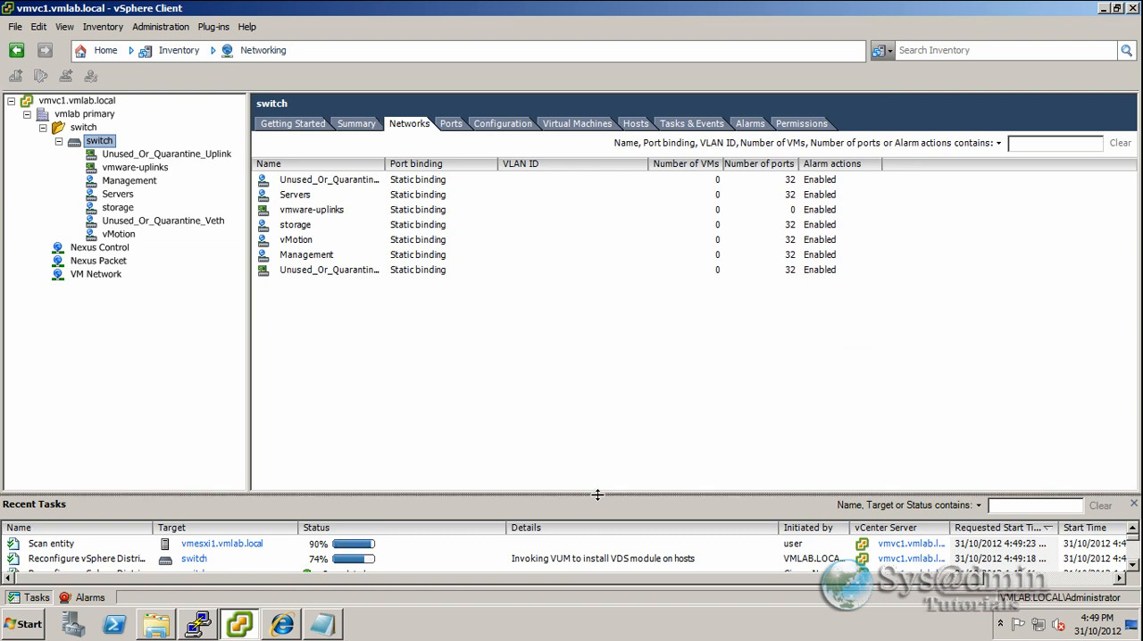
left_click_drag(597, 497, 597, 464)
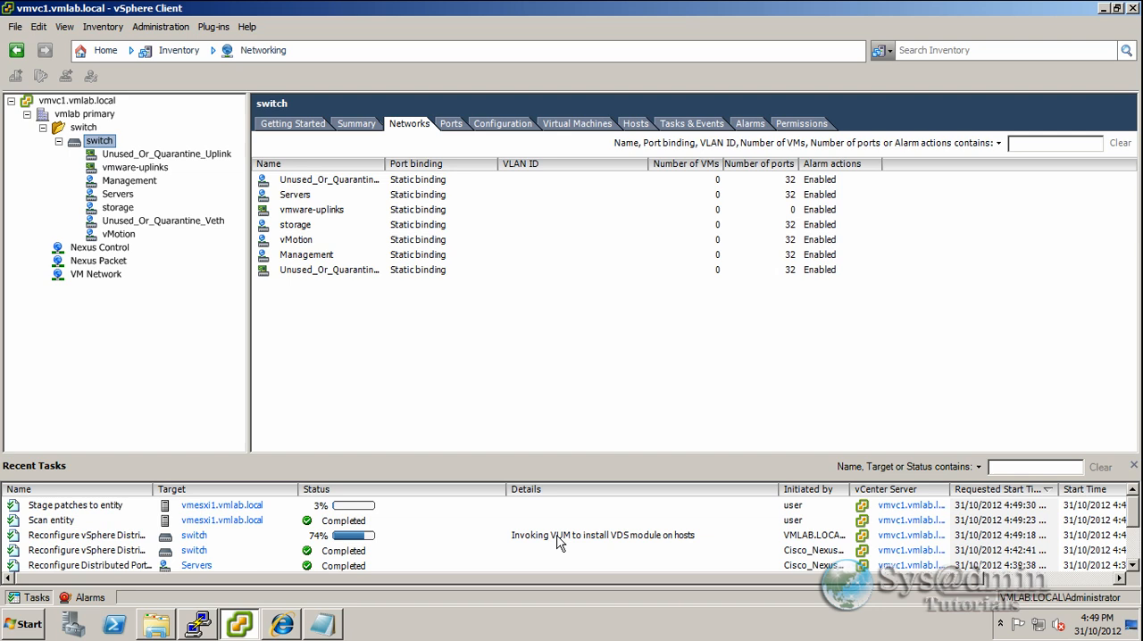
mouse_move(624, 554)
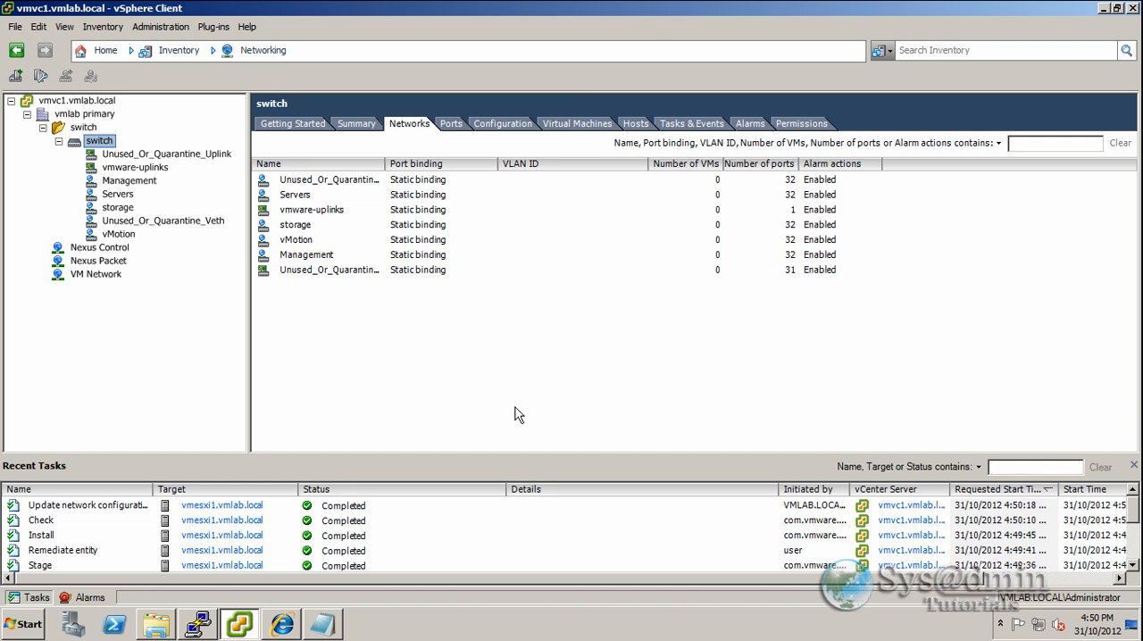
mouse_move(361, 522)
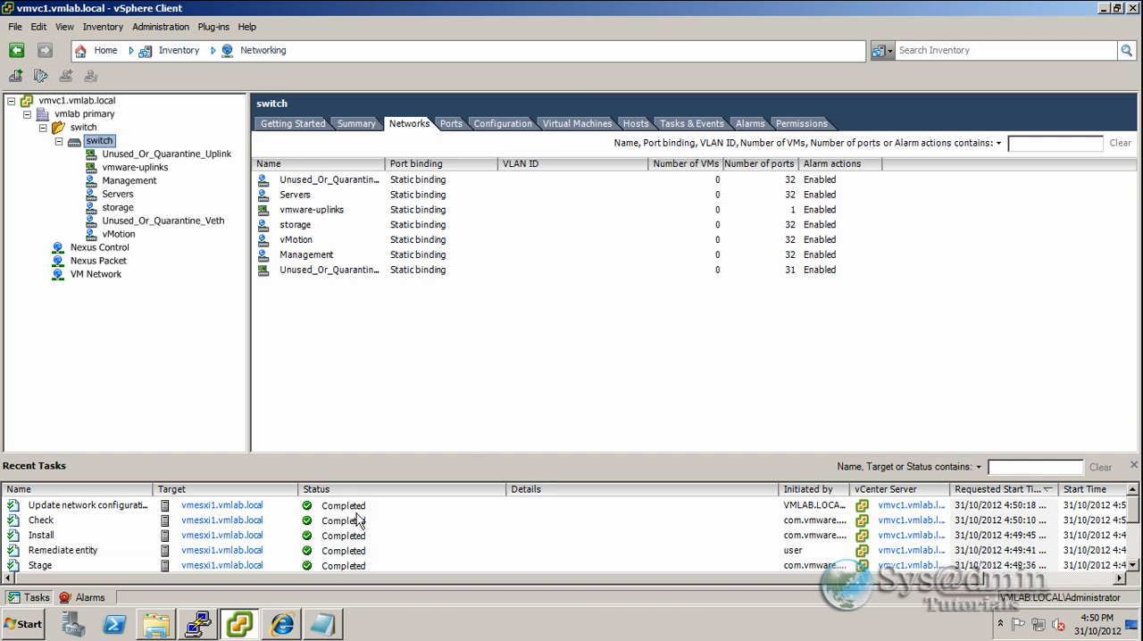
mouse_move(401, 411)
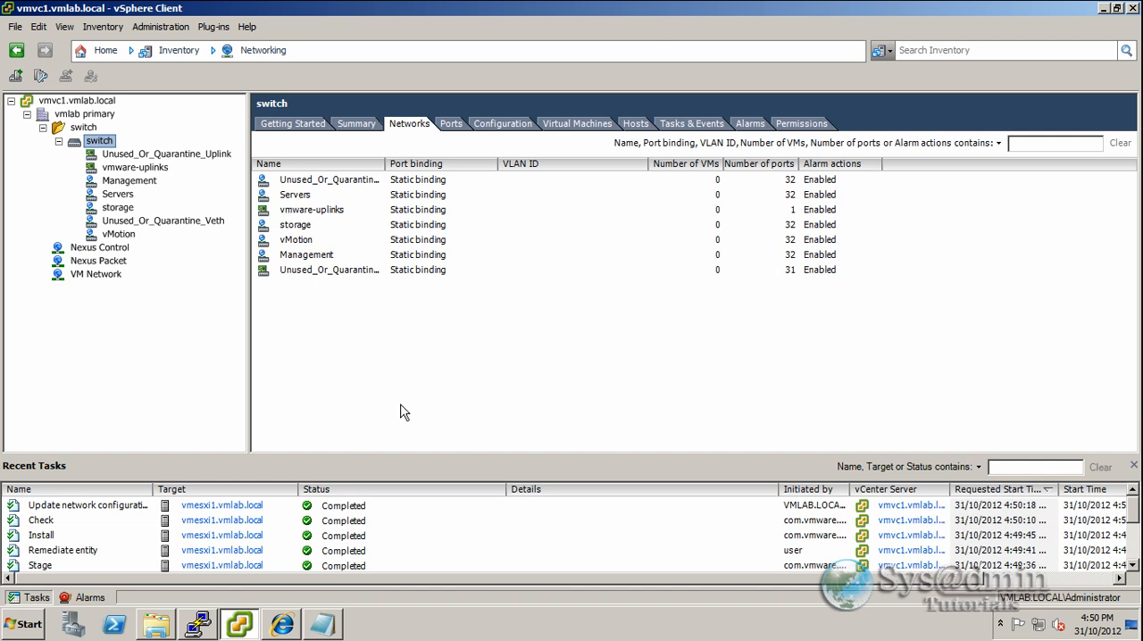
left_click(118, 232)
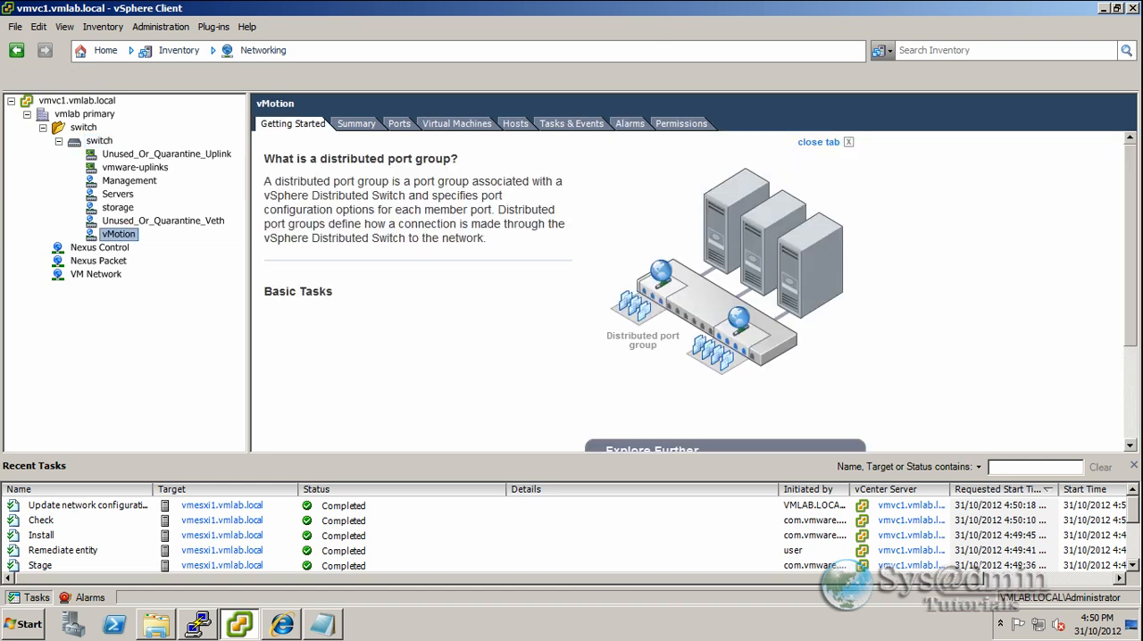
- Confirm vMotion's ports show vmk1 from vmesx1 connected, then return to the switch's port groups
left_click(401, 123)
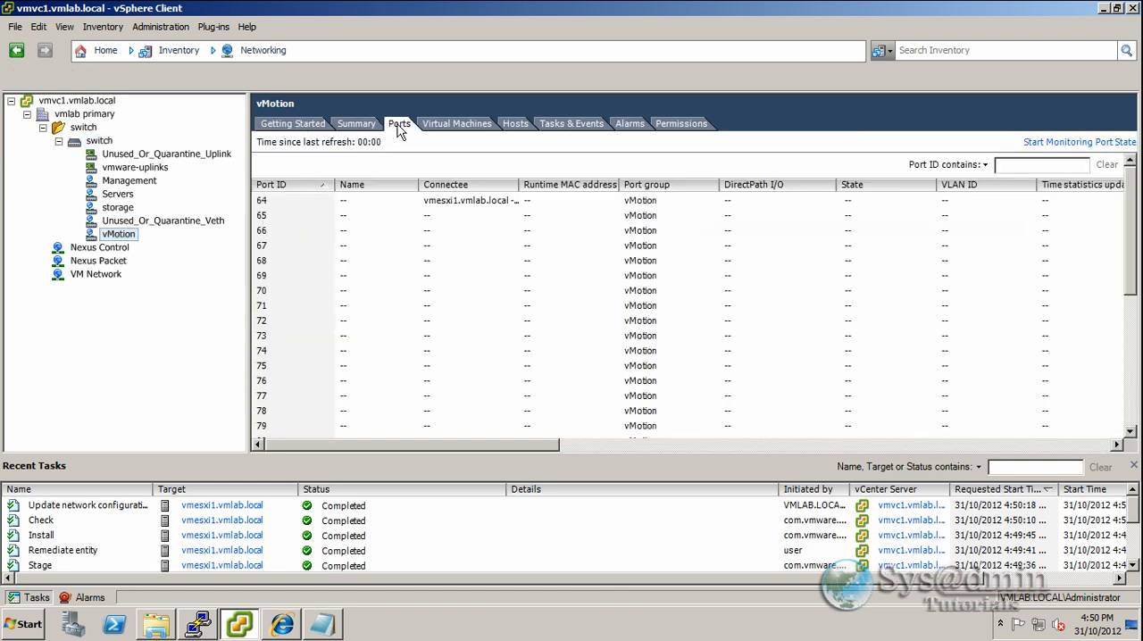
left_click_drag(507, 184, 561, 184)
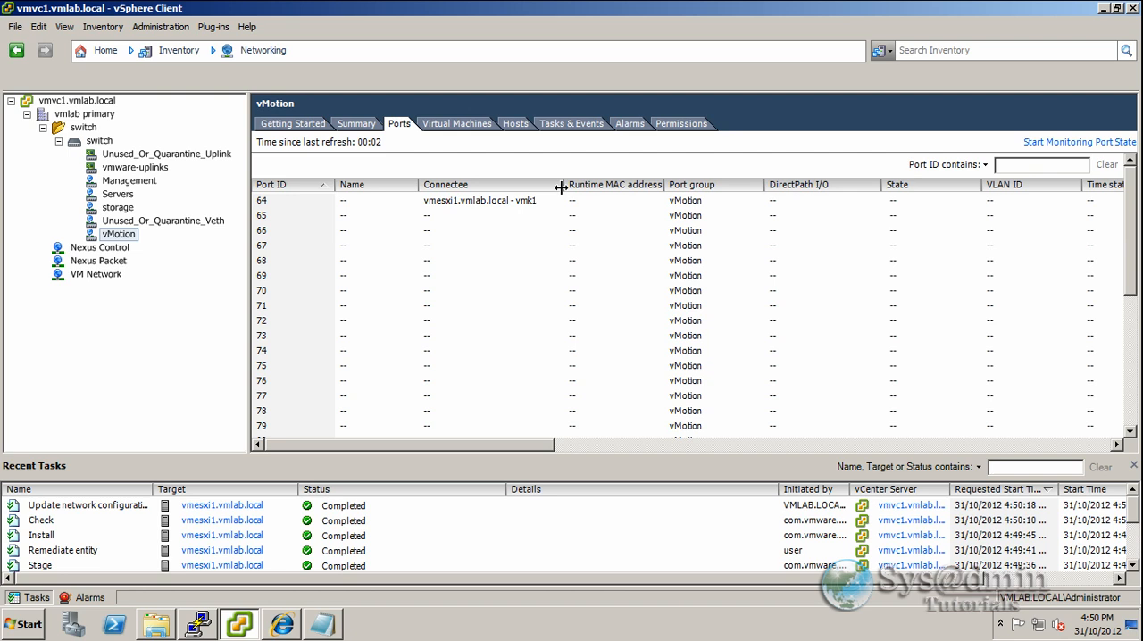
mouse_move(429, 213)
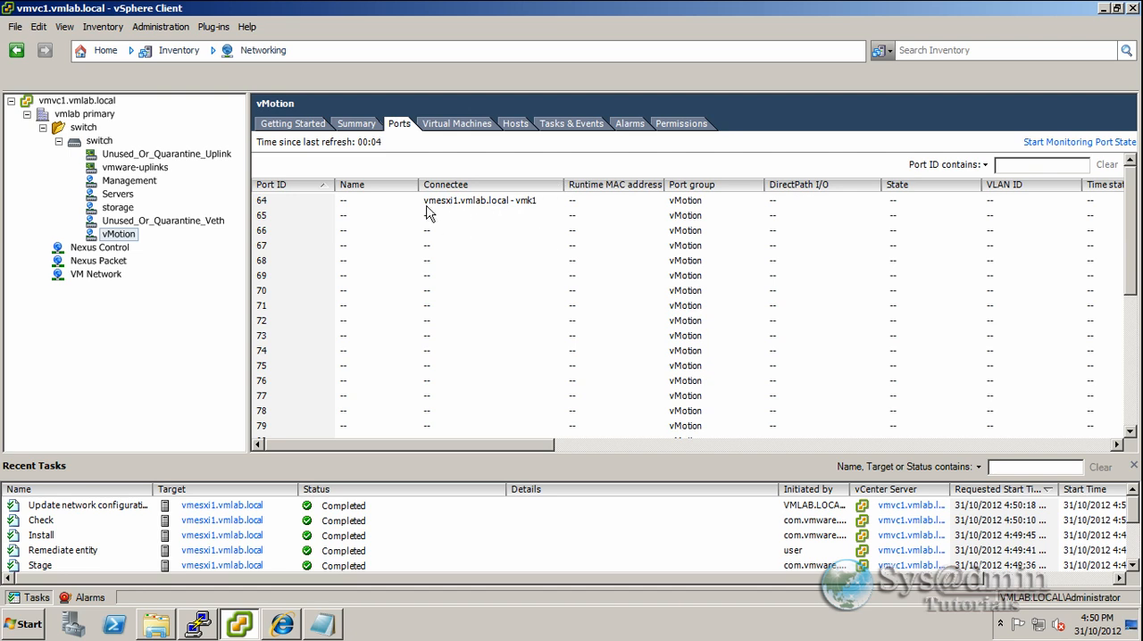
mouse_move(496, 212)
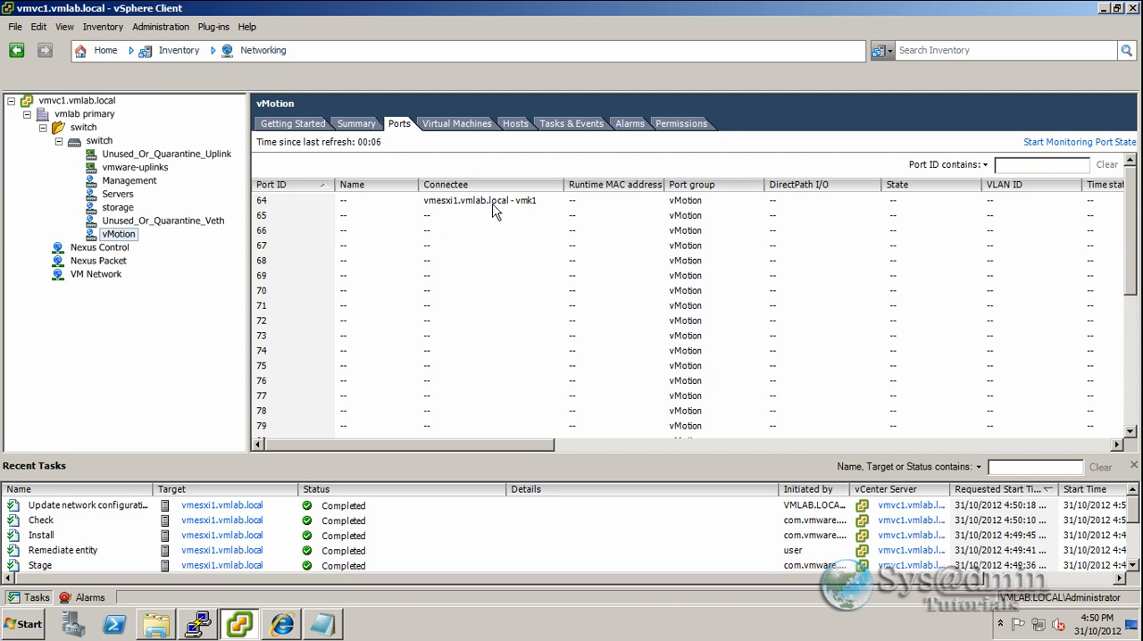
mouse_move(538, 210)
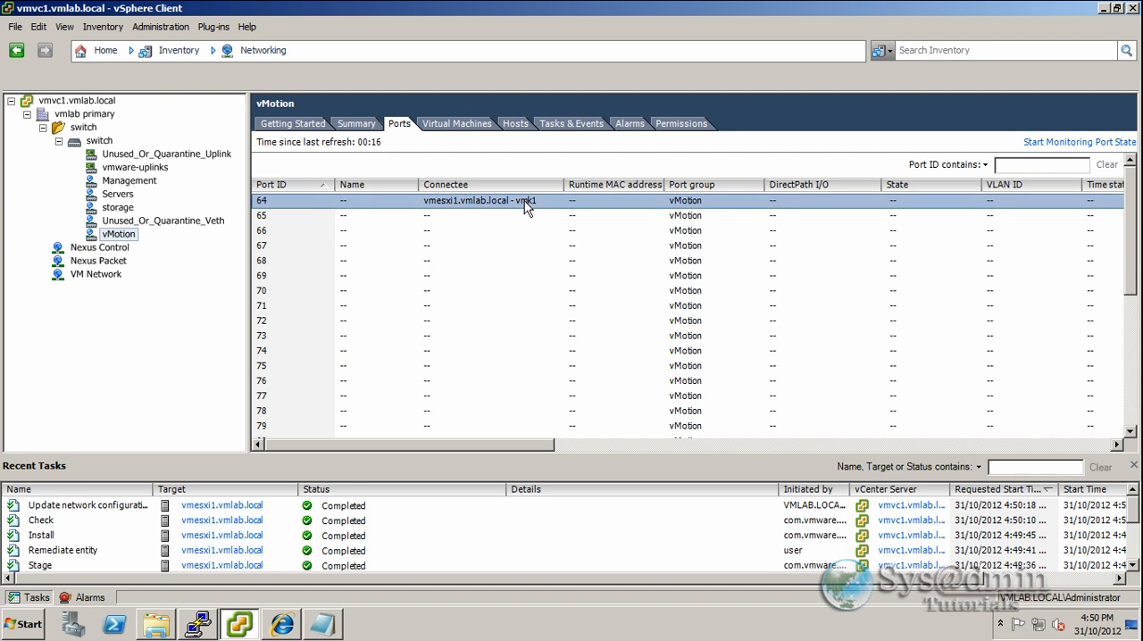
mouse_move(366, 172)
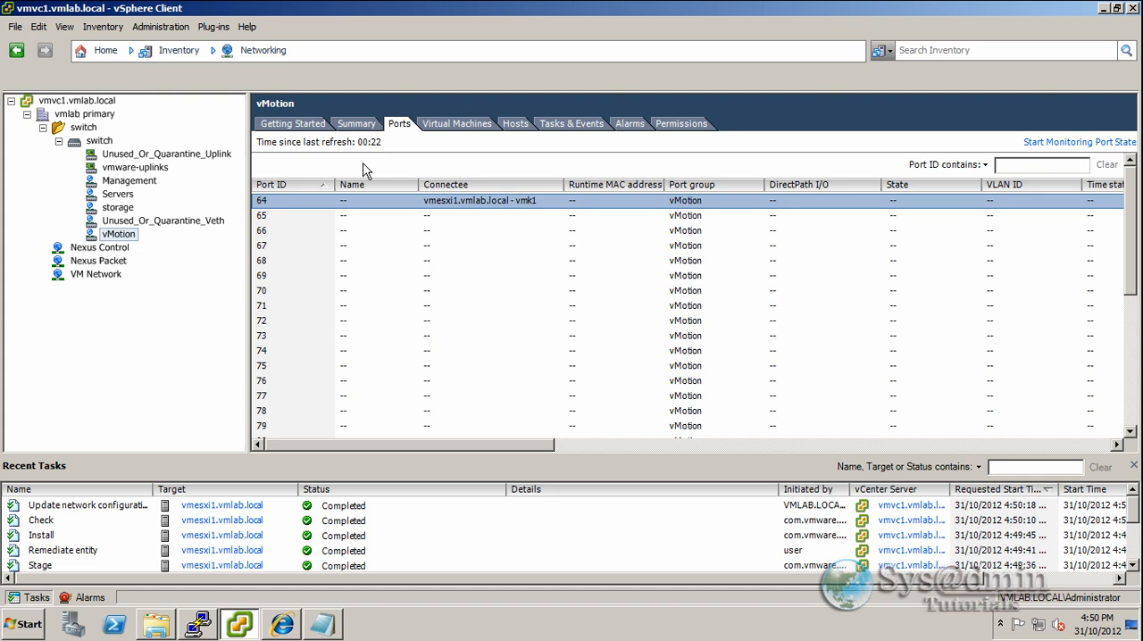
left_click(100, 140)
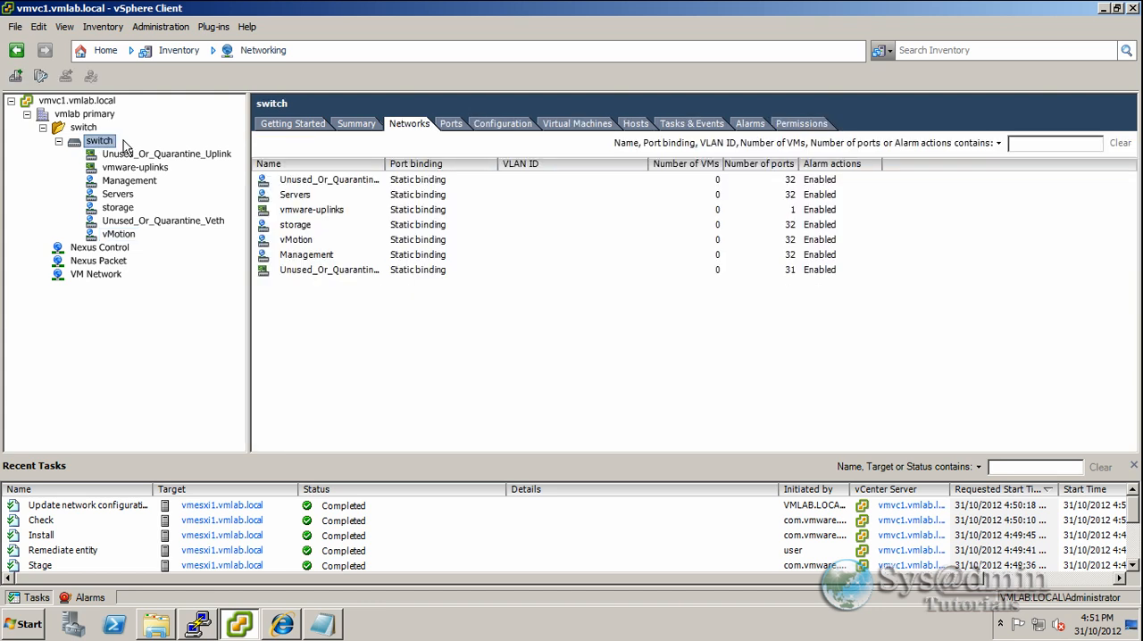
- Start Manage Hosts on the switch for the ESXi host and reach the physical adapters step
right_click(100, 141)
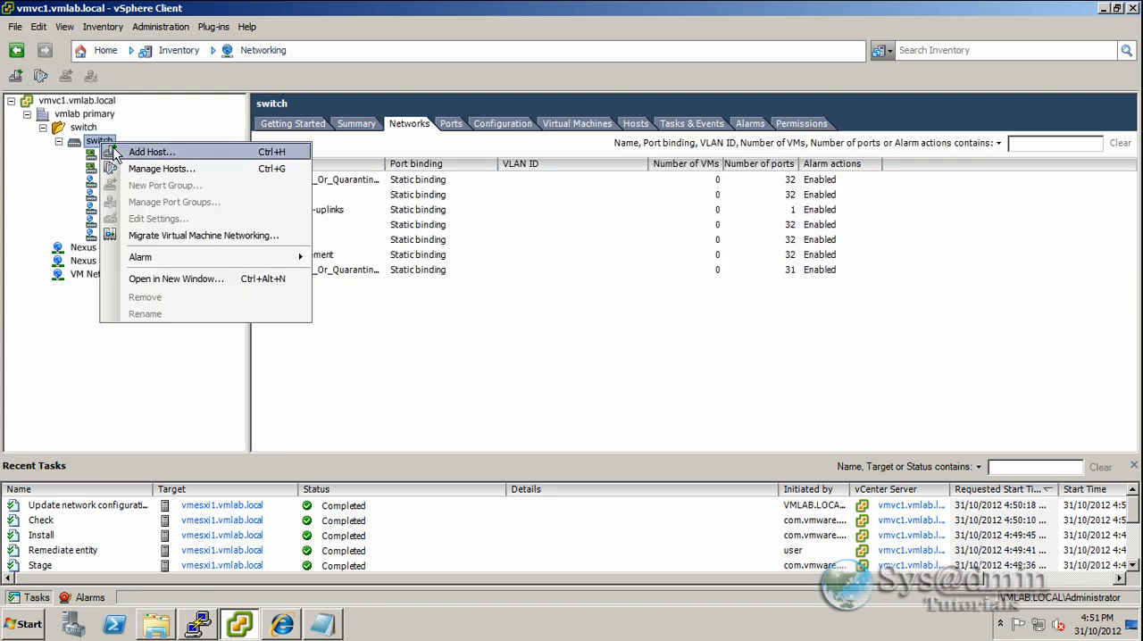
mouse_move(178, 167)
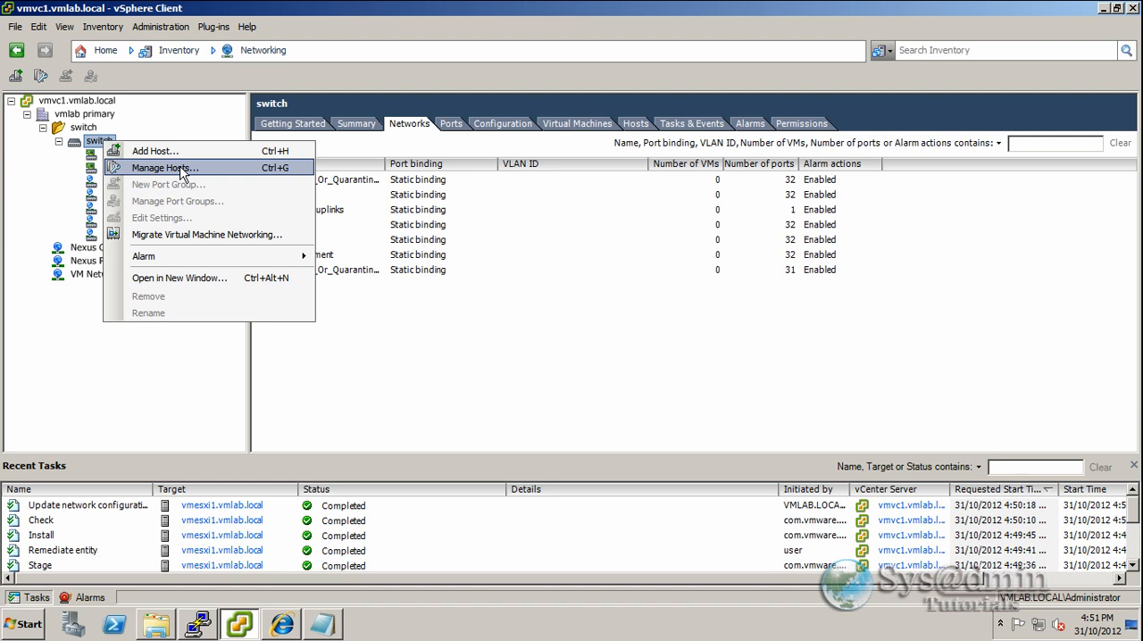
left_click(164, 168)
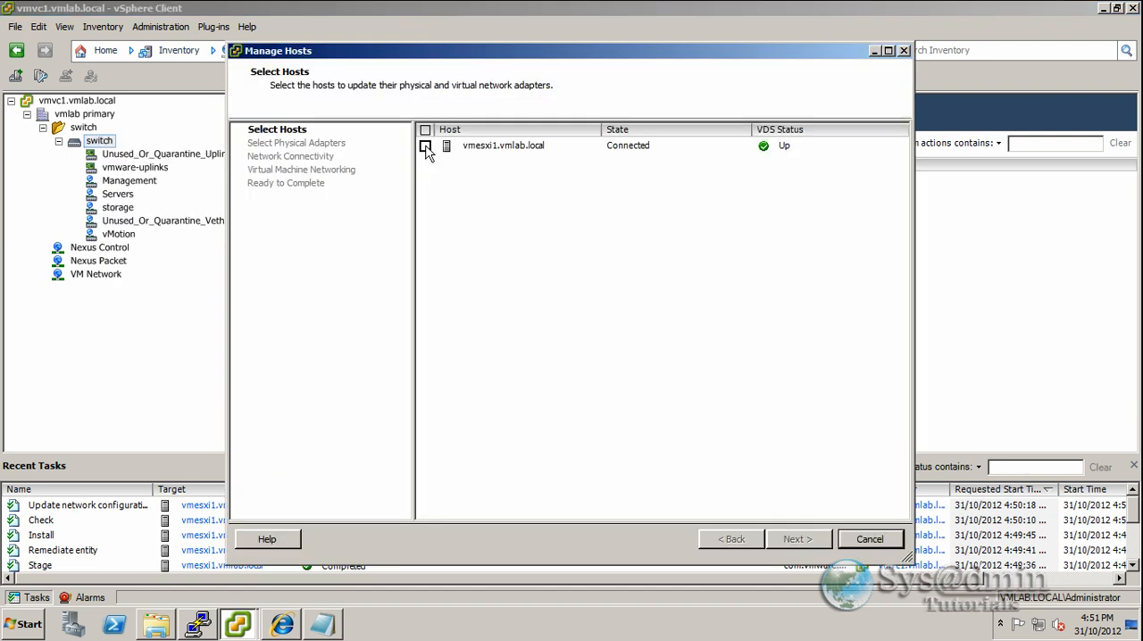
left_click(425, 146)
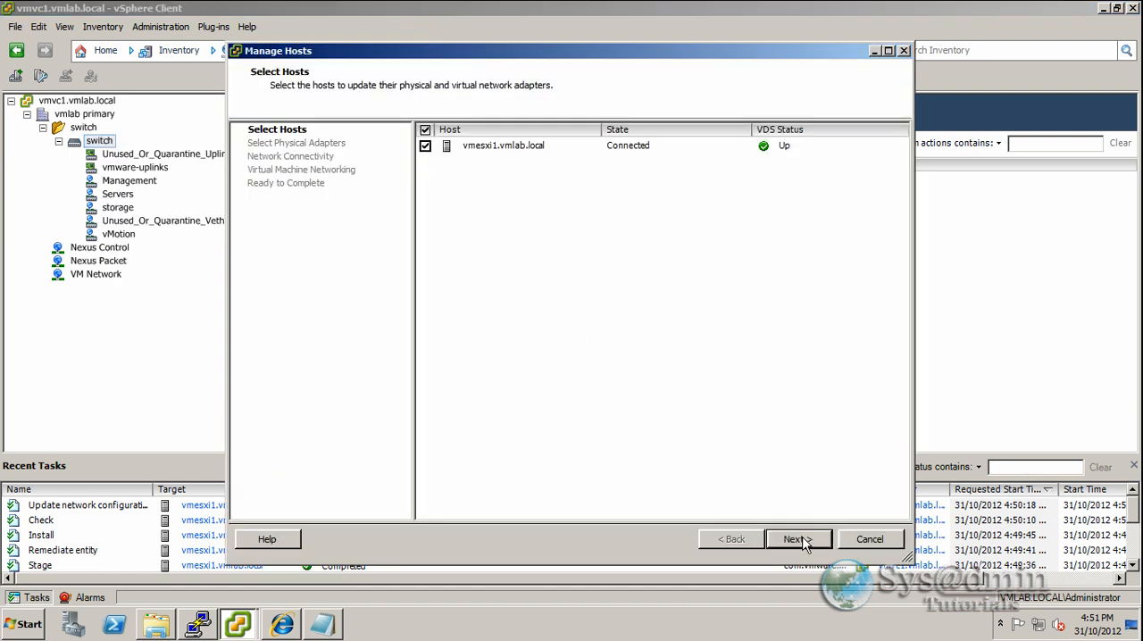
left_click(793, 539)
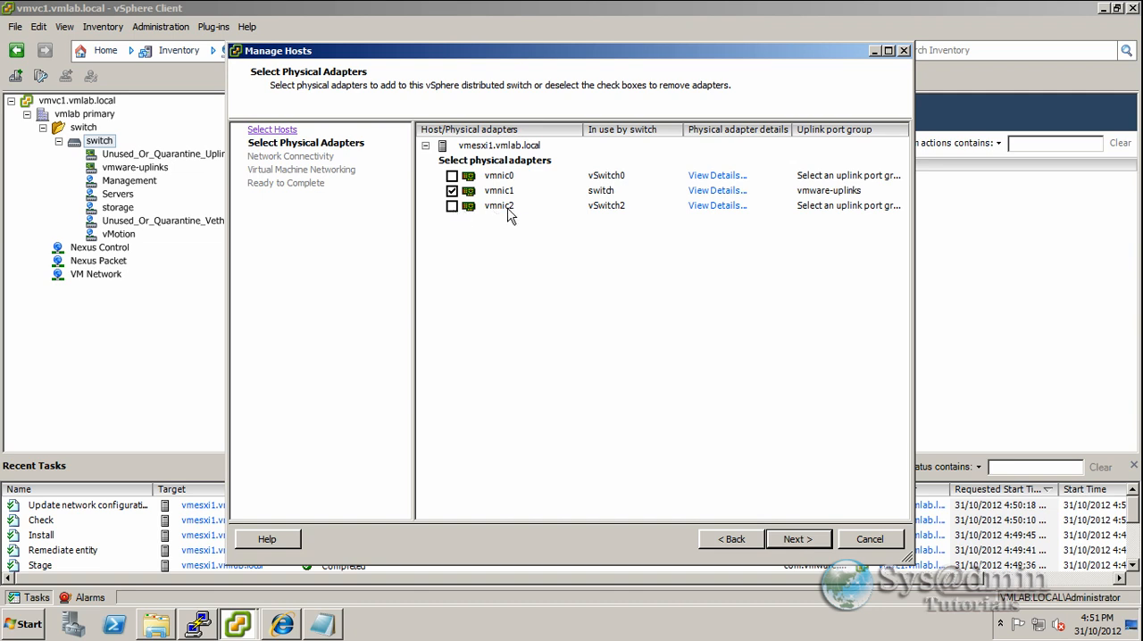
mouse_move(625, 218)
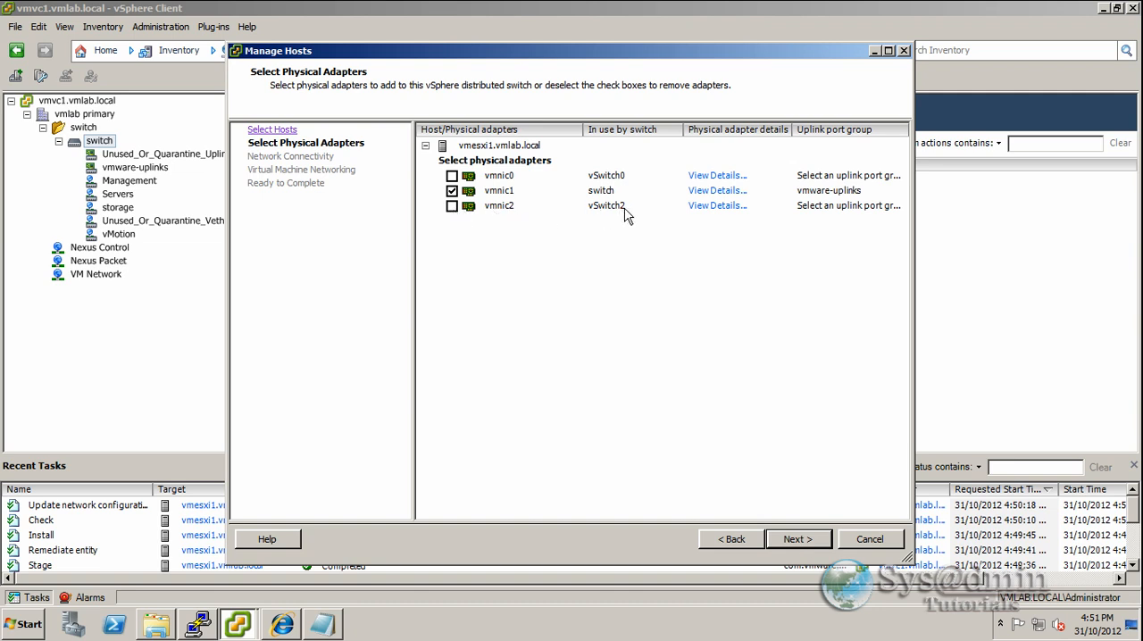
mouse_move(451, 224)
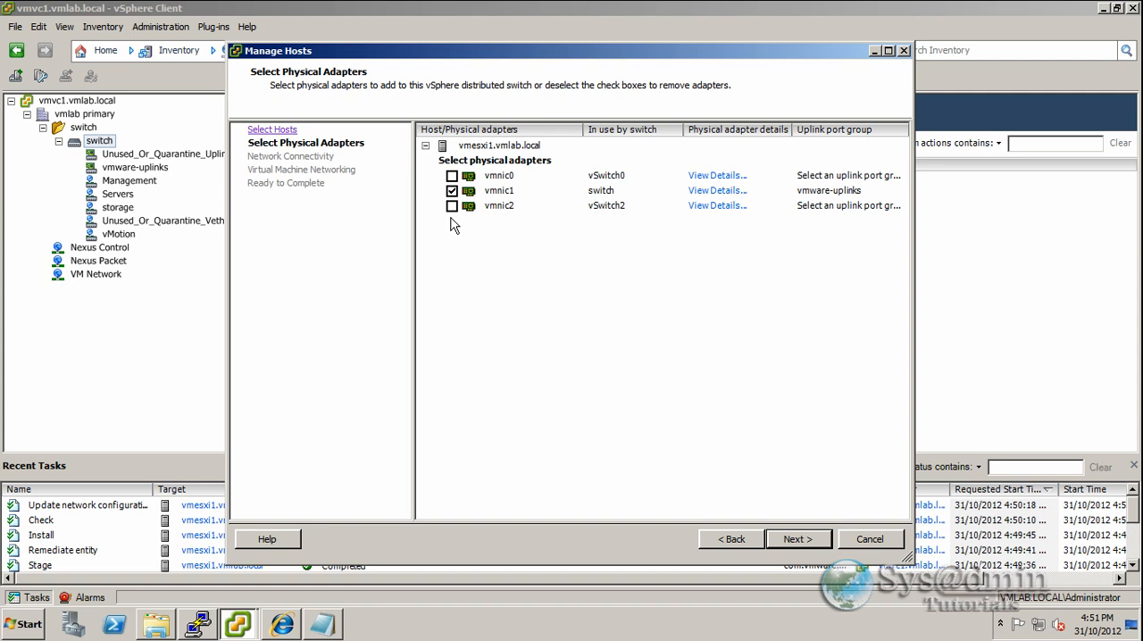
- Add vmnic2 to the switch under the vmware-uplinks port group and continue
left_click(452, 206)
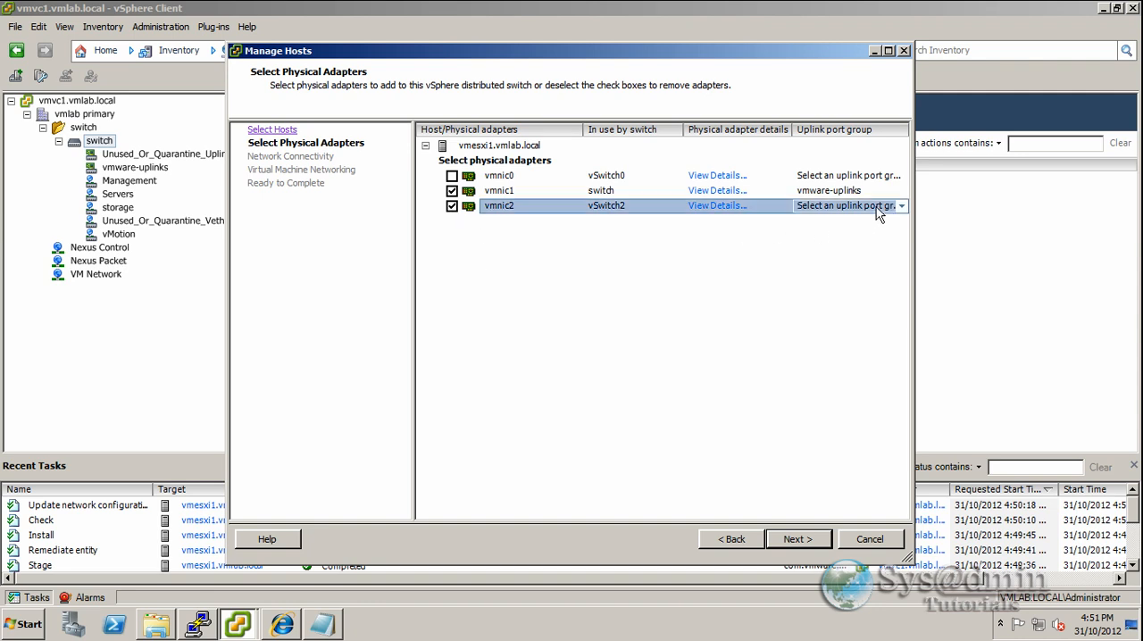
left_click(900, 205)
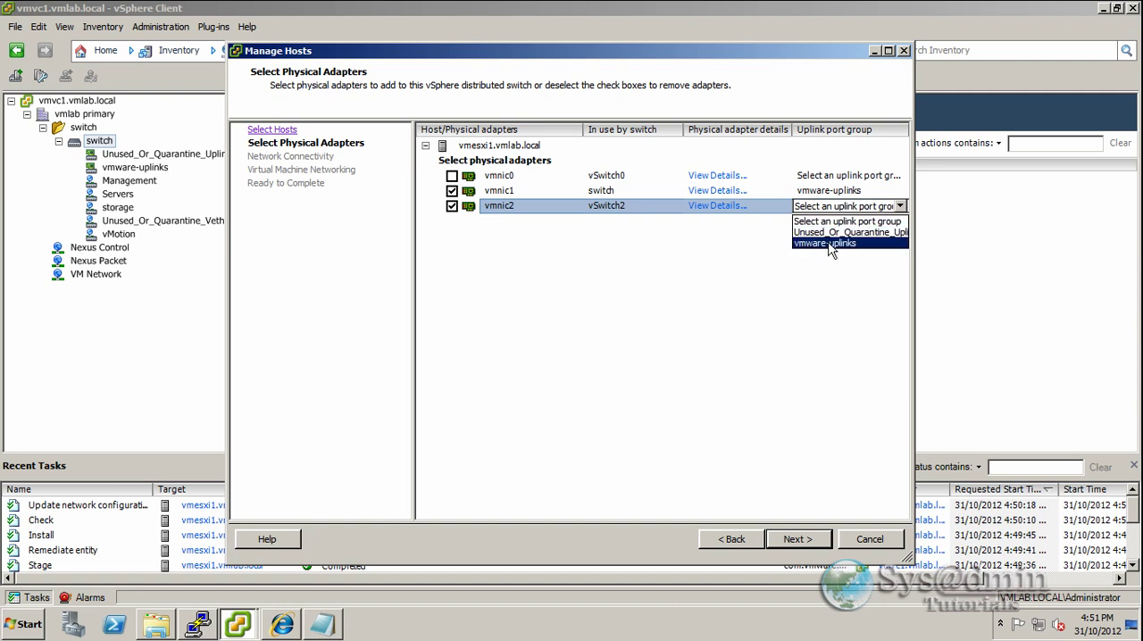
left_click(823, 243)
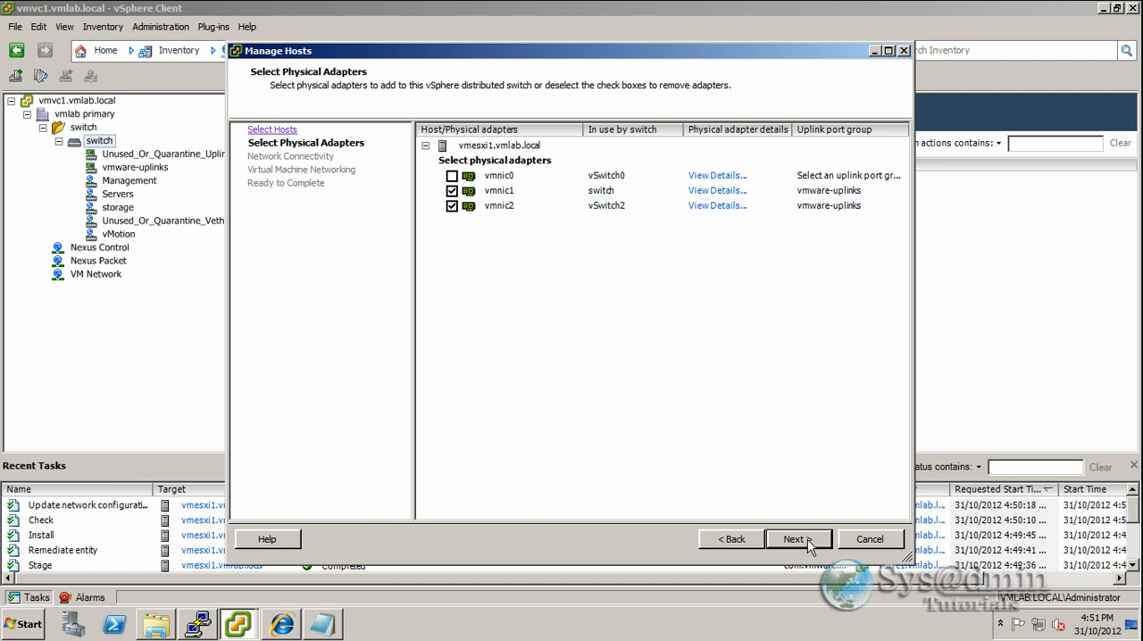
left_click(793, 539)
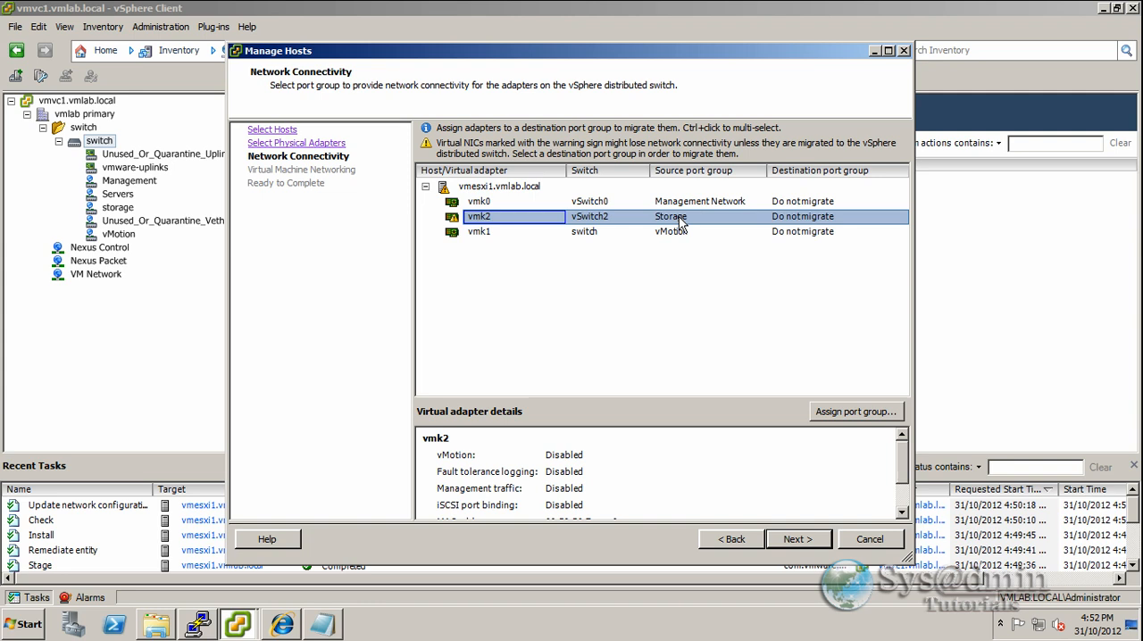
- Set vmk2 to migrate to the storage port group and continue to VM networking
left_click(836, 216)
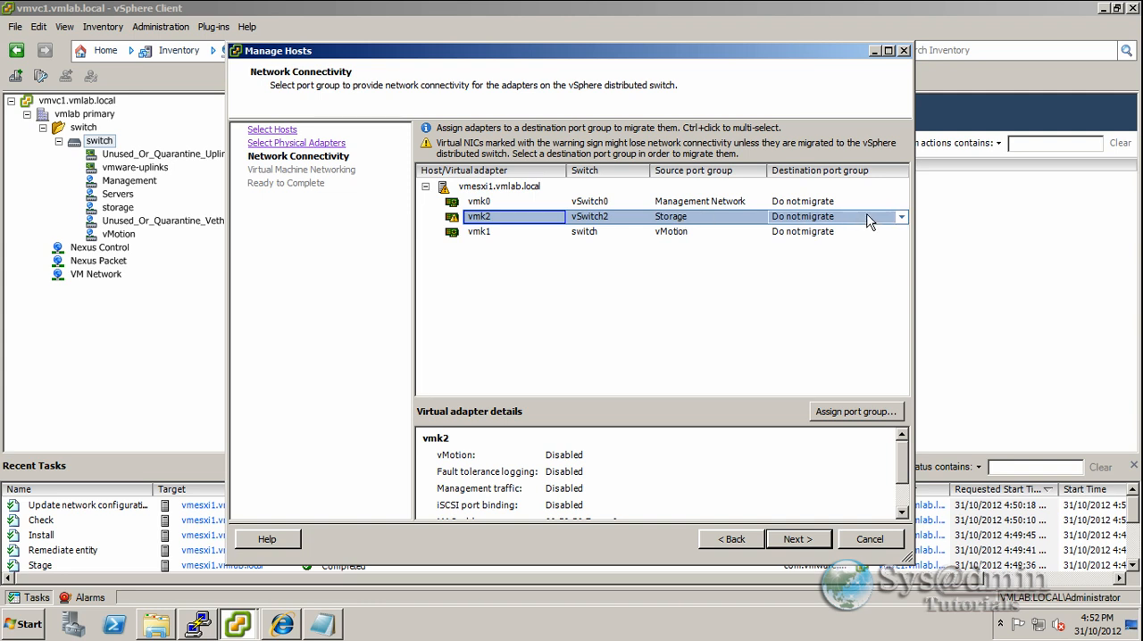
left_click(900, 216)
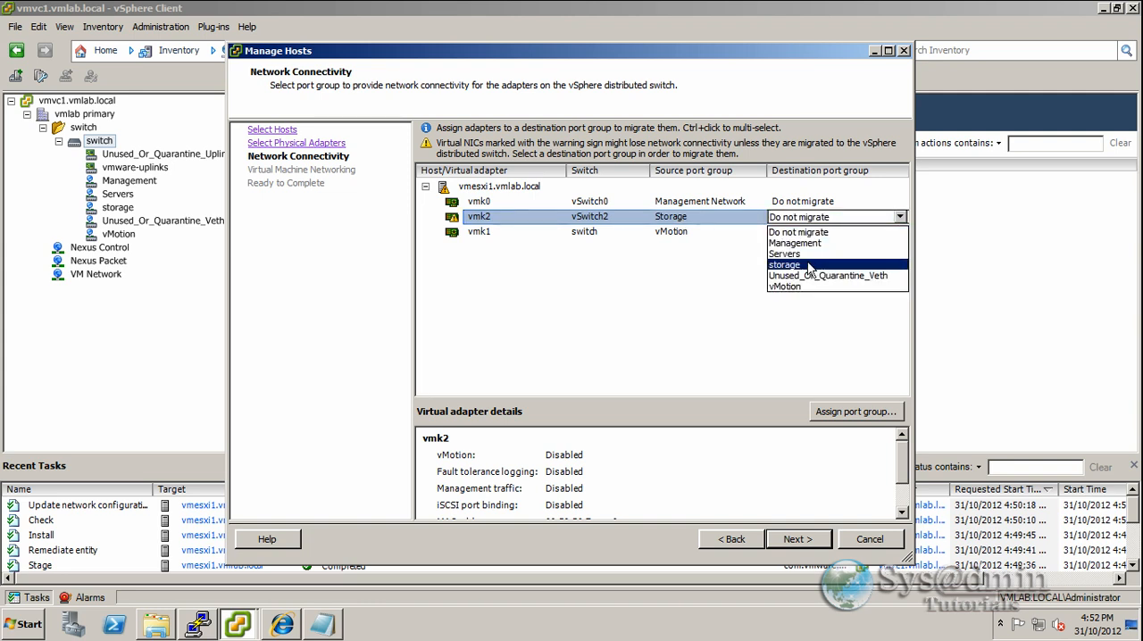
left_click(784, 265)
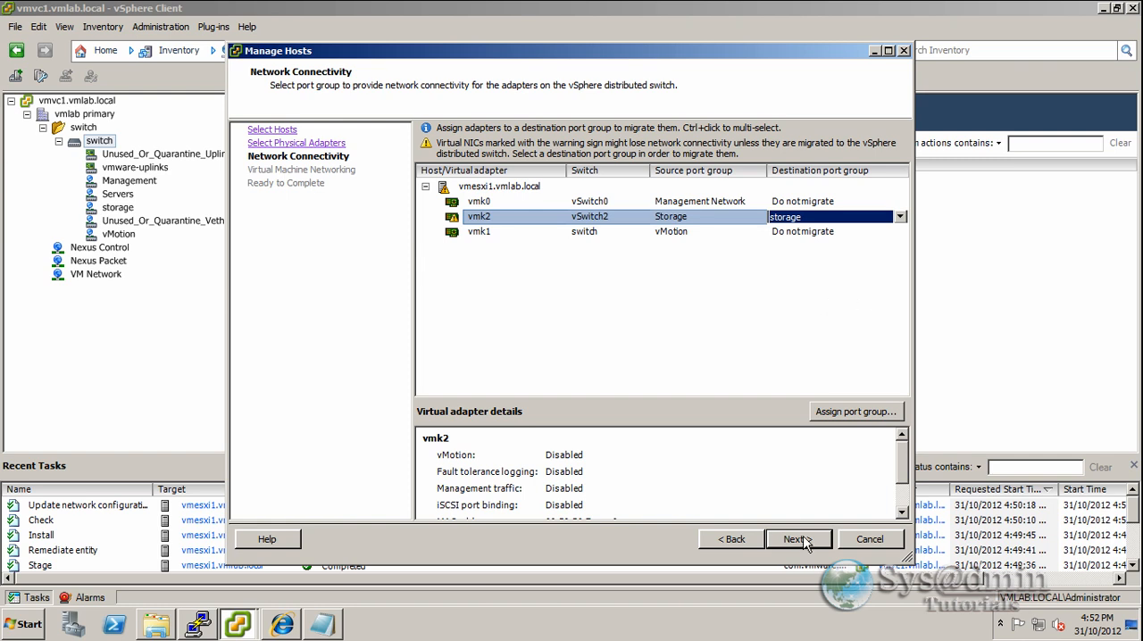
left_click(796, 539)
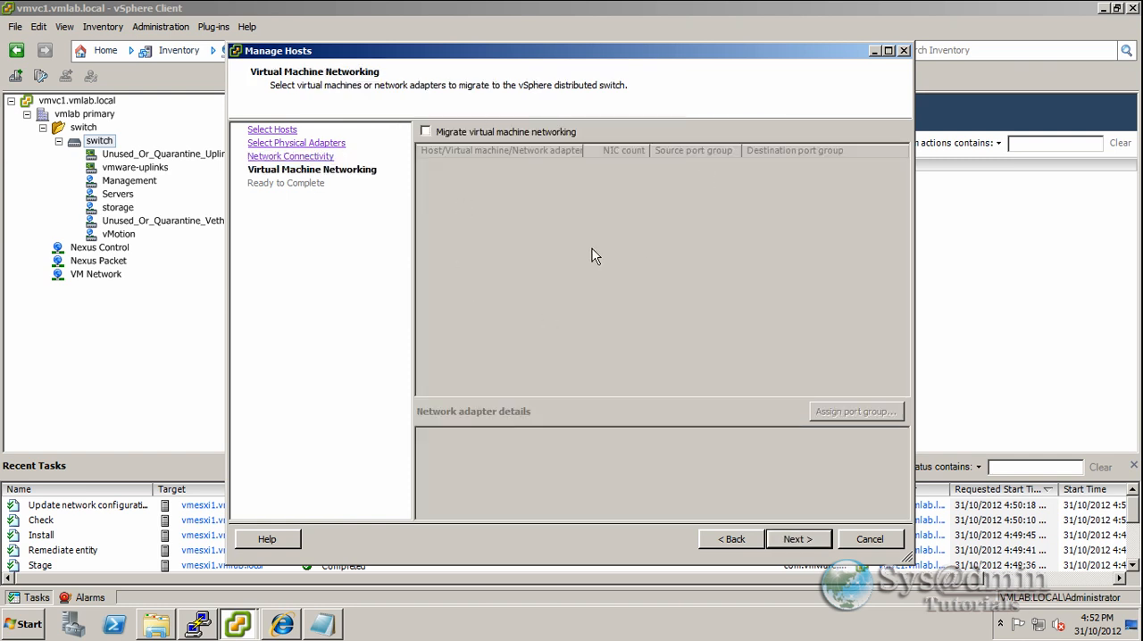
mouse_move(572, 135)
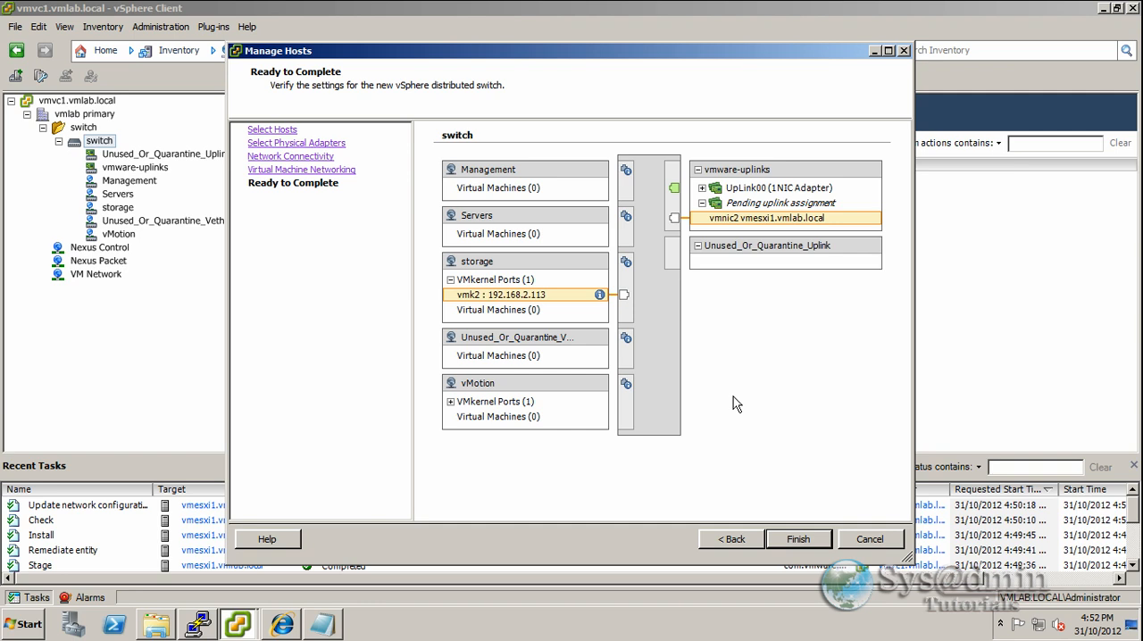
mouse_move(532, 304)
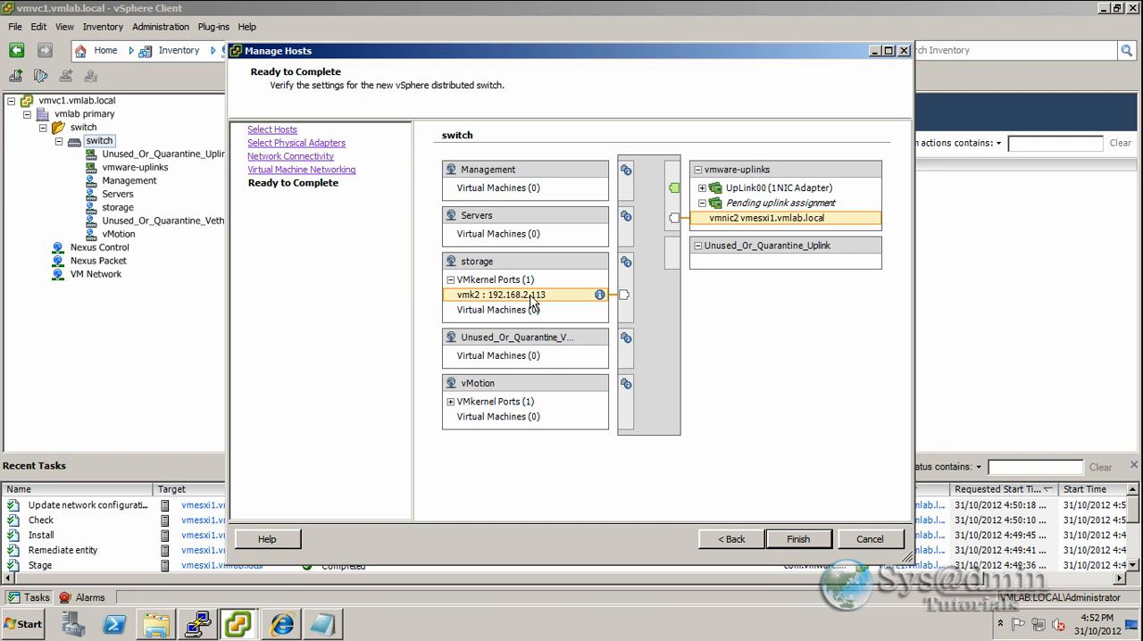
mouse_move(514, 295)
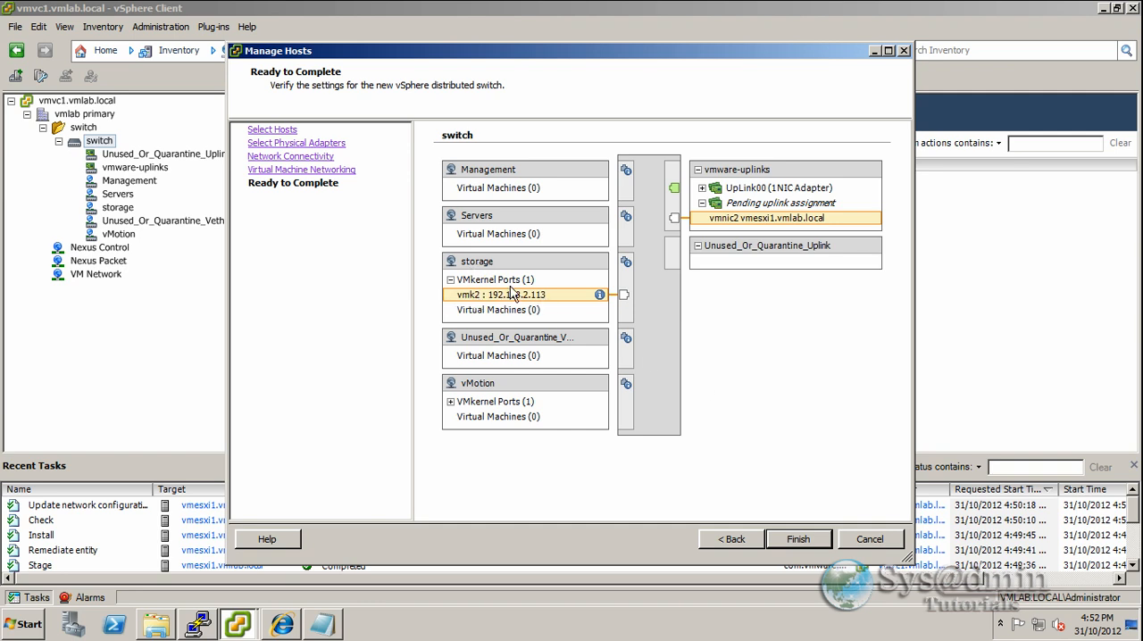
mouse_move(718, 229)
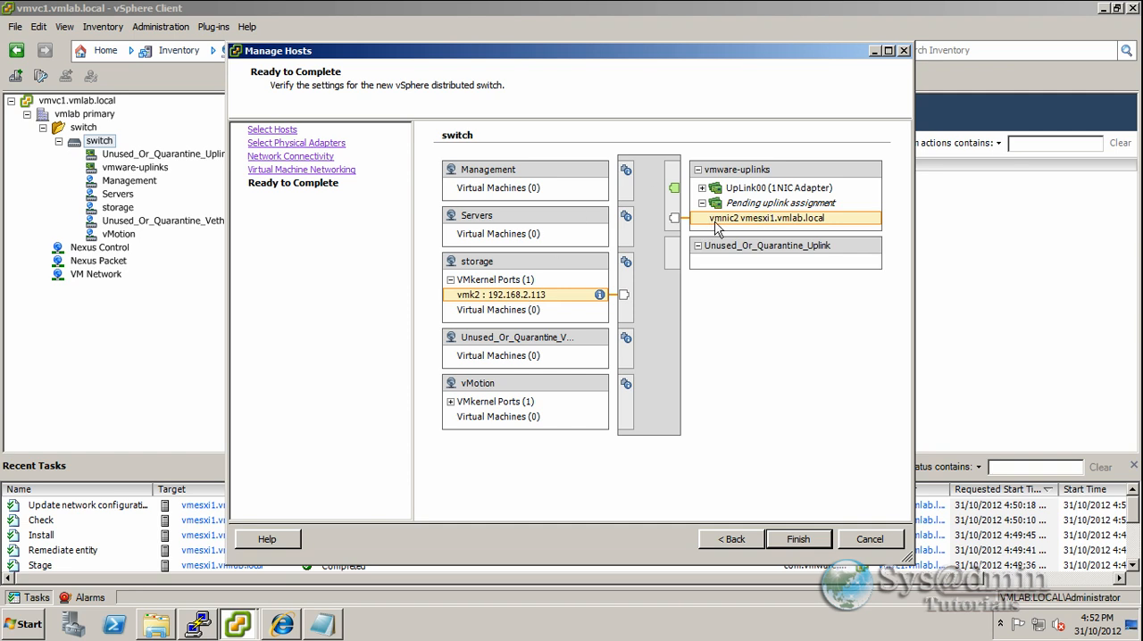
mouse_move(766, 230)
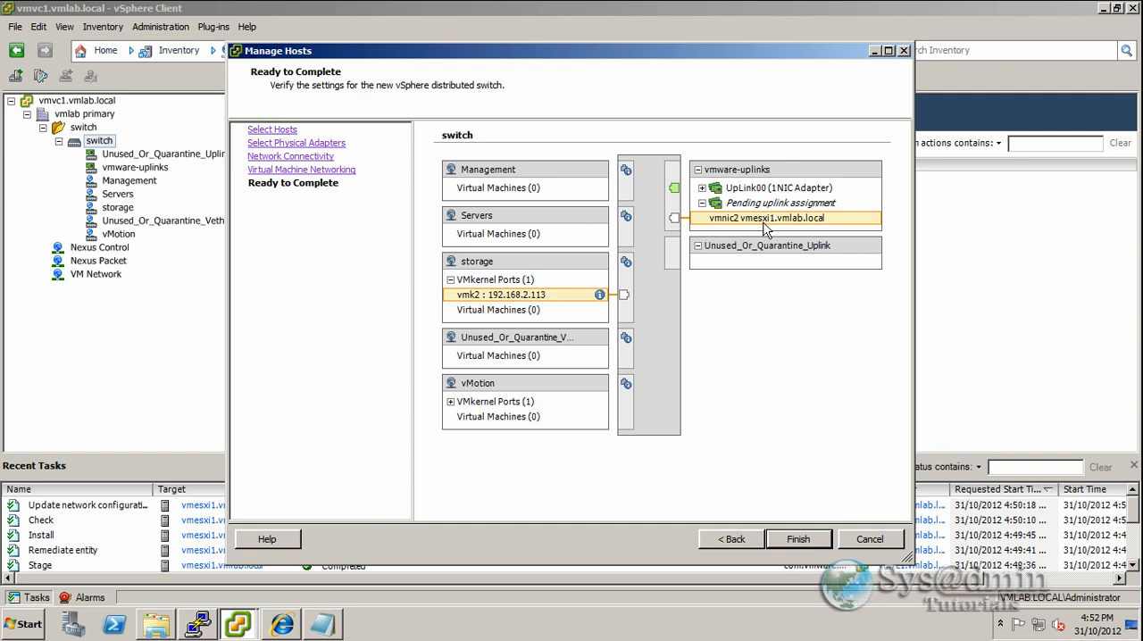
mouse_move(784, 177)
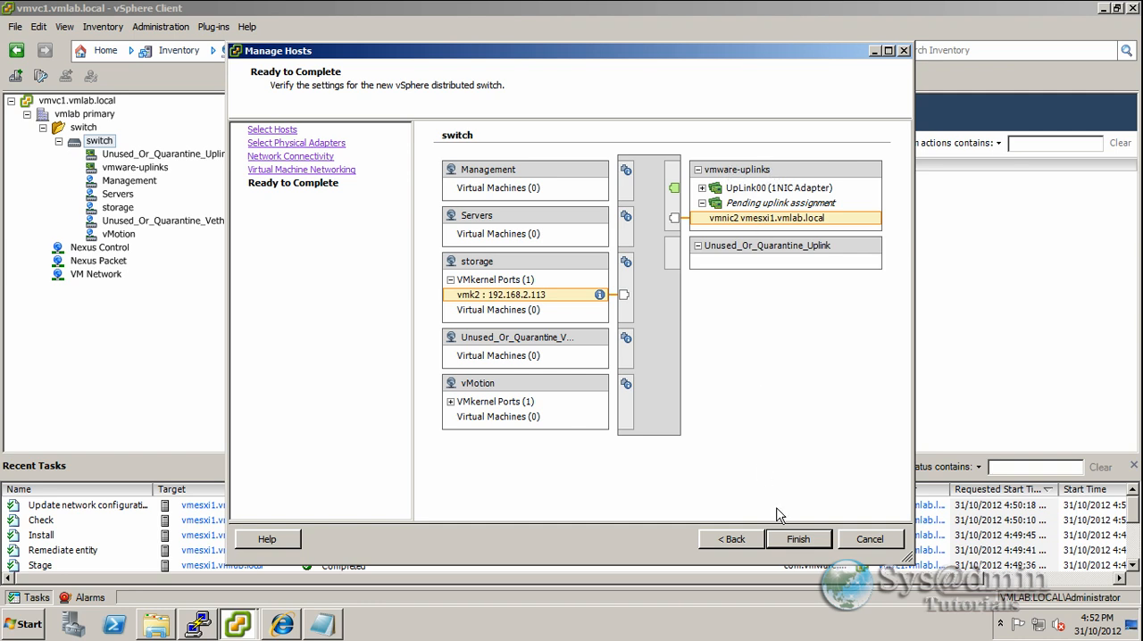
- Apply the host changes and open the host's storage datastores in Hosts and Clusters
left_click(797, 540)
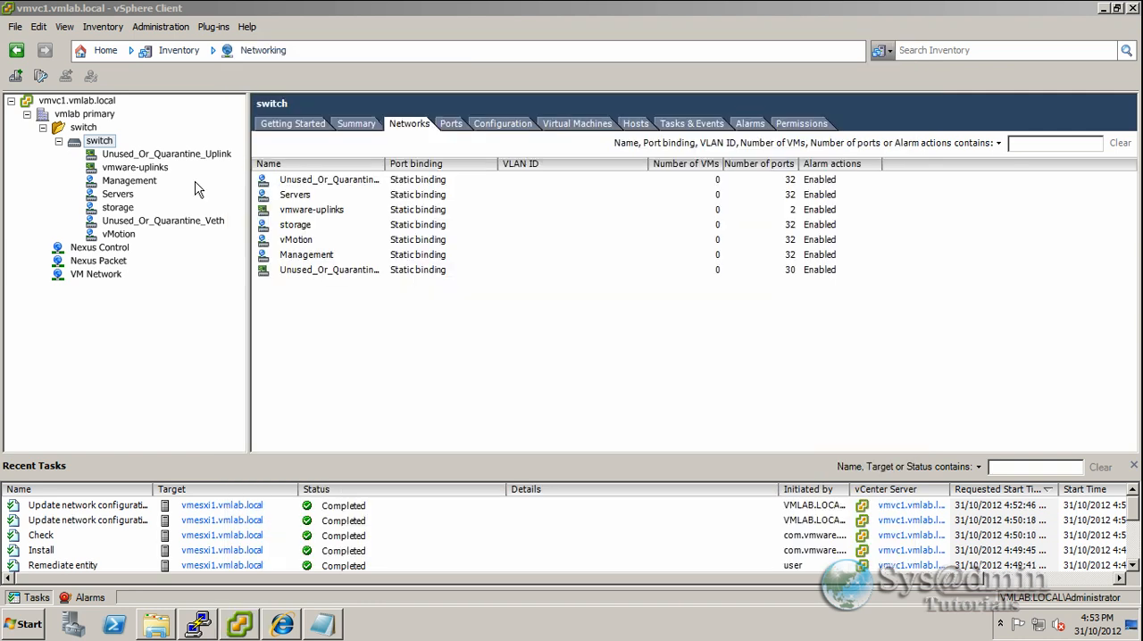
left_click(104, 25)
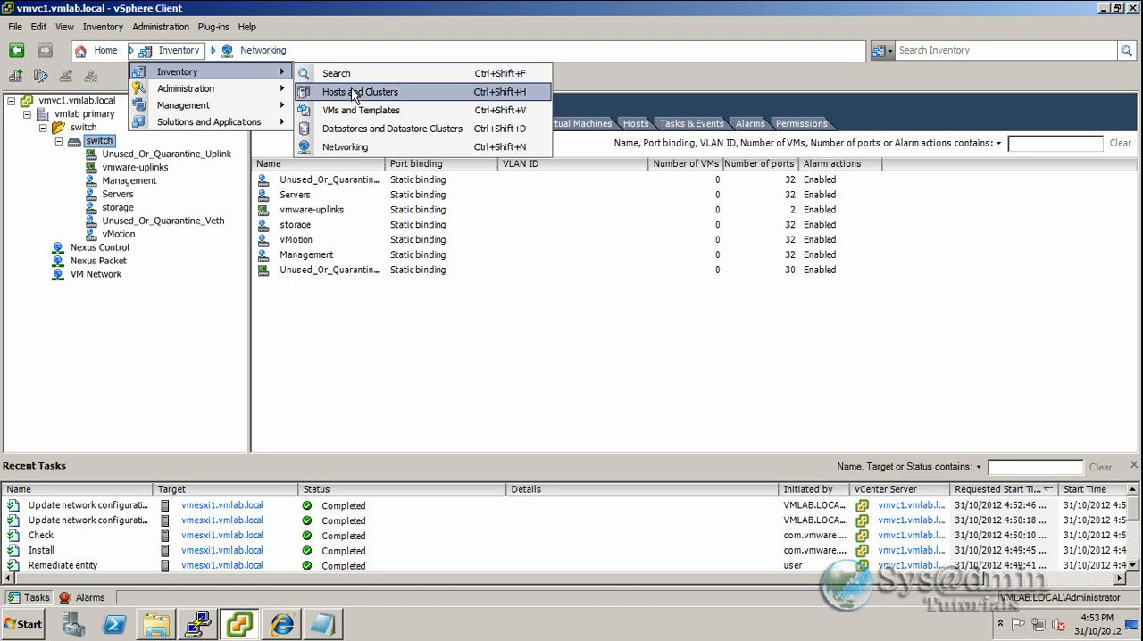
left_click(360, 91)
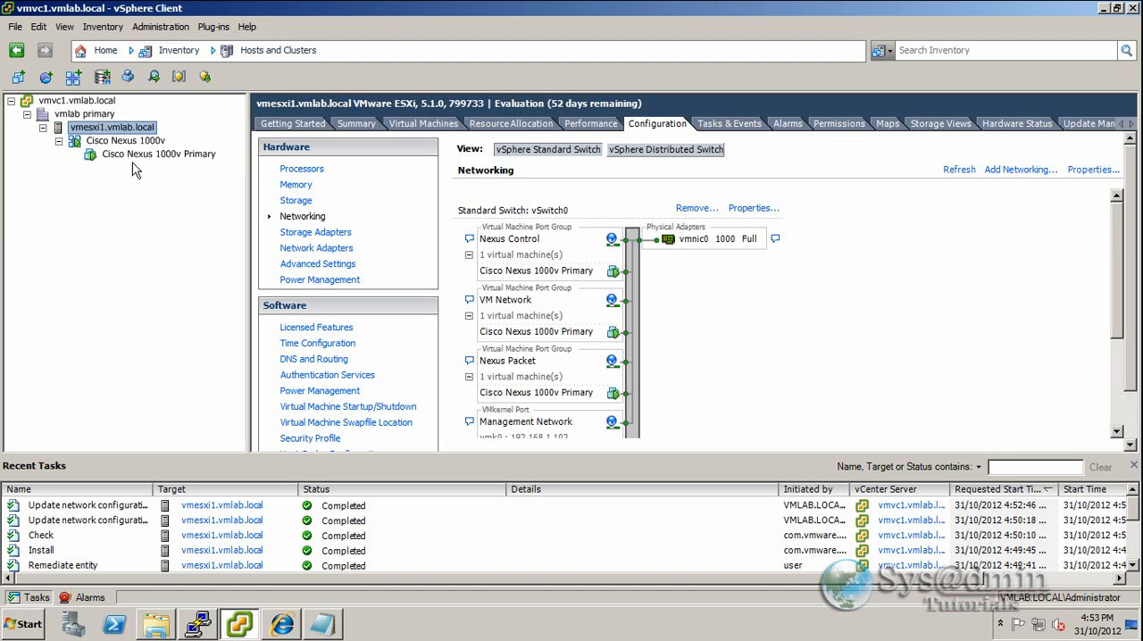
mouse_move(189, 157)
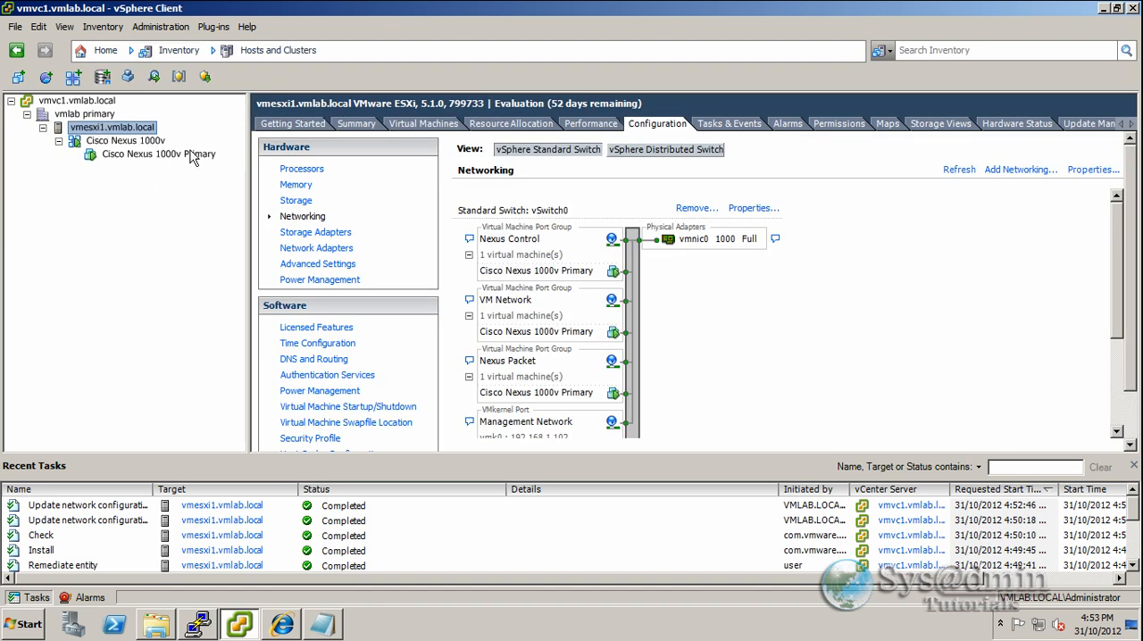
mouse_move(128, 132)
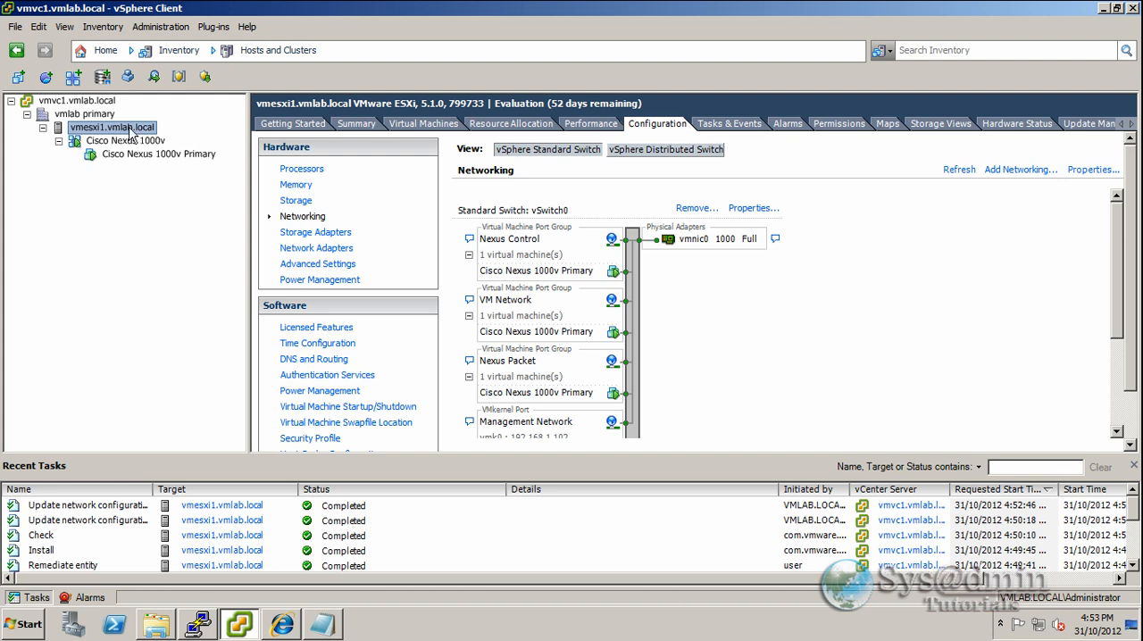
left_click(296, 200)
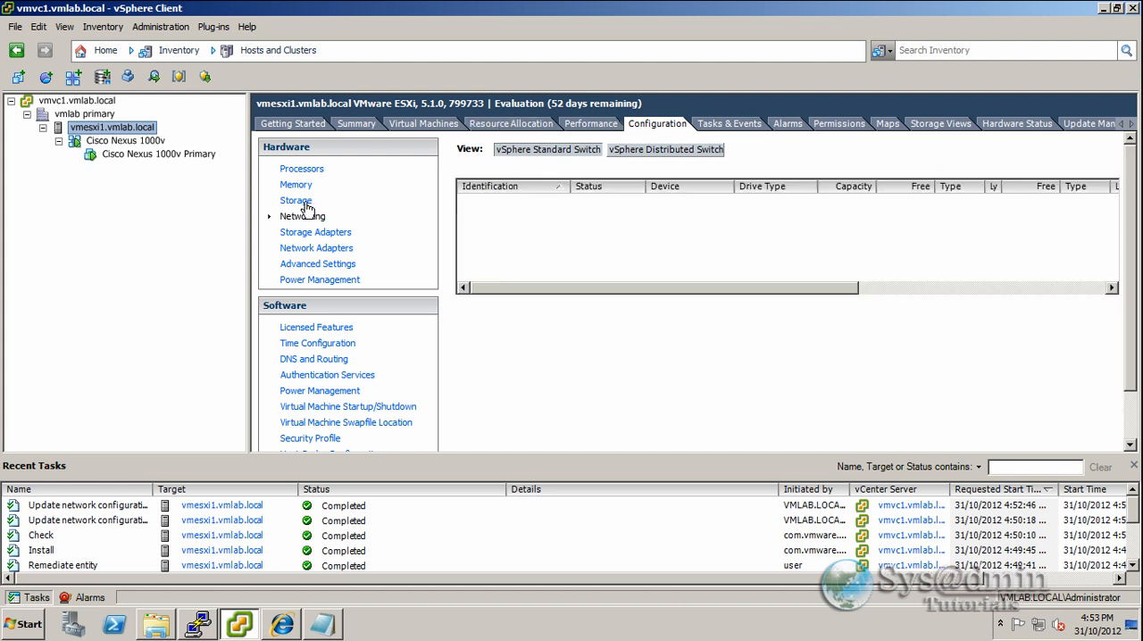
- Browse vmware_datastore into the Cisco Nexus 1000v Primary folder, then close the browser
left_click(296, 200)
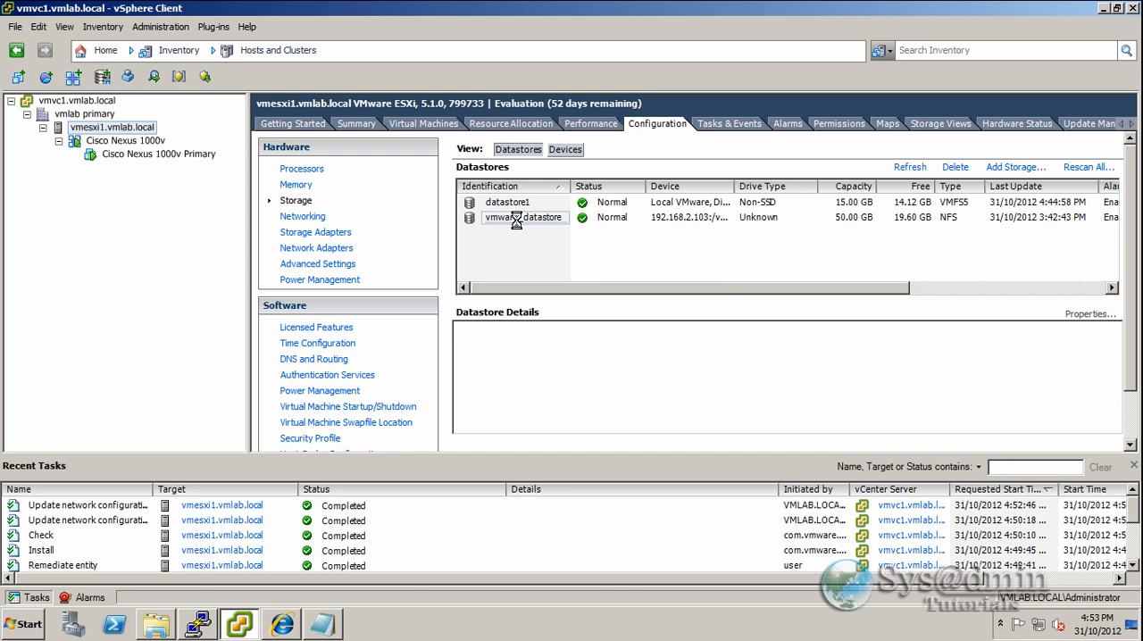
left_click(525, 218)
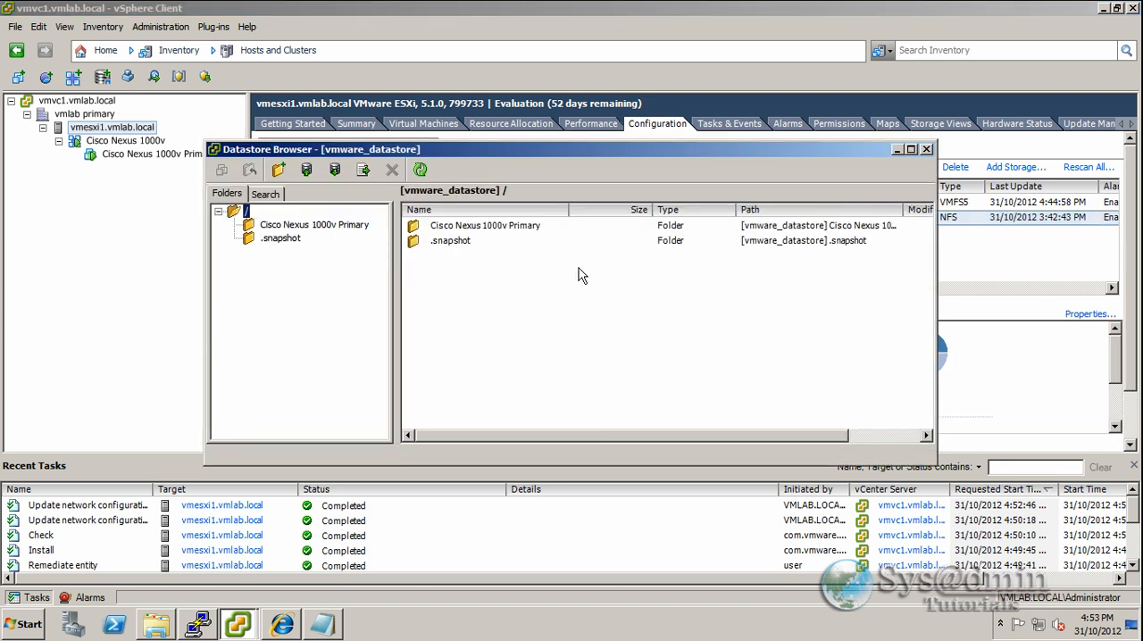
left_click(314, 225)
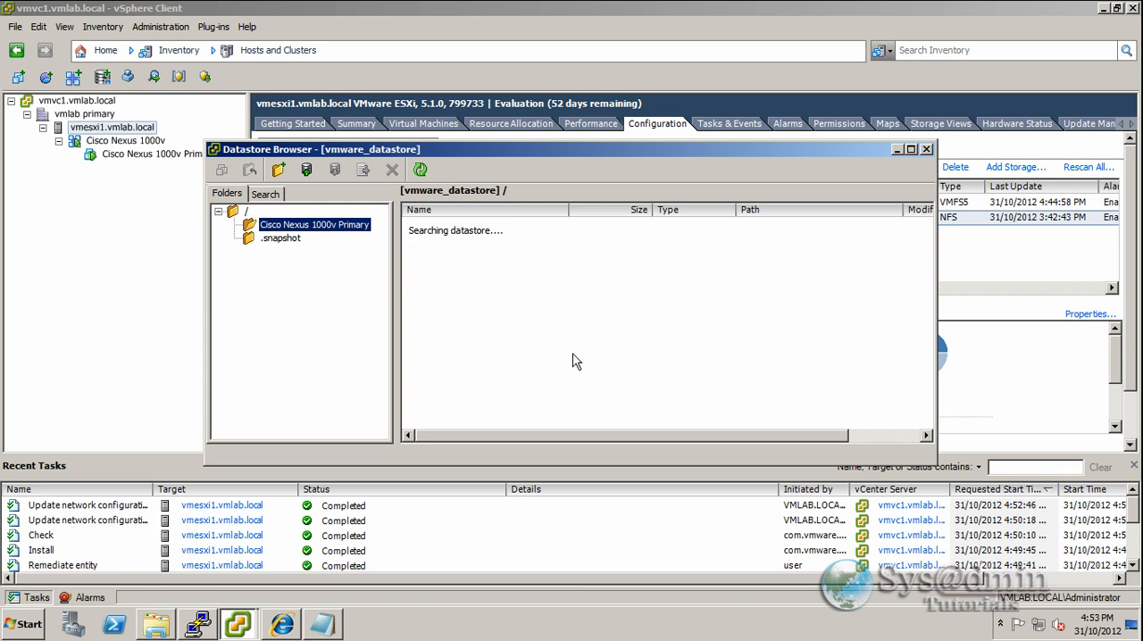
mouse_move(628, 349)
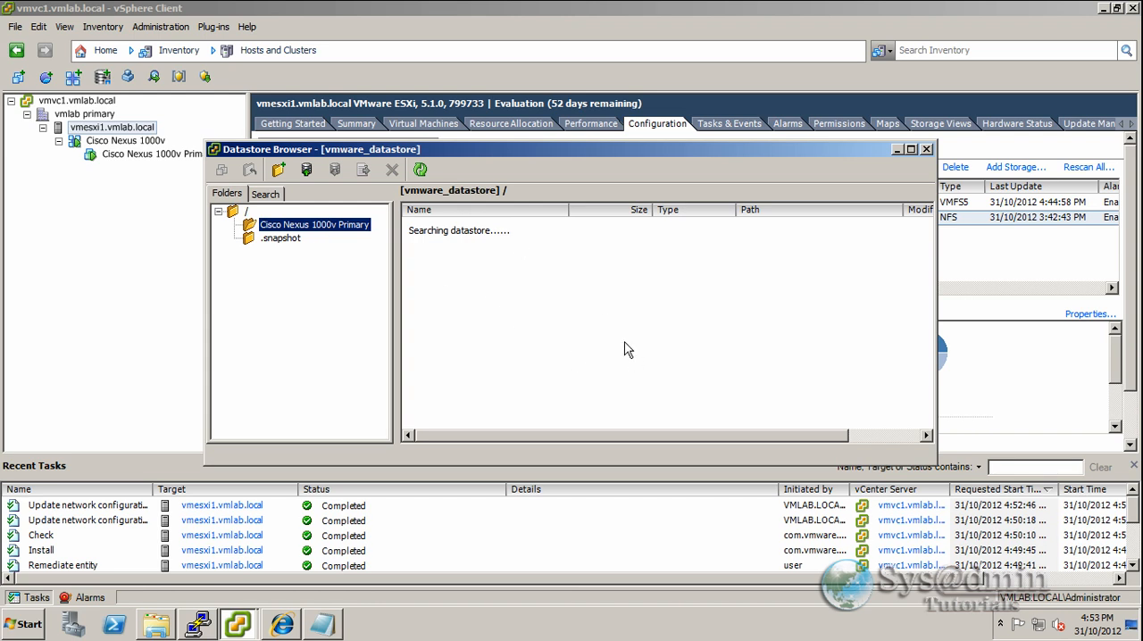
left_click(928, 150)
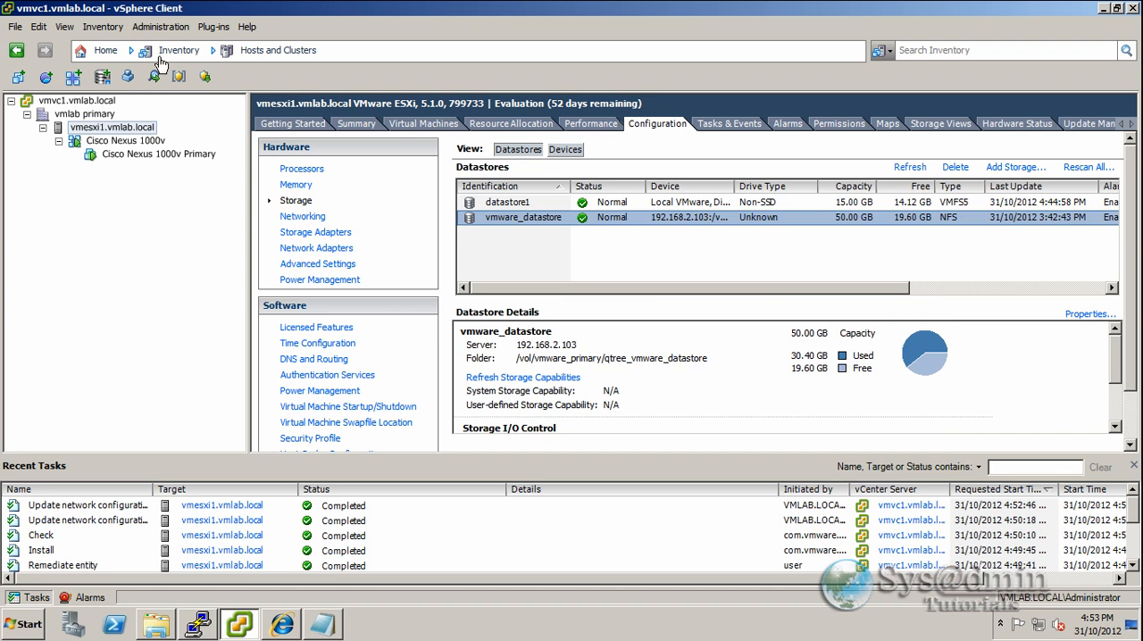
left_click(104, 25)
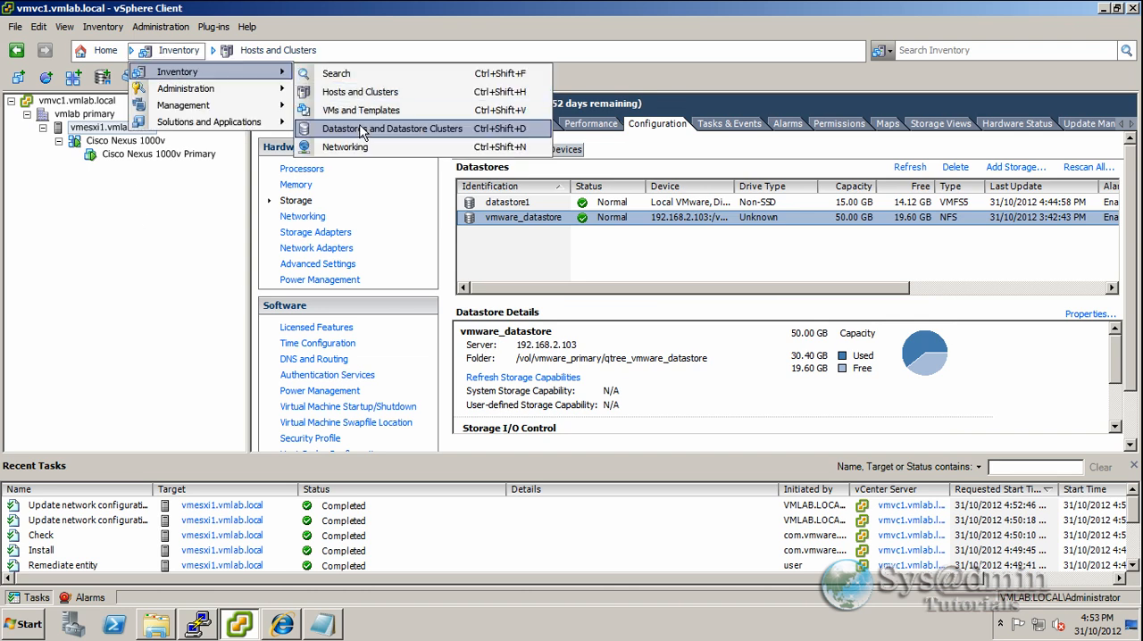
- Start Manage Hosts on the distributed switch and include the ESXi host in the reconfiguration
left_click(343, 147)
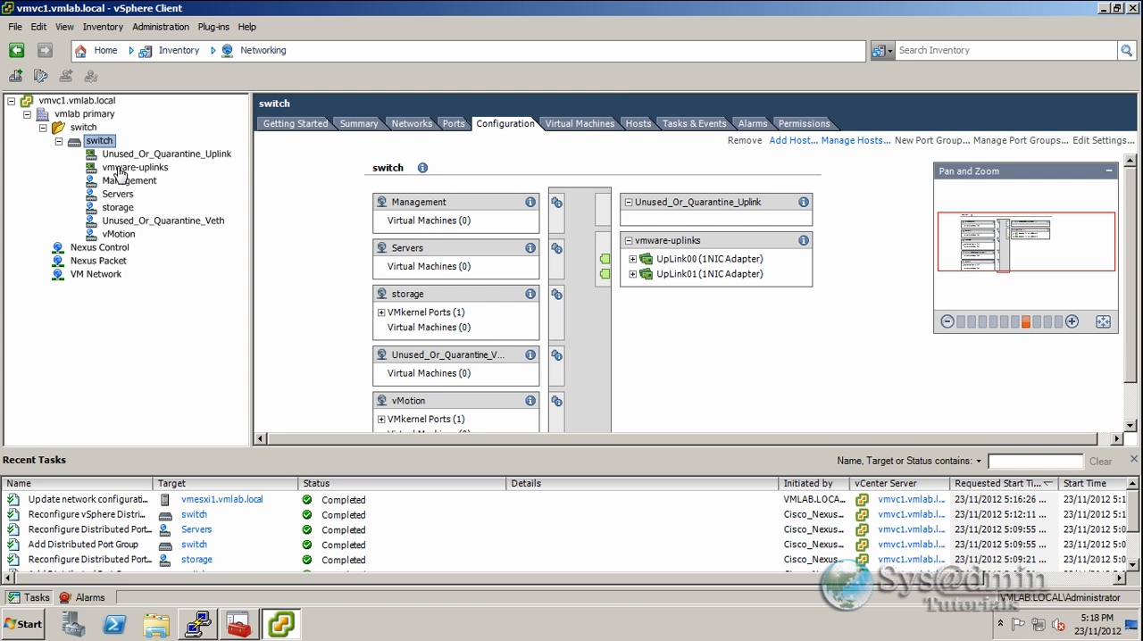
right_click(100, 139)
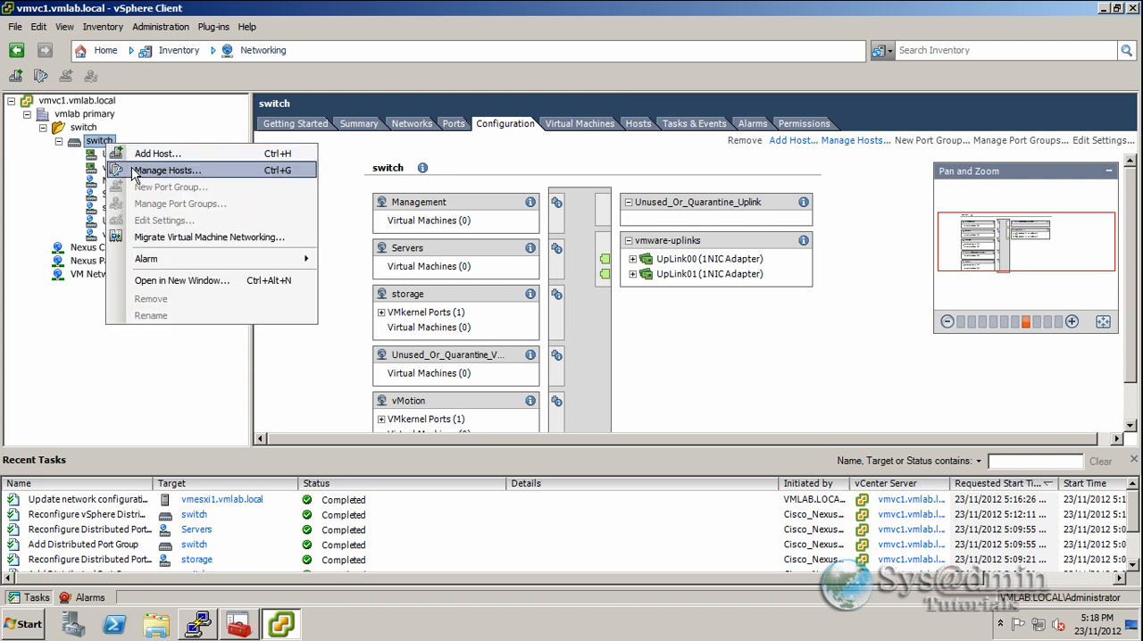
left_click(168, 170)
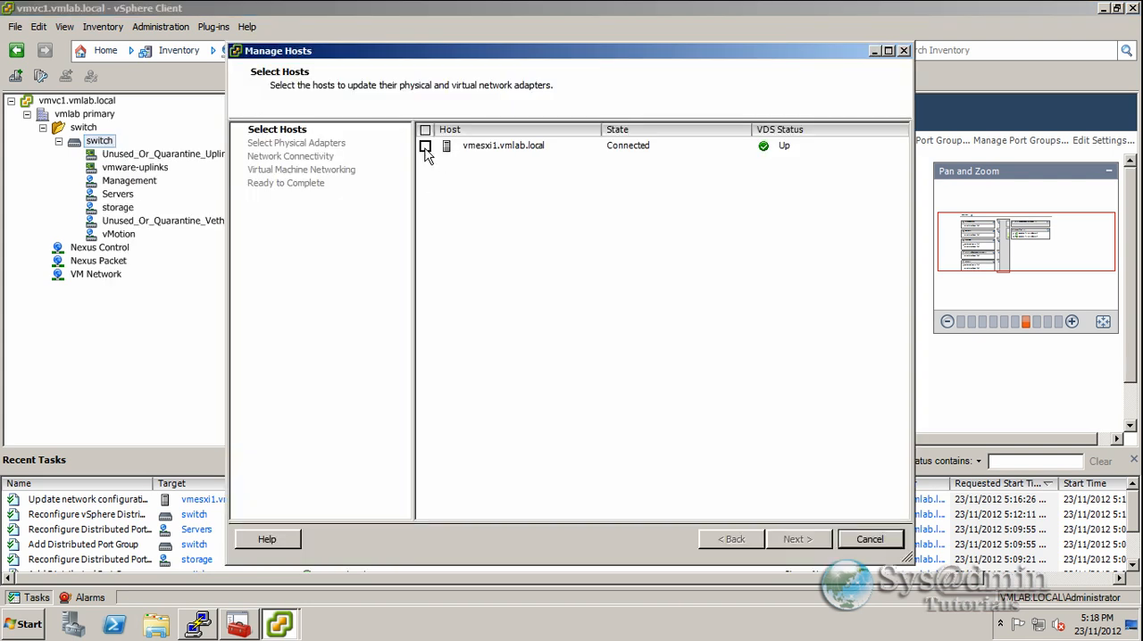
left_click(425, 147)
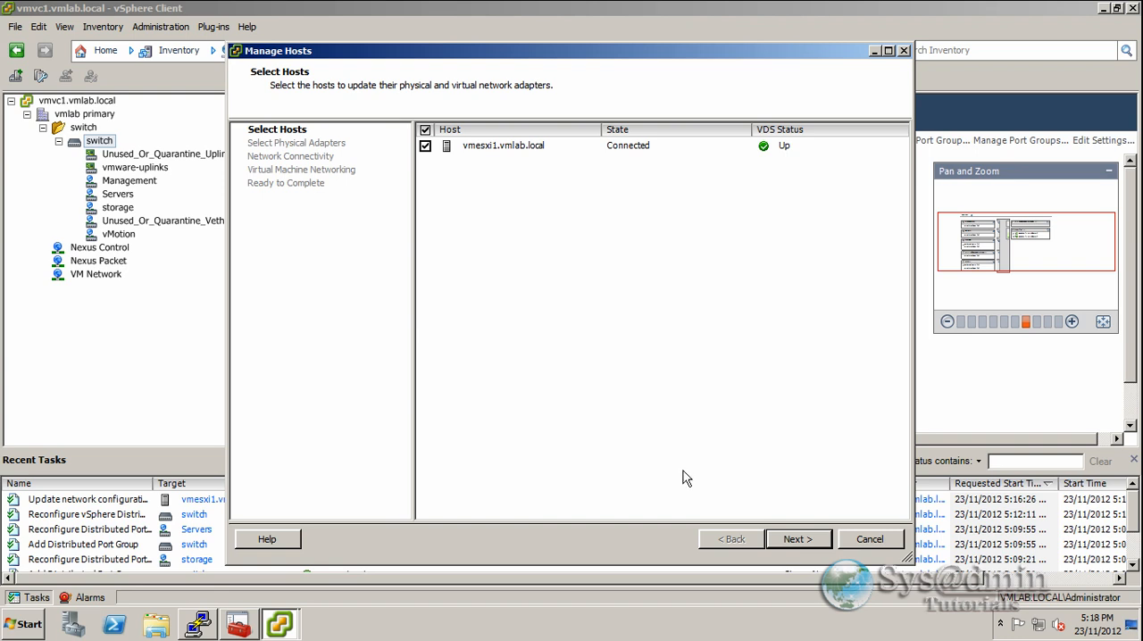
- Advance to vmkernel migration and set vmk0's destination port group to Management
left_click(797, 539)
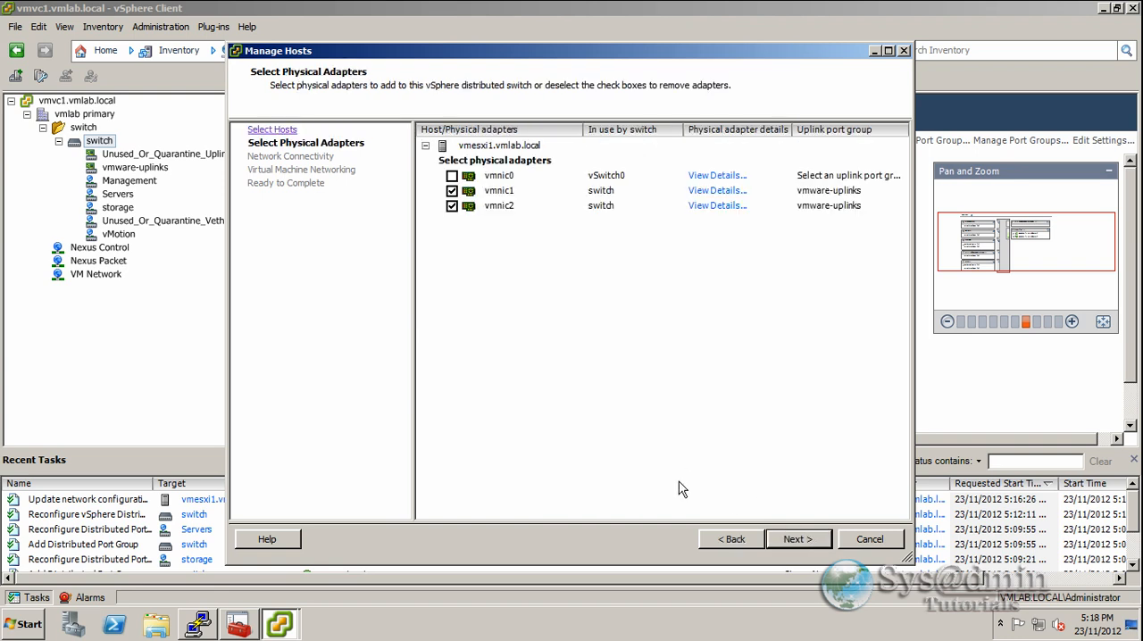
mouse_move(536, 196)
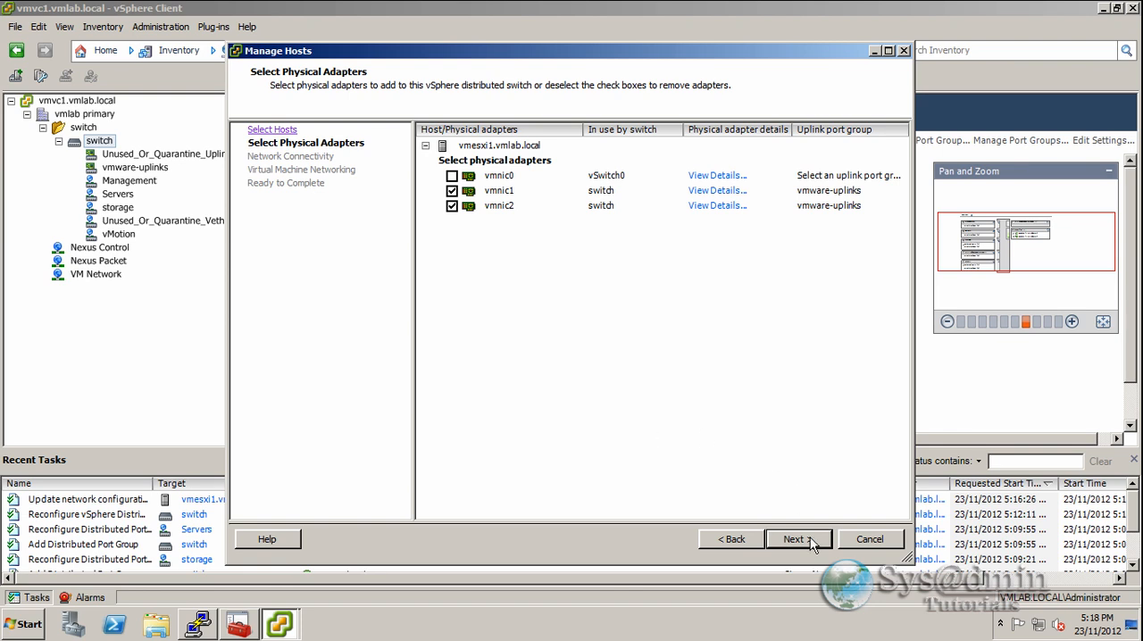
left_click(793, 539)
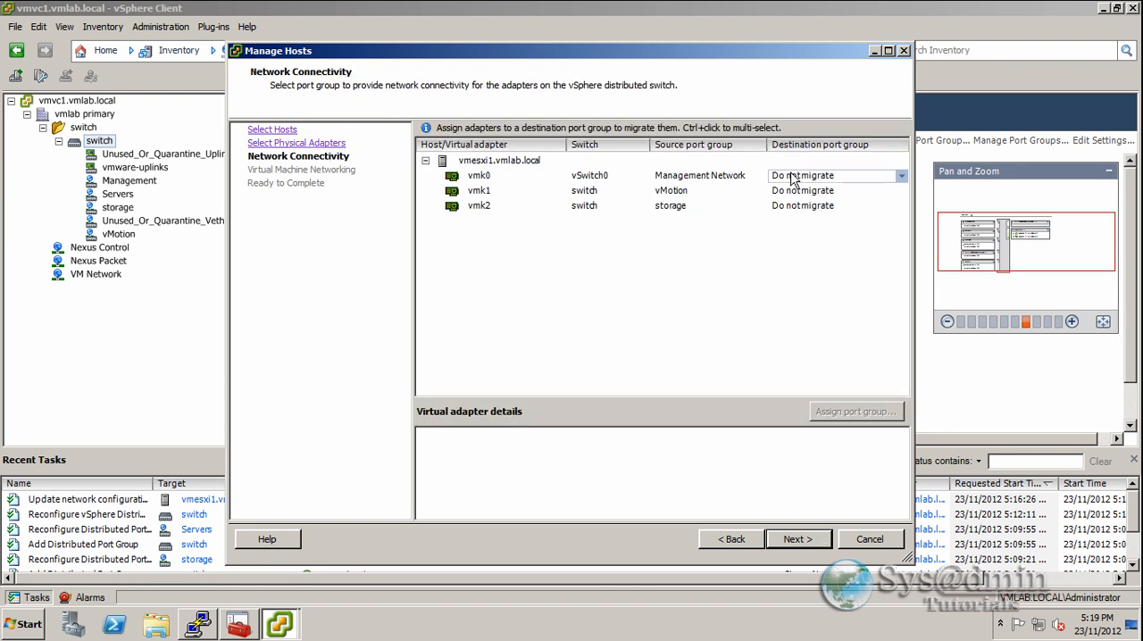
left_click(900, 175)
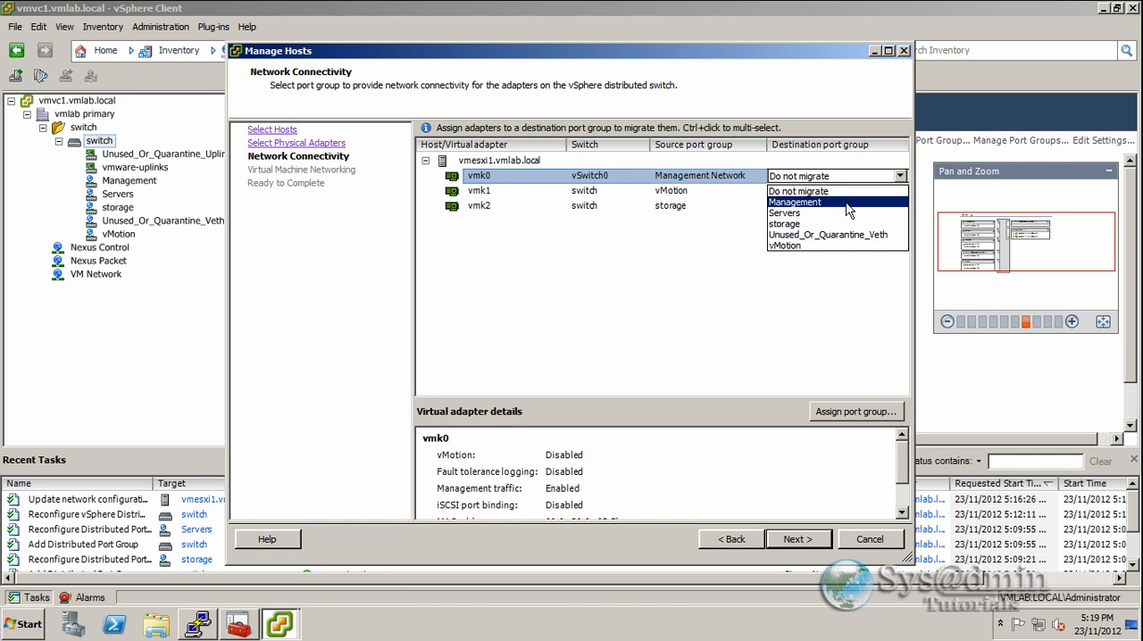
left_click(795, 200)
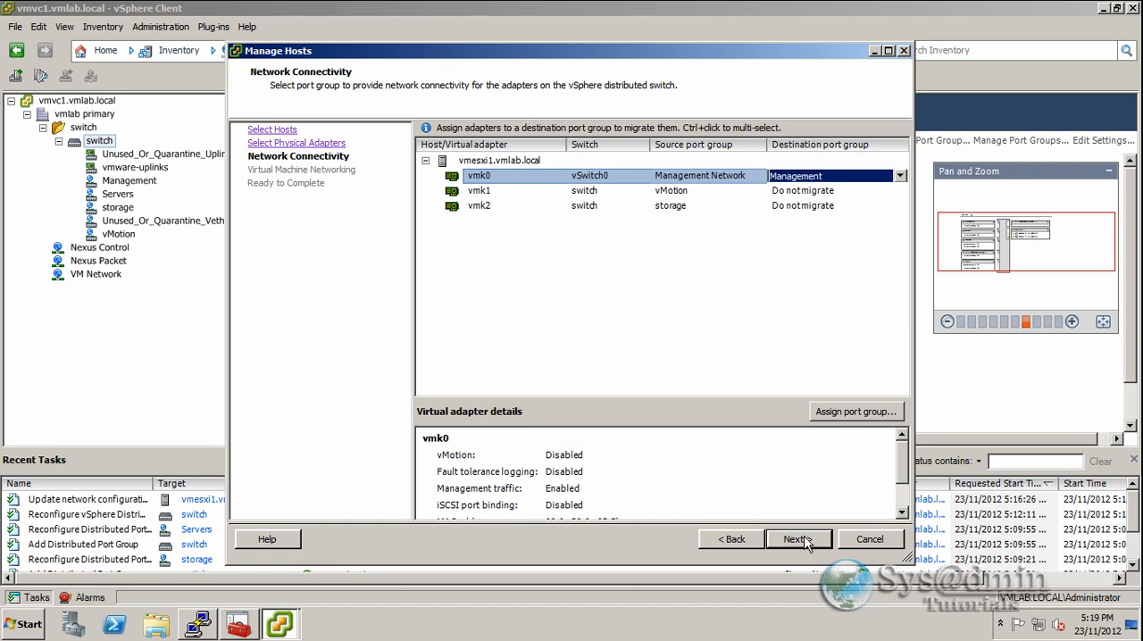
- Enable VM networking migration and assign Cisco Nexus 1000v Primary and Win2008 Web1 to the Servers port group
left_click(795, 540)
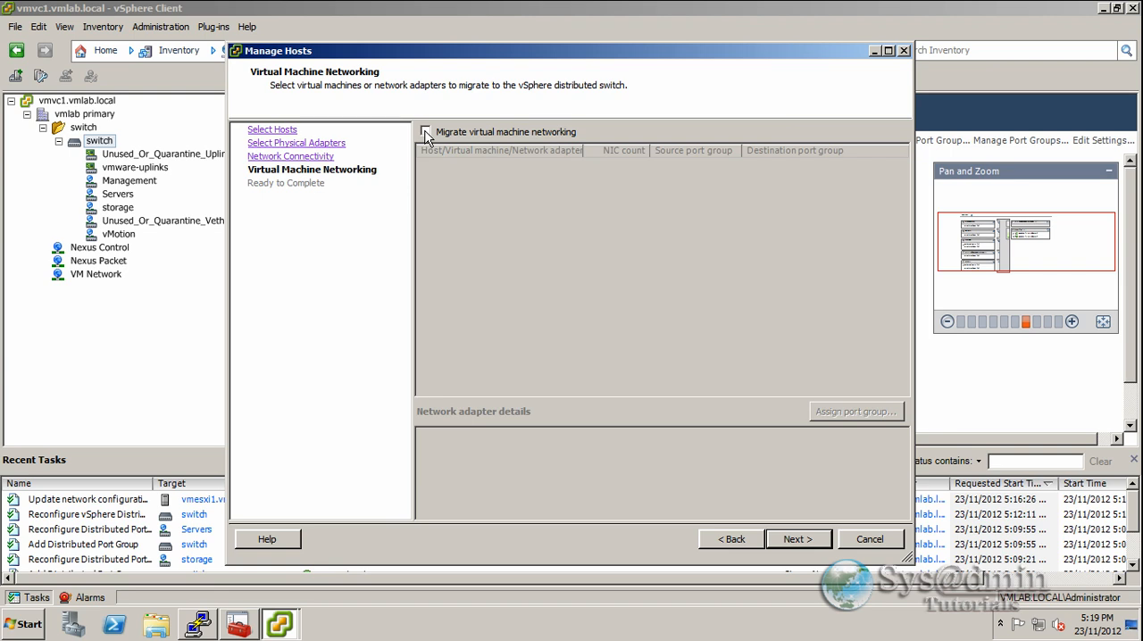
left_click(425, 132)
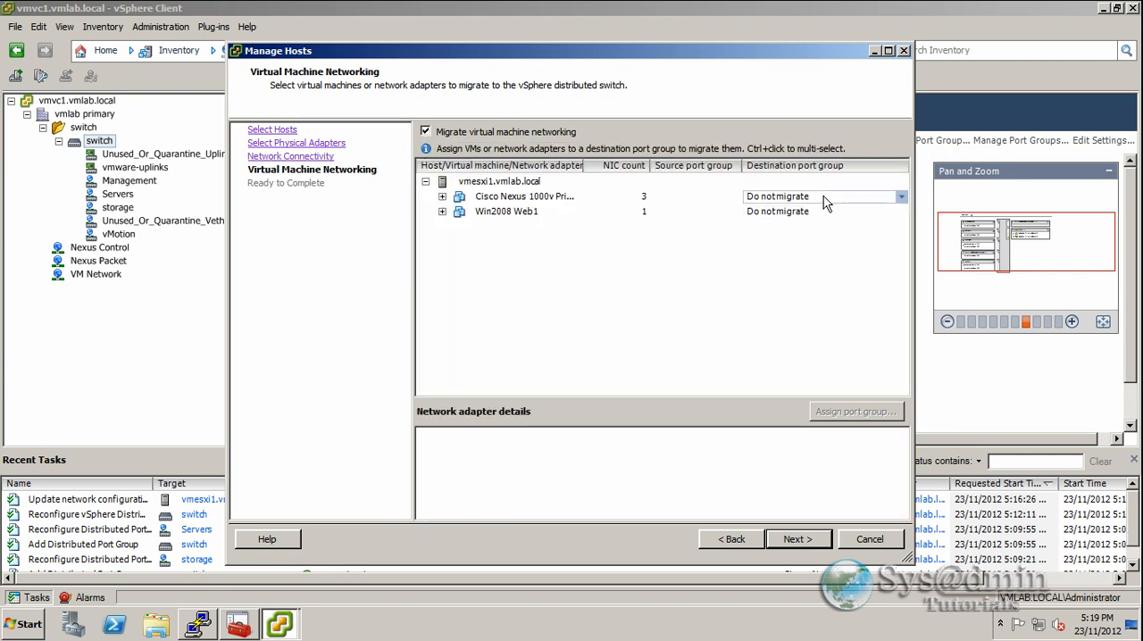
left_click(900, 197)
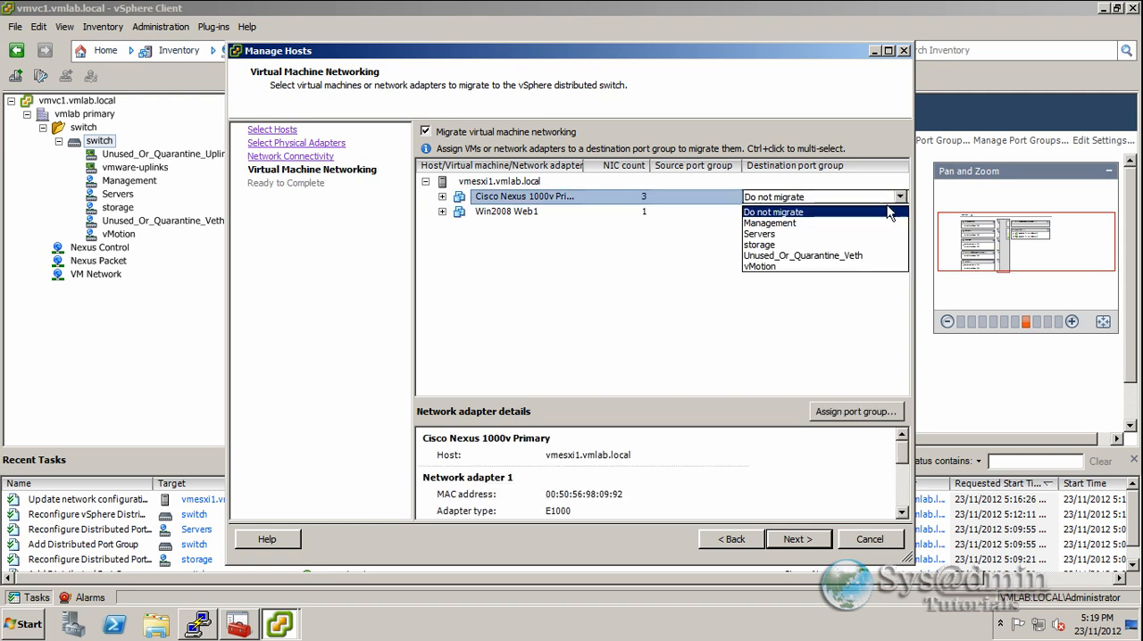
left_click(761, 233)
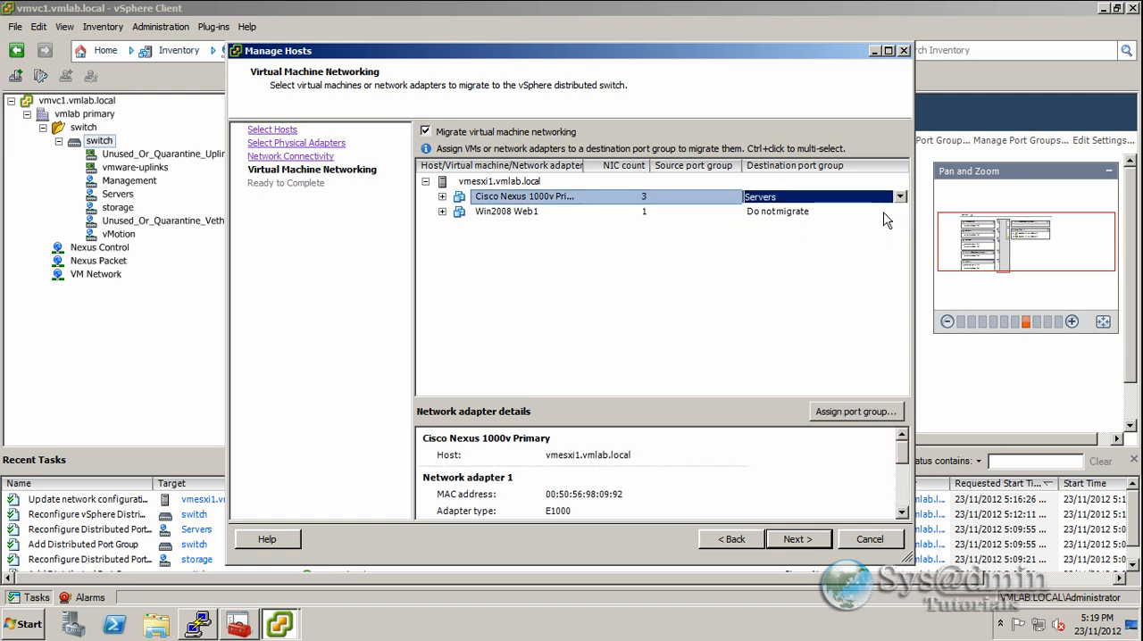
left_click(900, 211)
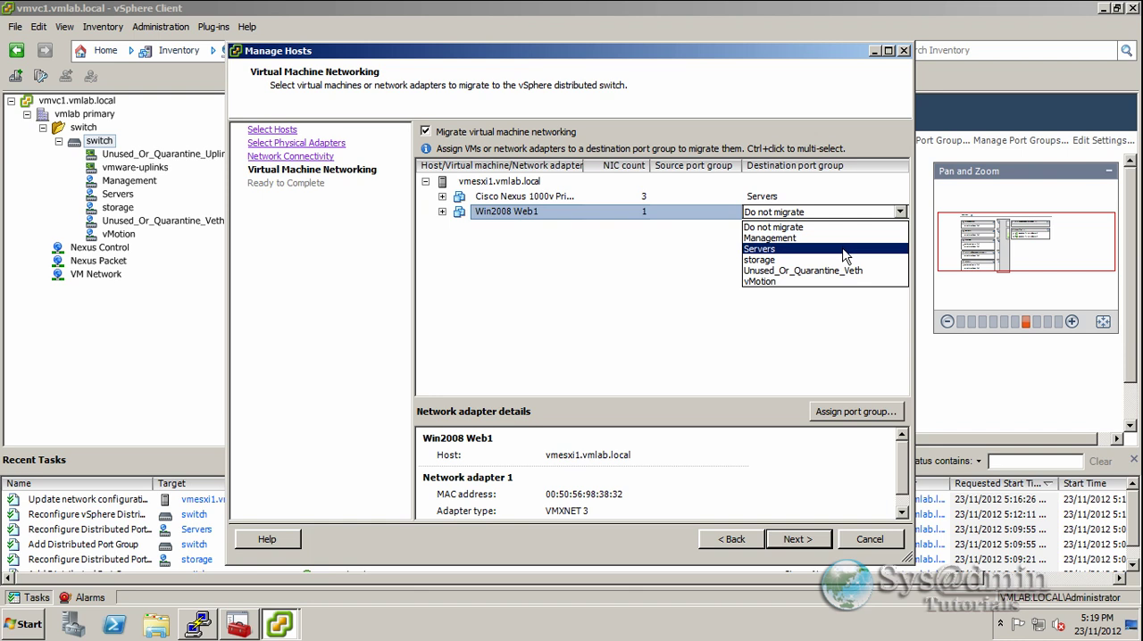
left_click(761, 248)
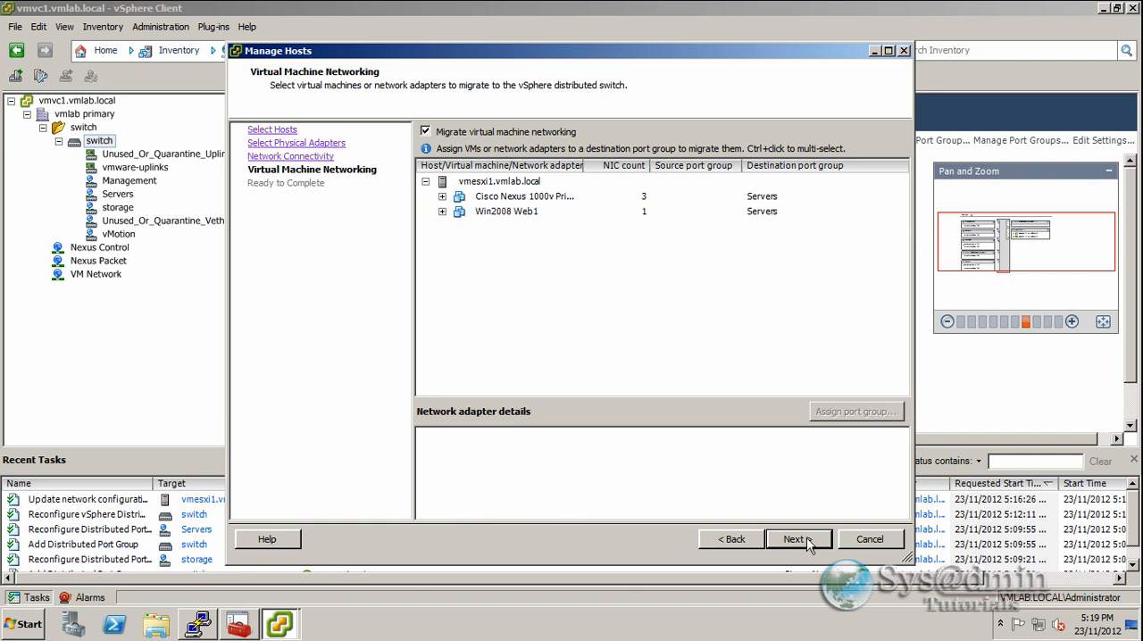
left_click(793, 540)
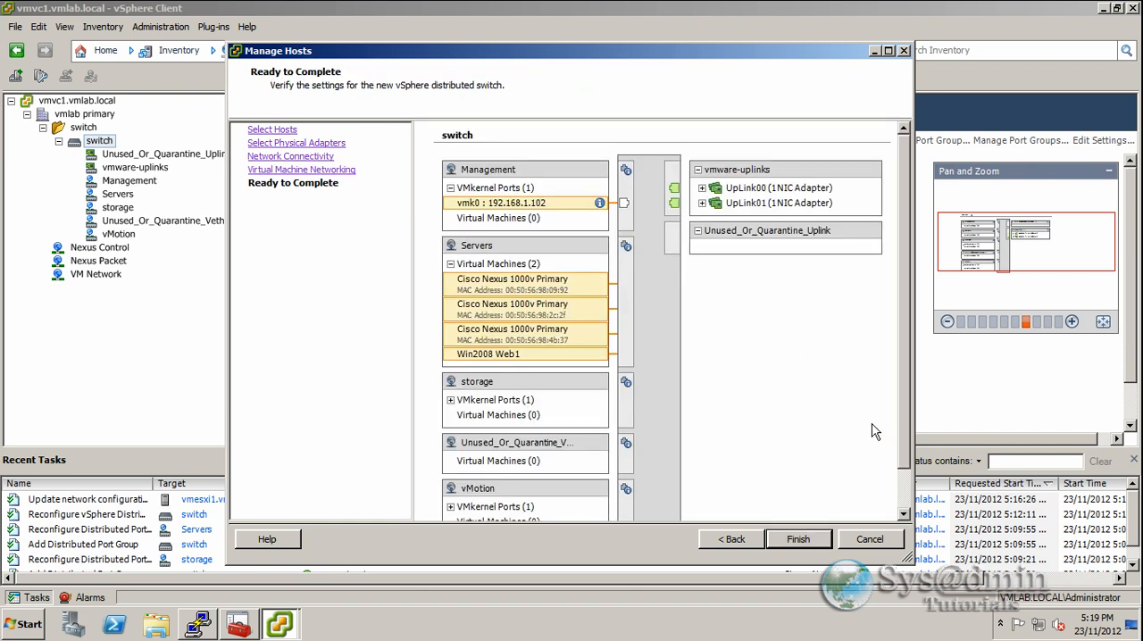
mouse_move(753, 489)
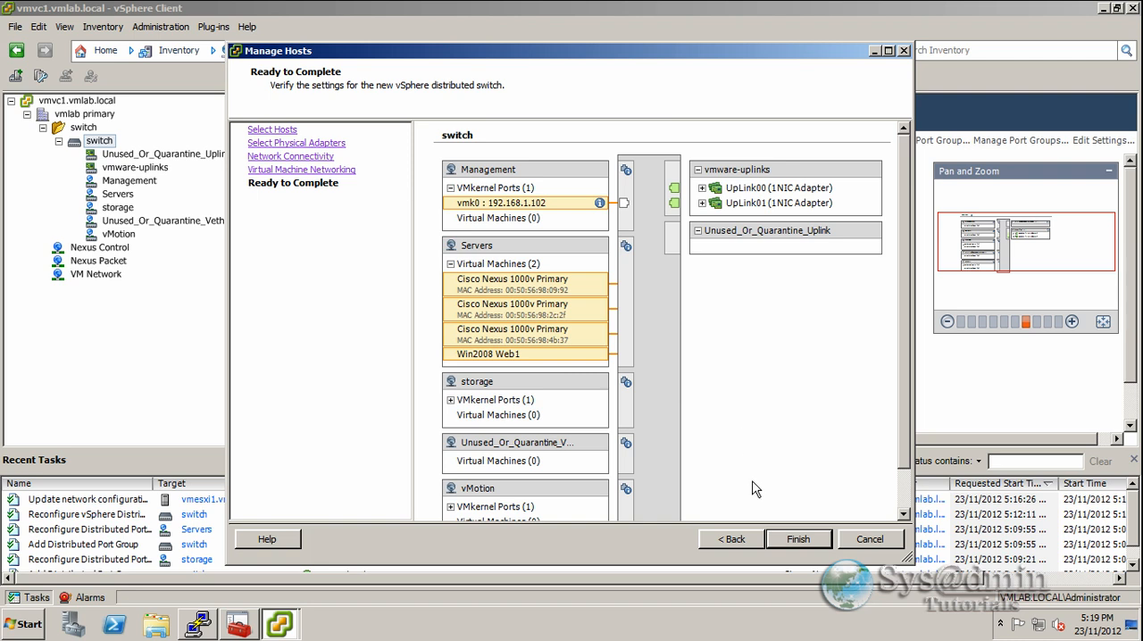
mouse_move(795, 543)
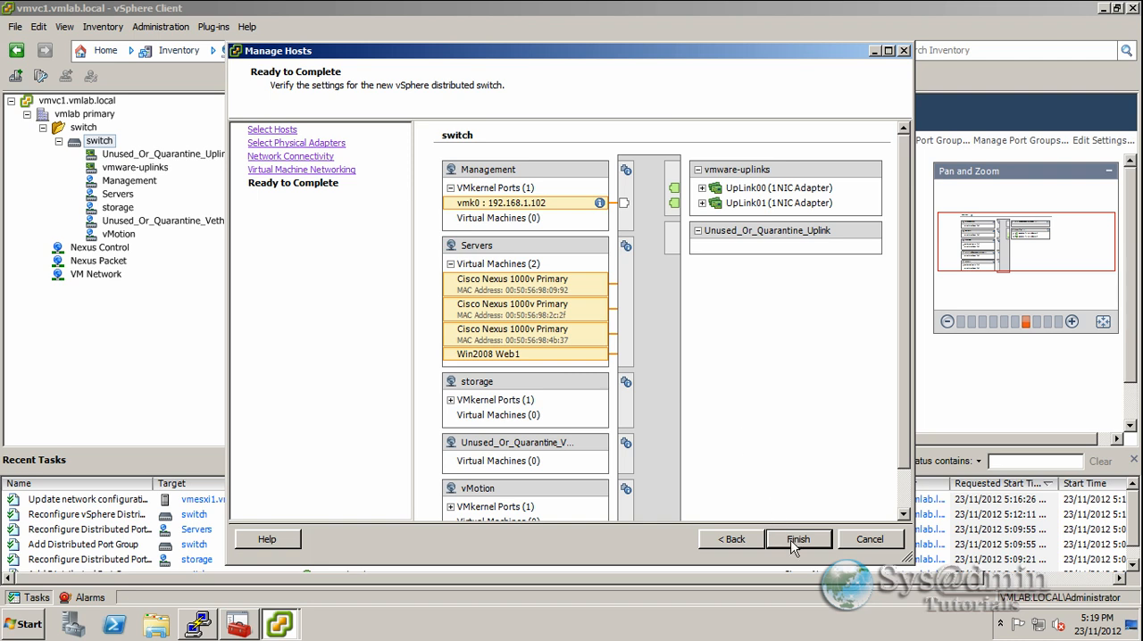
mouse_move(813, 543)
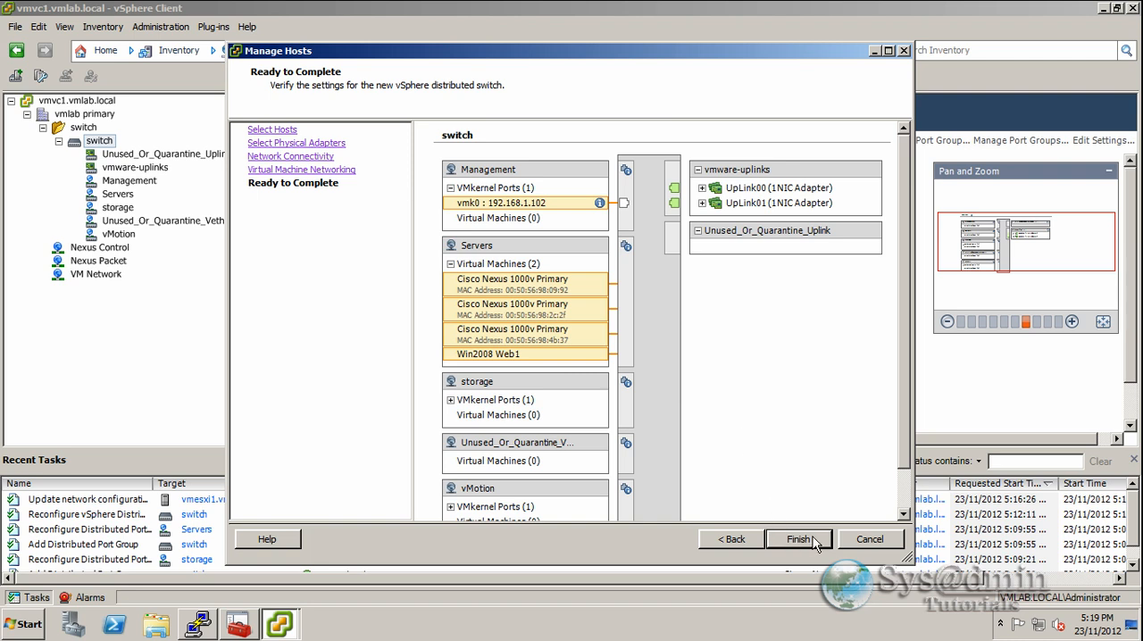
- Finish the wizard and expand Management and Servers in the switch diagram to verify vmk0 and both VMs
left_click(793, 539)
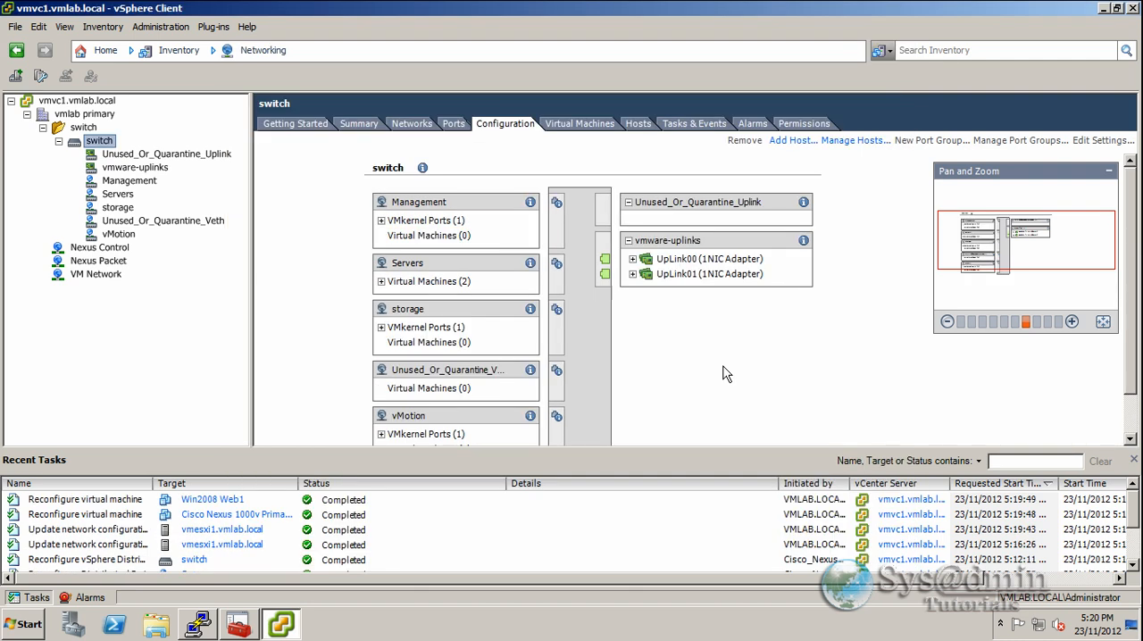
left_click(381, 222)
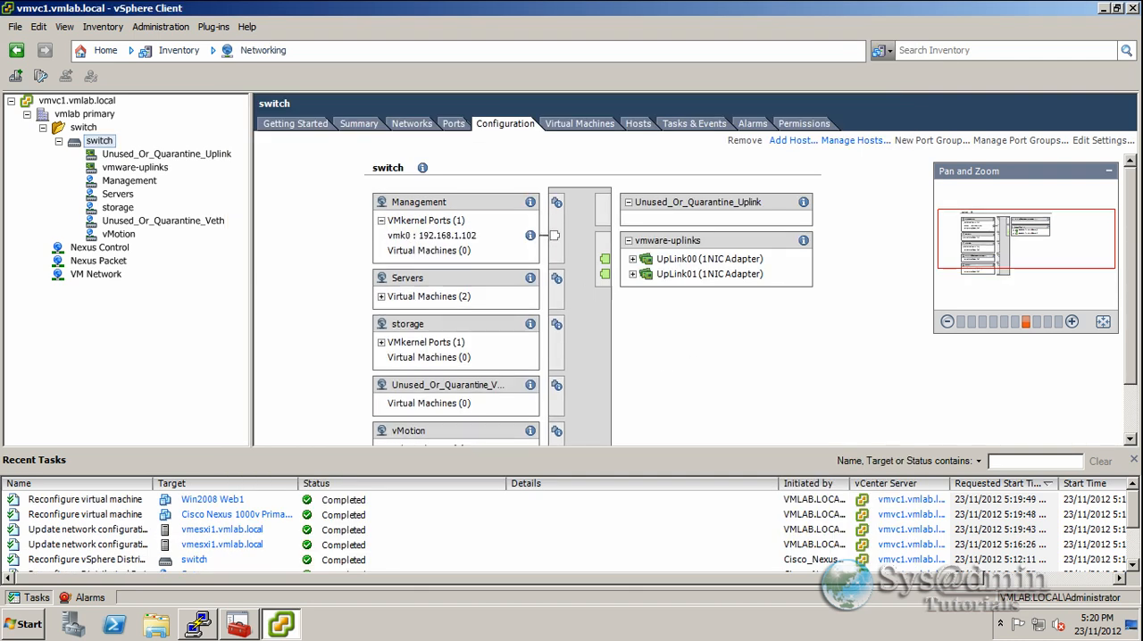
mouse_move(450, 233)
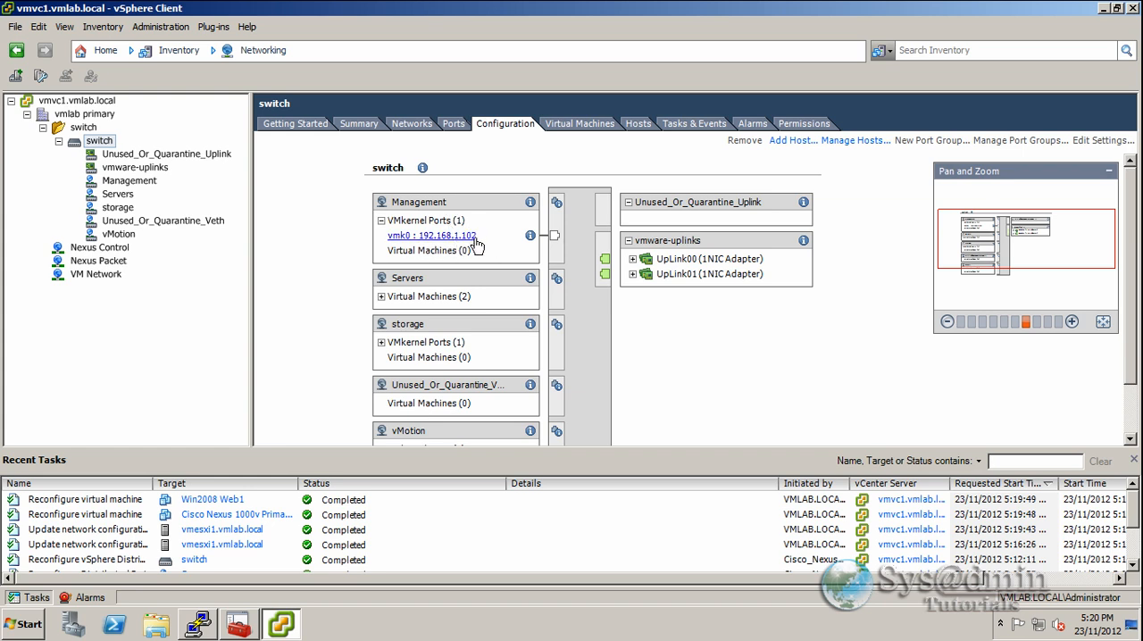
mouse_move(451, 246)
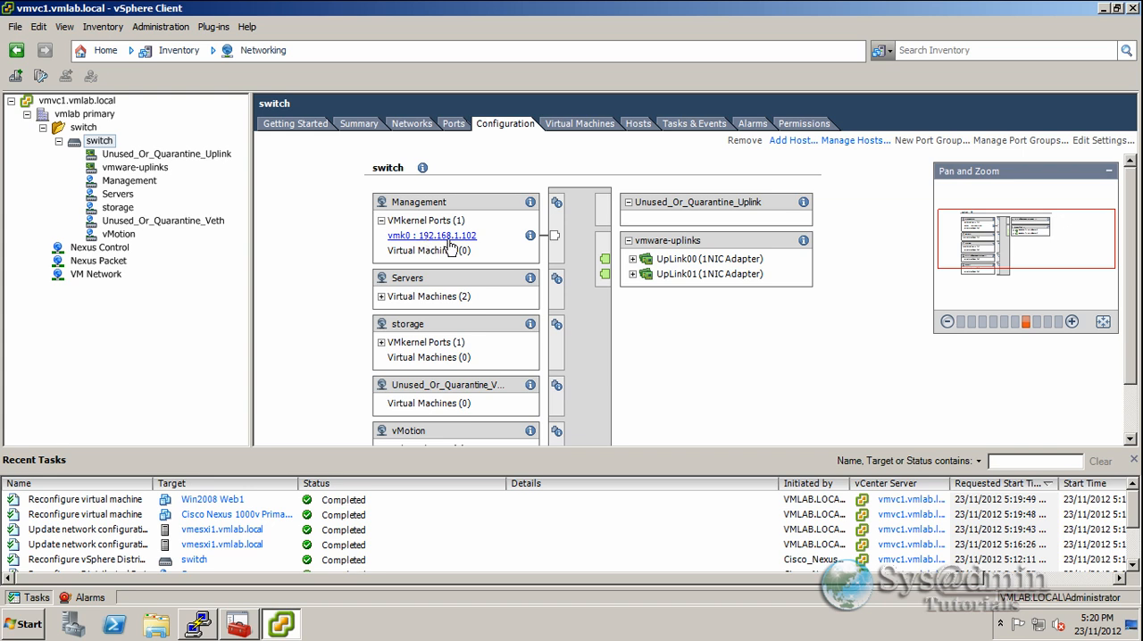
left_click(381, 297)
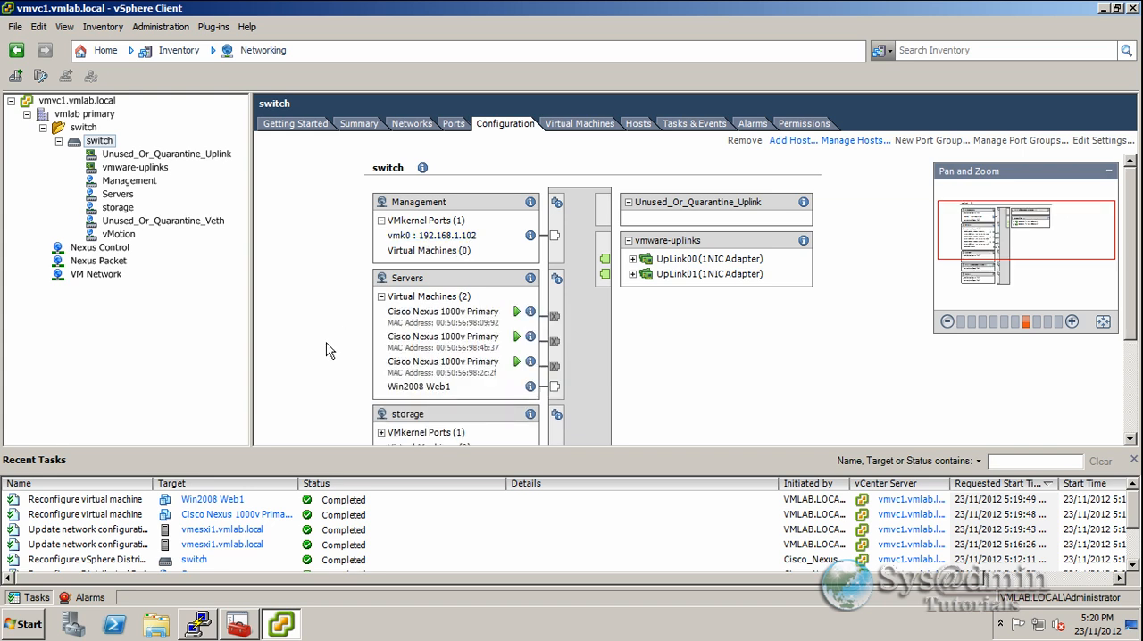